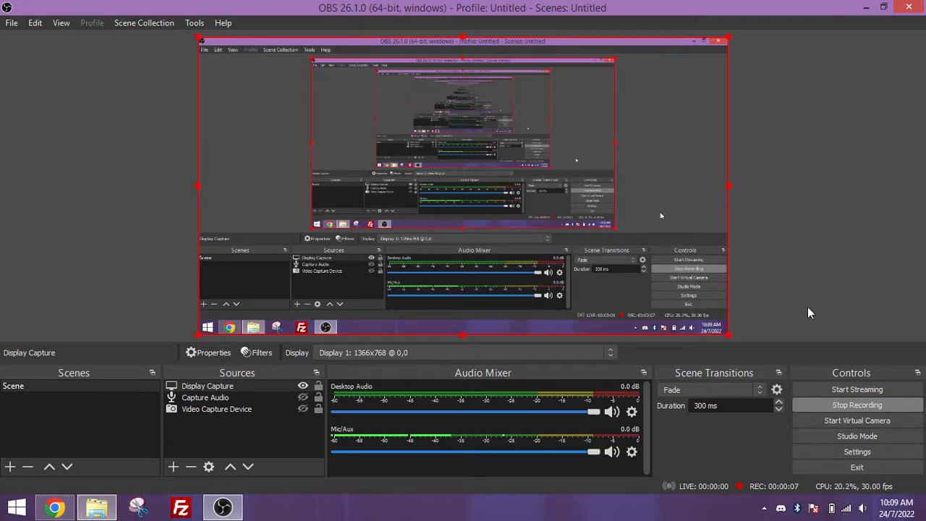
# - Bring the project folder with FiddlerSetup.exe, hfs.exe, CustomRules.js and the Wii U certificates into view
pyautogui.click(52, 503)
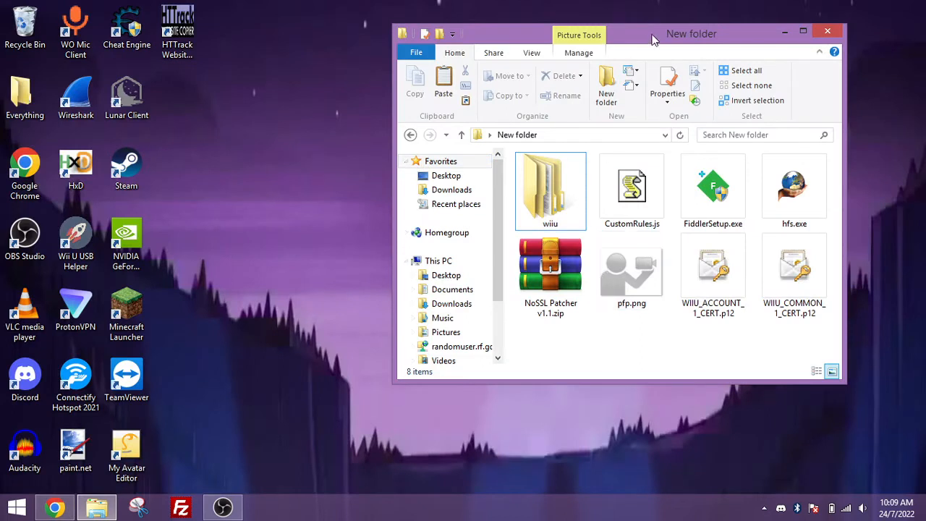
pyautogui.moveTo(214, 423)
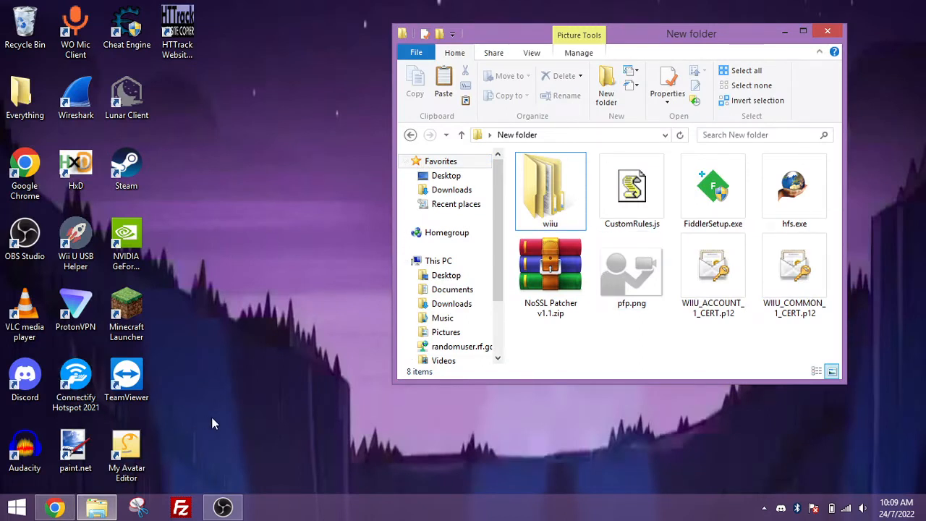
pyautogui.moveTo(69, 493)
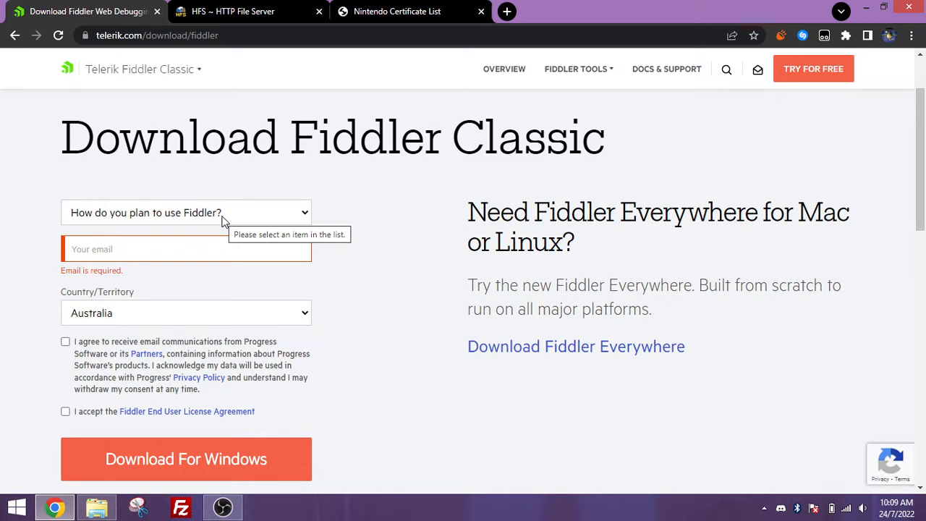
# - Leave the Fiddler download email field and switch to the HFS ~ HTTP File Server page
pyautogui.click(185, 249)
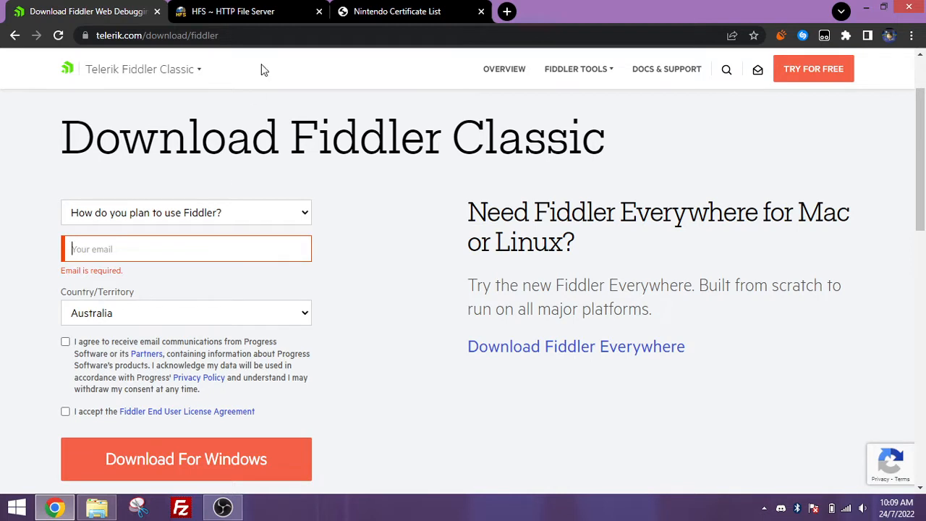
pyautogui.moveTo(209, 237)
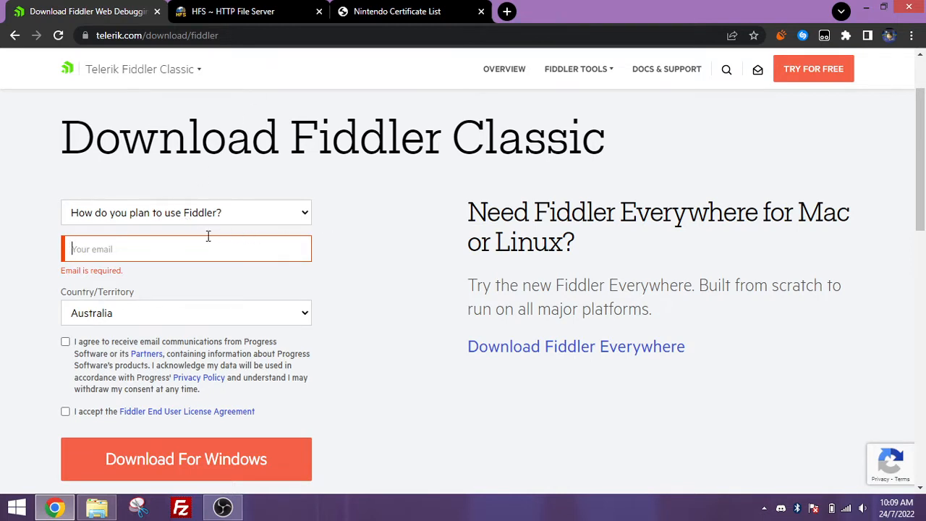
pyautogui.moveTo(243, 448)
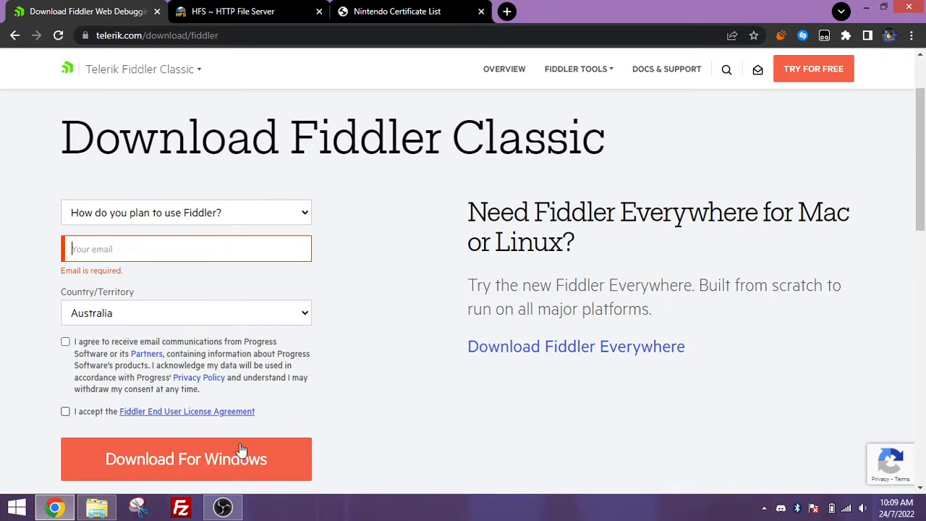
pyautogui.moveTo(249, 228)
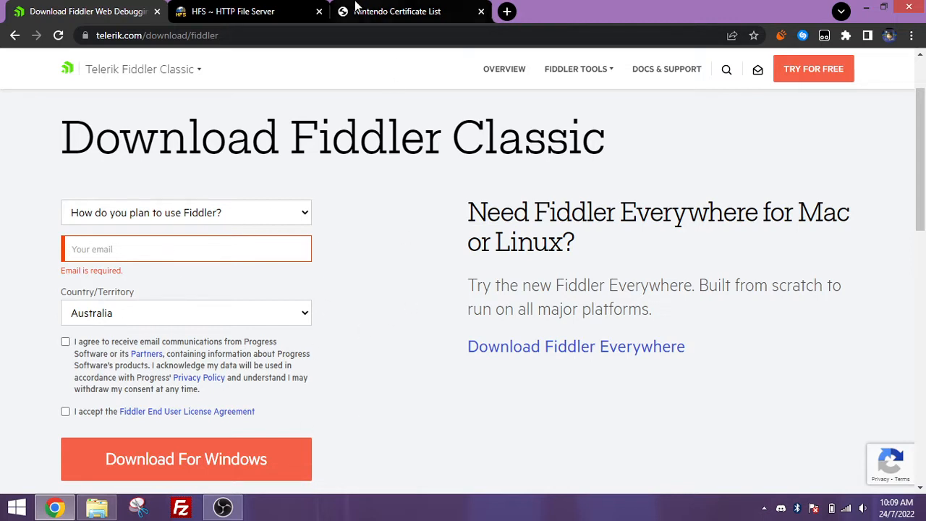
pyautogui.click(246, 12)
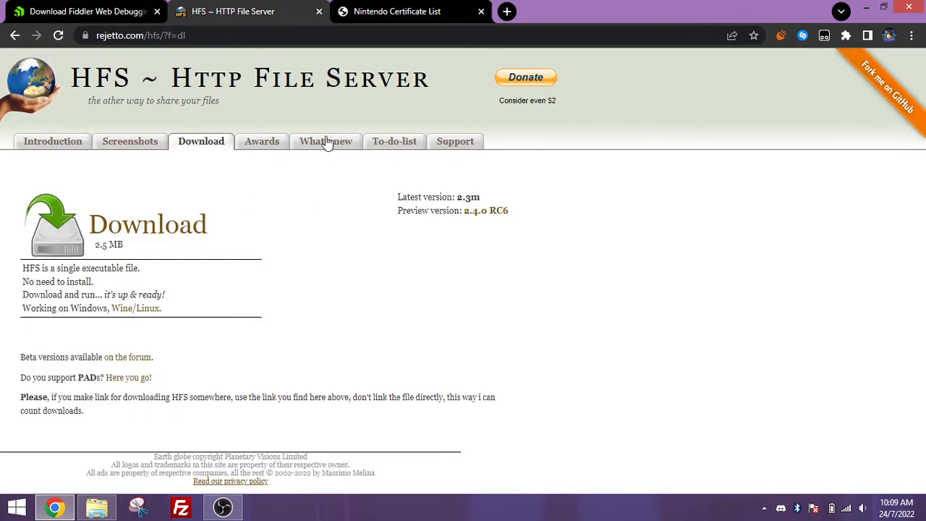
pyautogui.moveTo(559, 314)
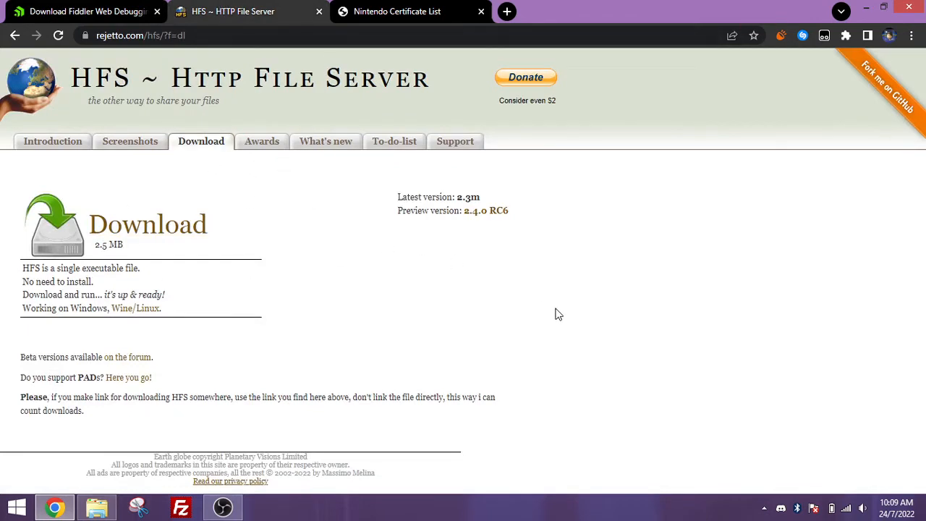
pyautogui.moveTo(370, 292)
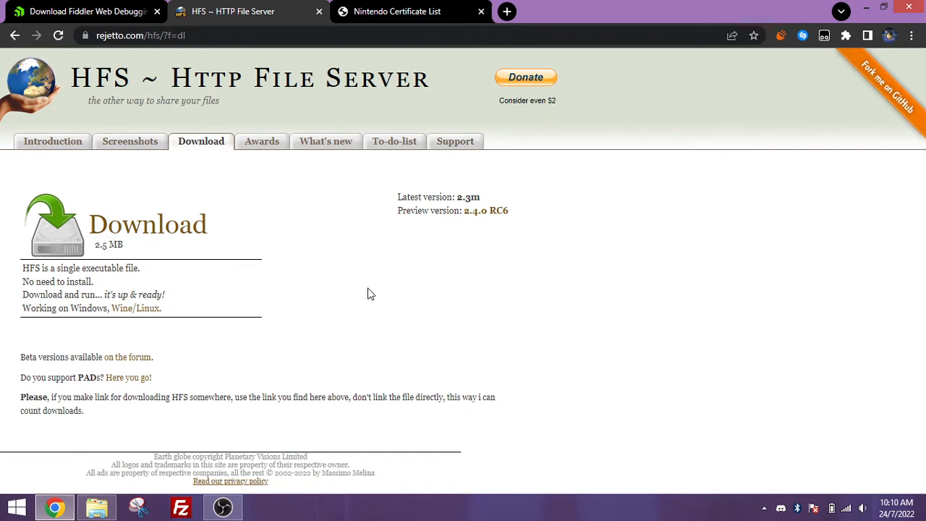
pyautogui.moveTo(402, 12)
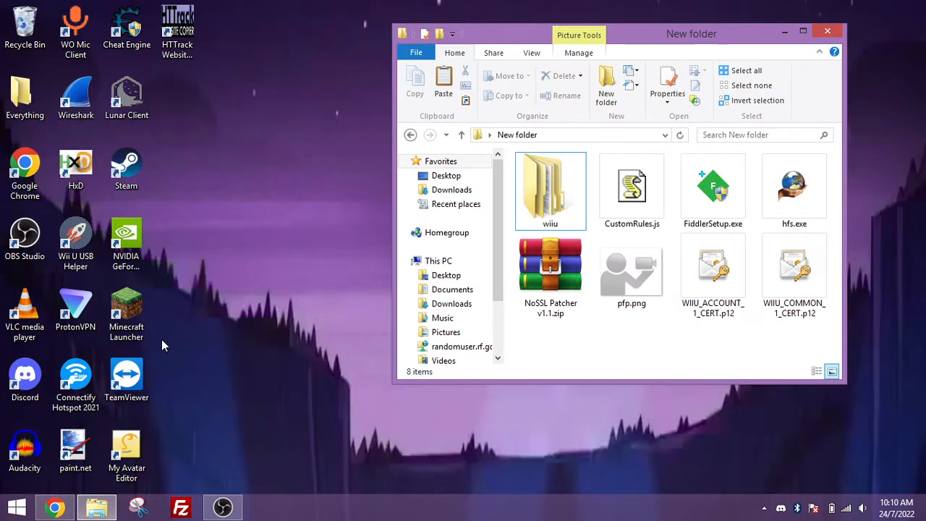
pyautogui.moveTo(638, 45)
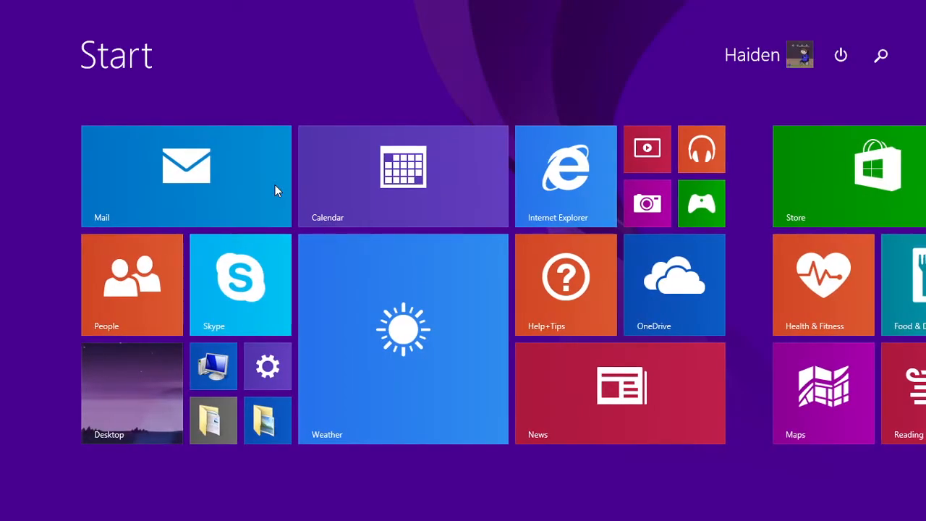
# - Launch Fiddler Classic from the Start screen by searching 'fiddler'
pyautogui.write('fiddler')
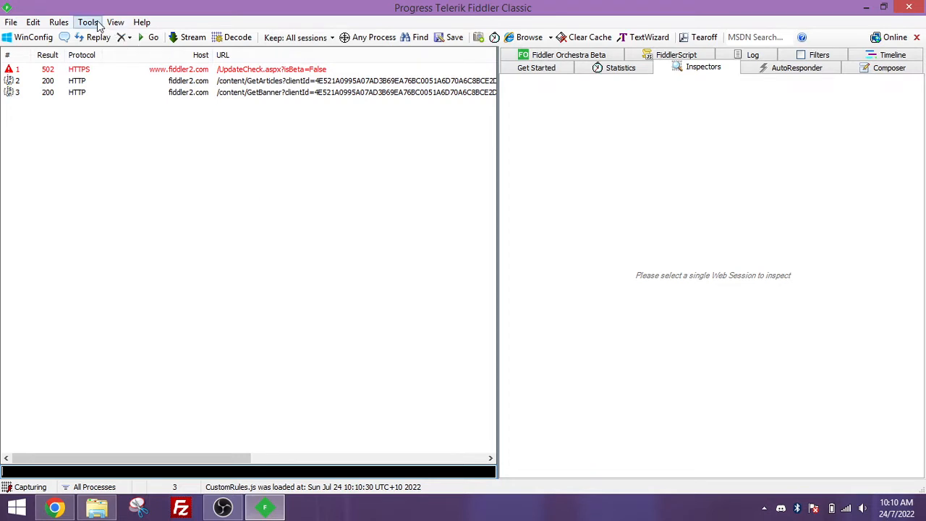
# - In Fiddler Options > HTTPS, set decryption to '...from remote clients only'
pyautogui.click(87, 22)
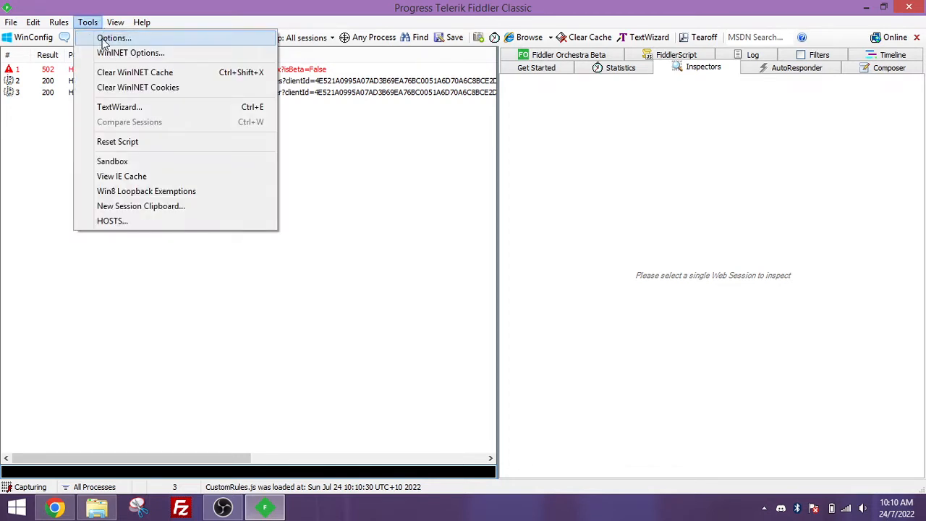
pyautogui.click(115, 38)
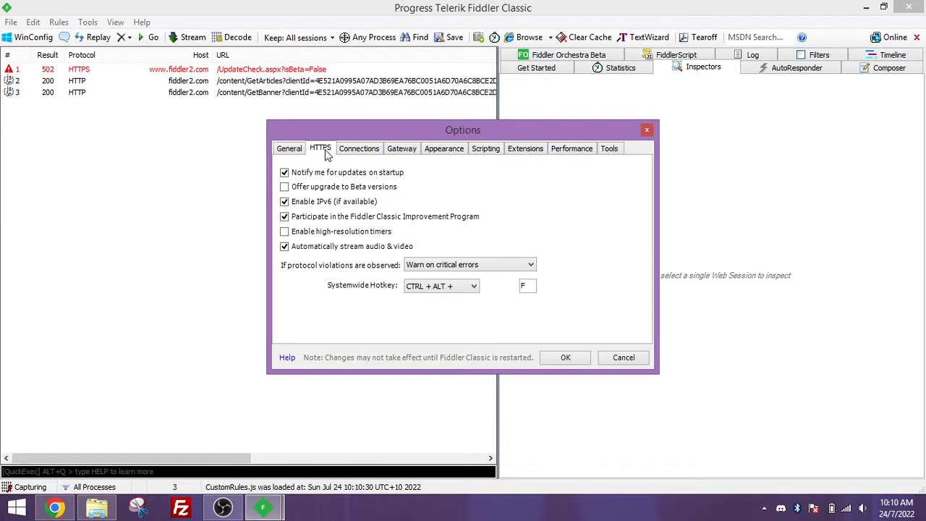
pyautogui.click(321, 147)
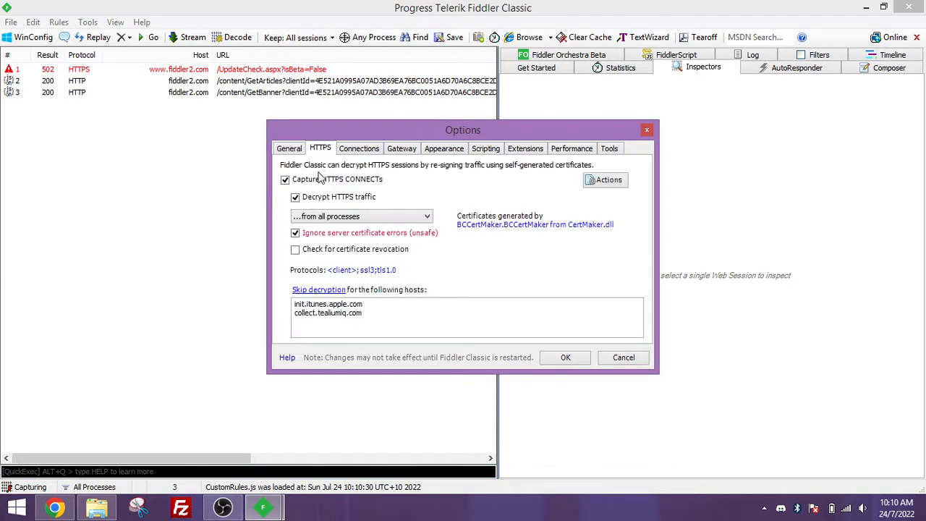
pyautogui.moveTo(321, 202)
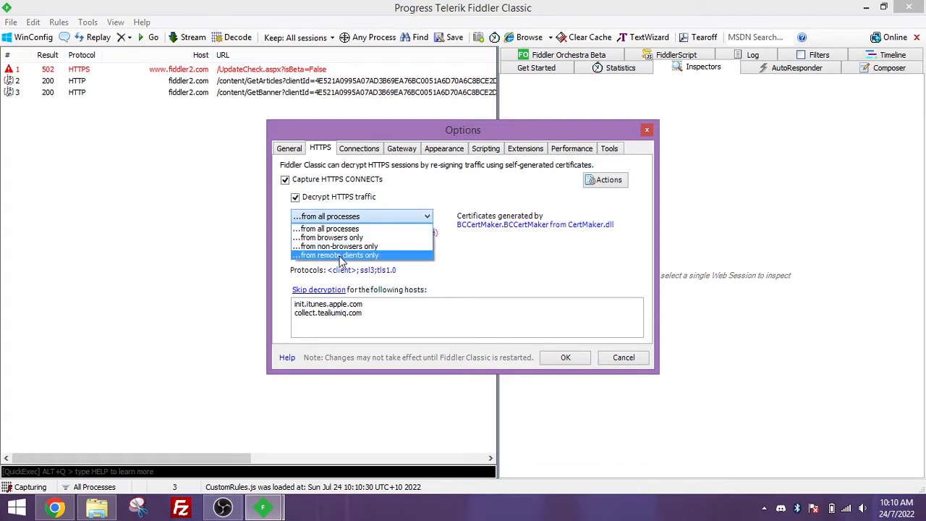
pyautogui.moveTo(360, 258)
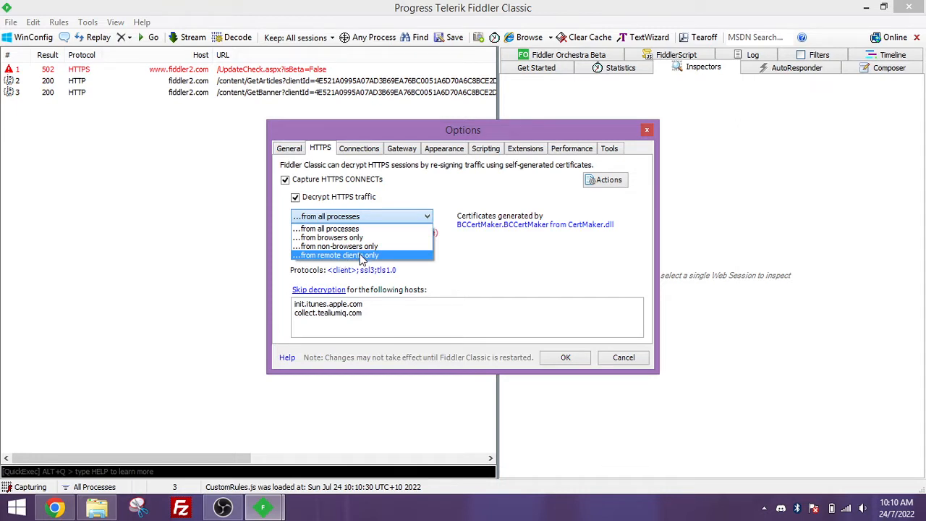
pyautogui.click(334, 255)
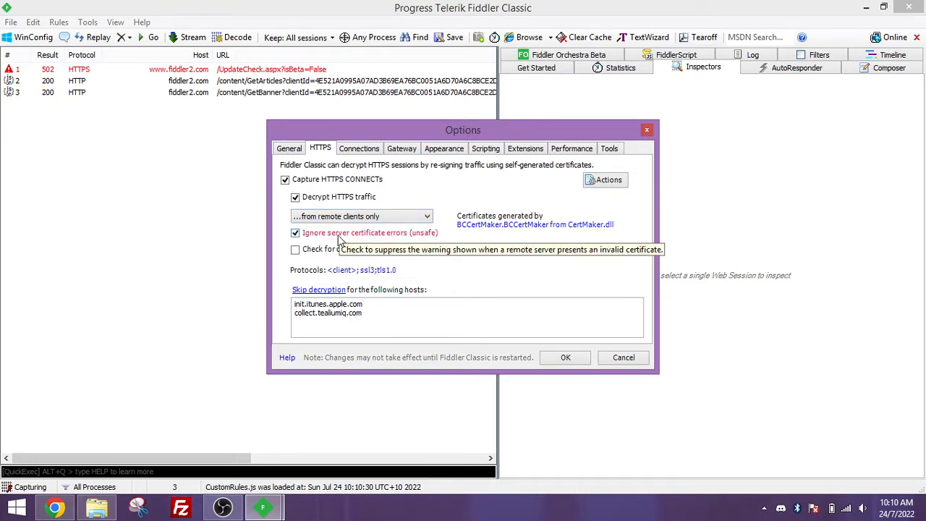
pyautogui.moveTo(392, 176)
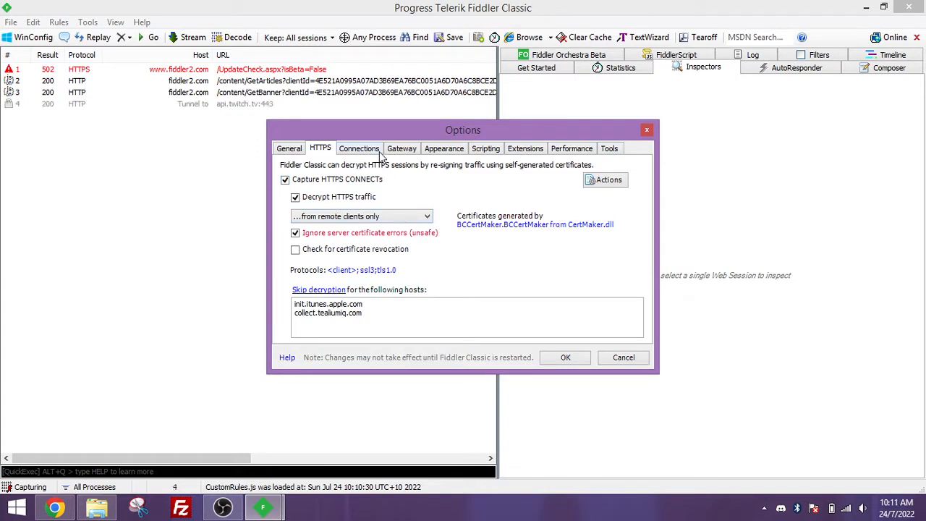
# - In Connections, keep remote computers allowed on port 8888 and apply the options
pyautogui.click(358, 148)
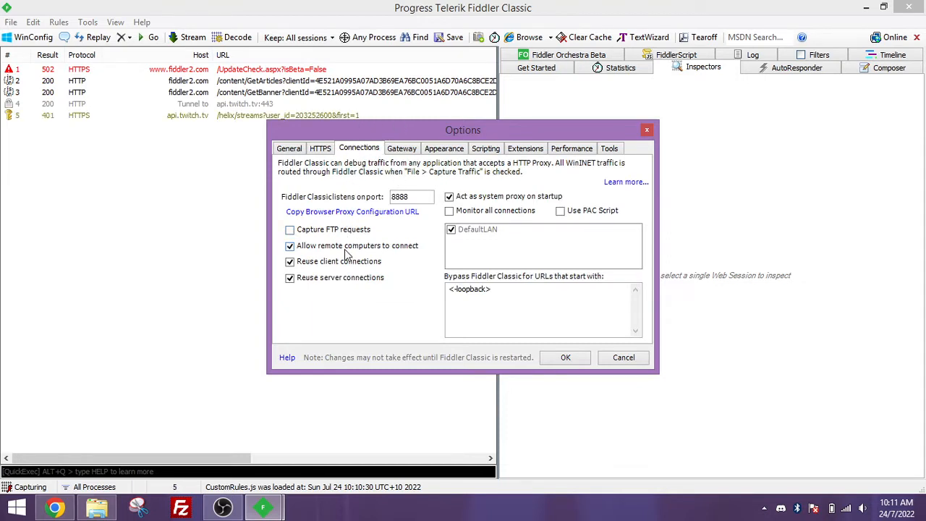
pyautogui.moveTo(304, 249)
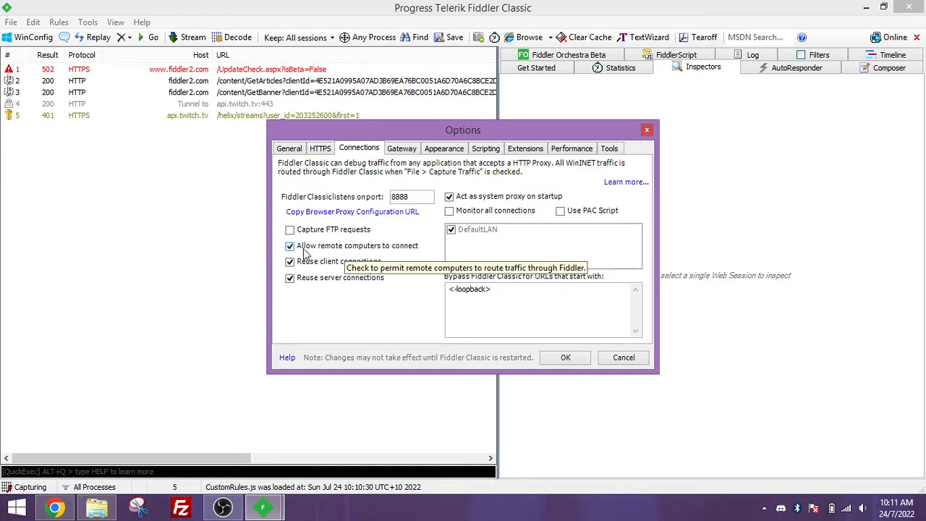
pyautogui.tripleClick(411, 197)
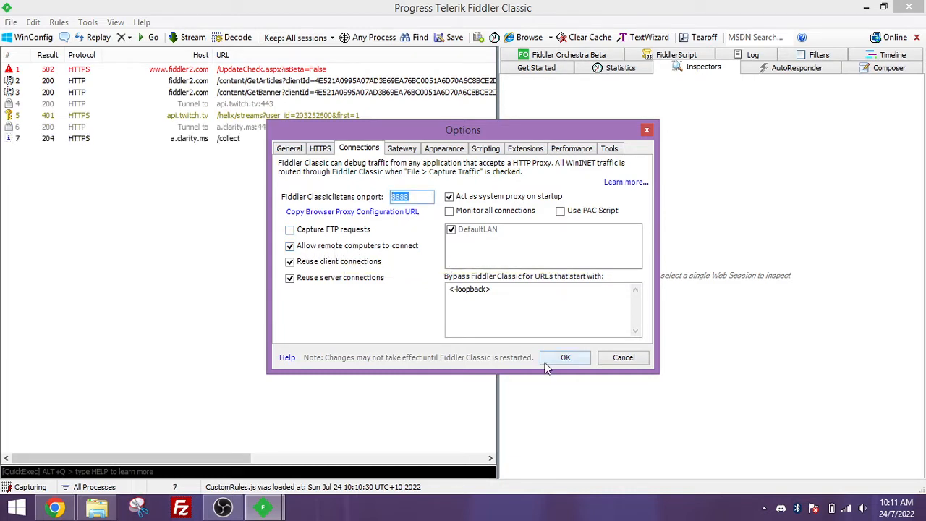
pyautogui.click(566, 357)
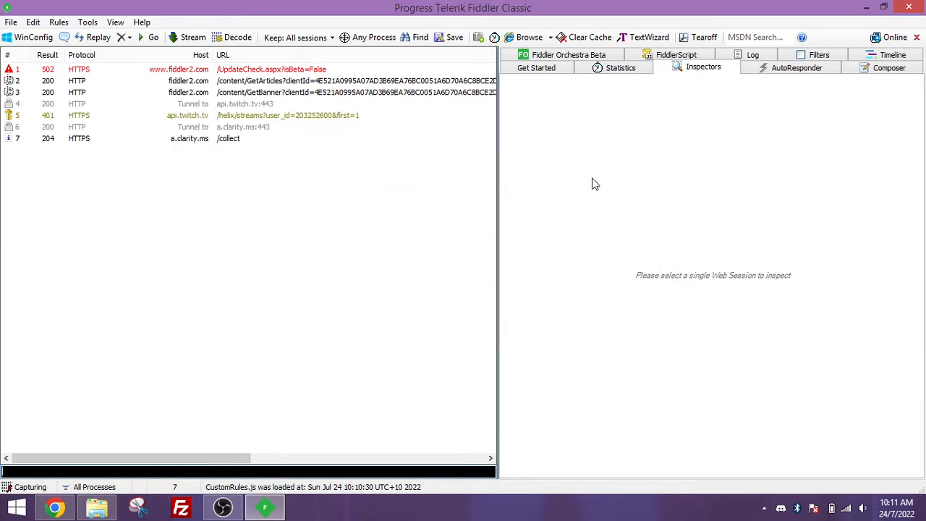
pyautogui.click(89, 21)
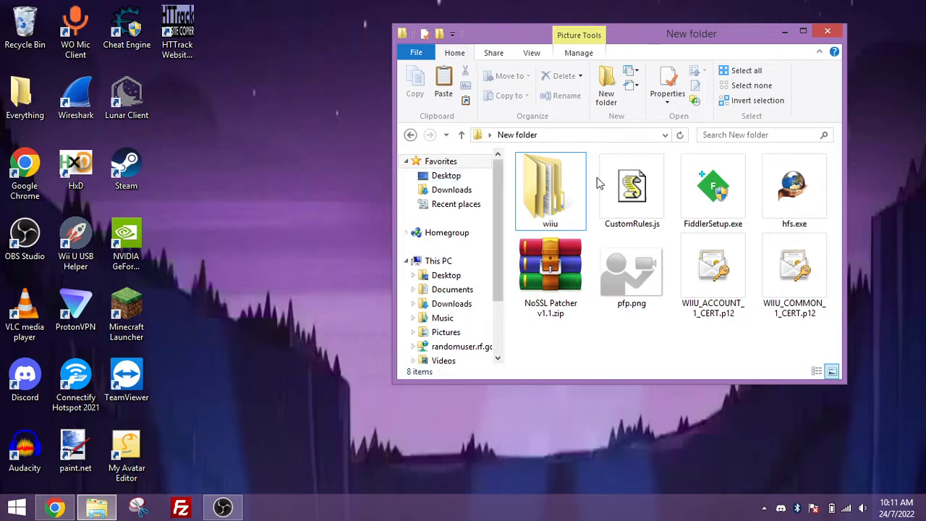
# - Copy CustomRules.js into Documents\Fiddler2\Scripts, replacing the existing file
pyautogui.click(631, 191)
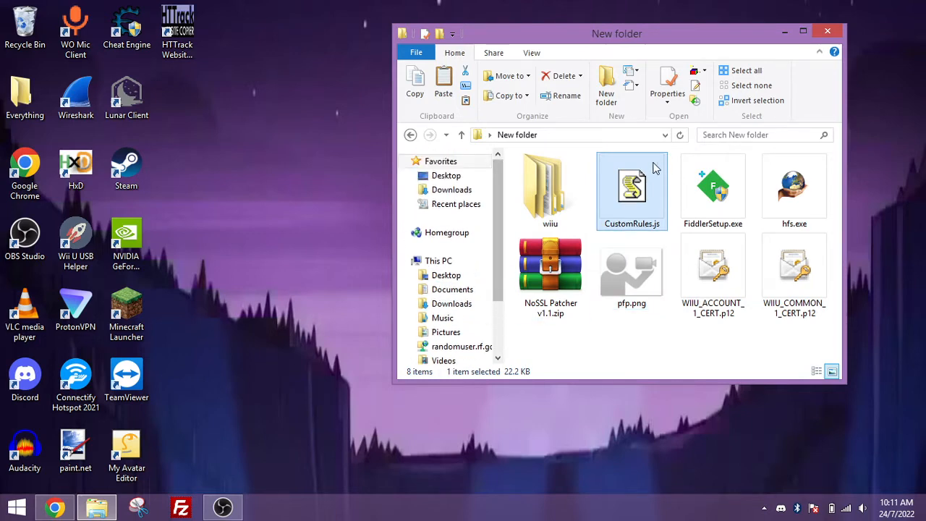
pyautogui.moveTo(630, 187)
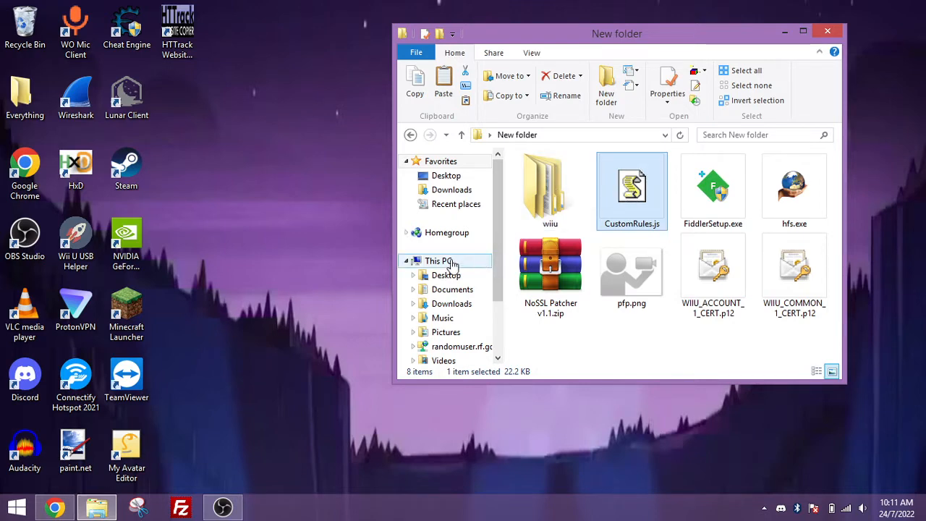
pyautogui.click(448, 289)
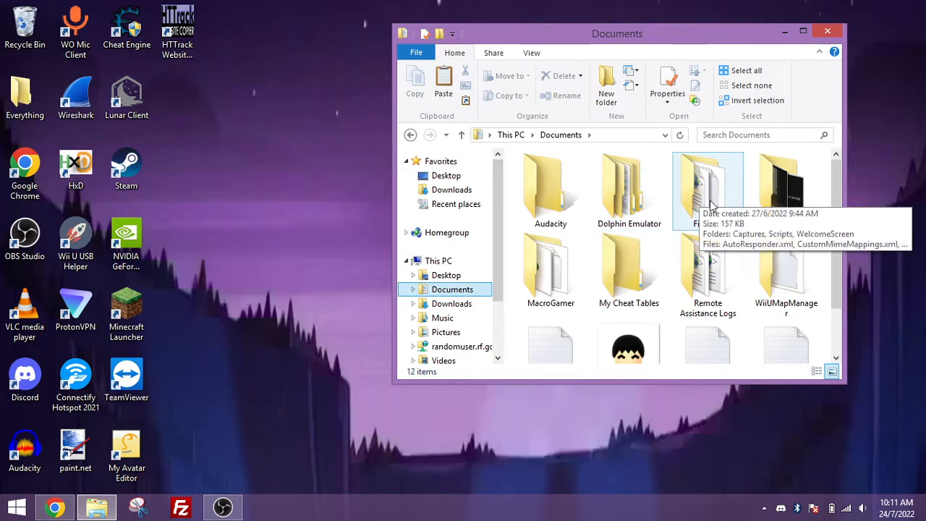
pyautogui.doubleClick(708, 181)
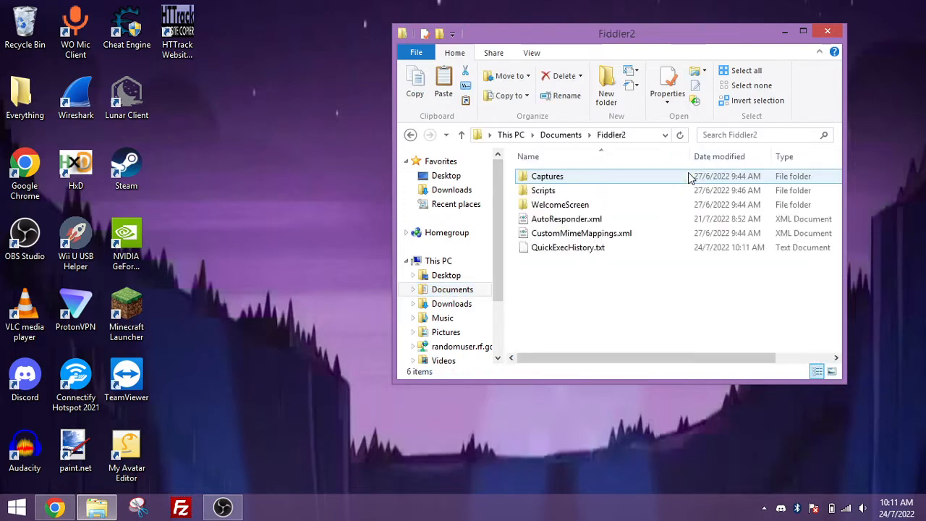
pyautogui.click(544, 191)
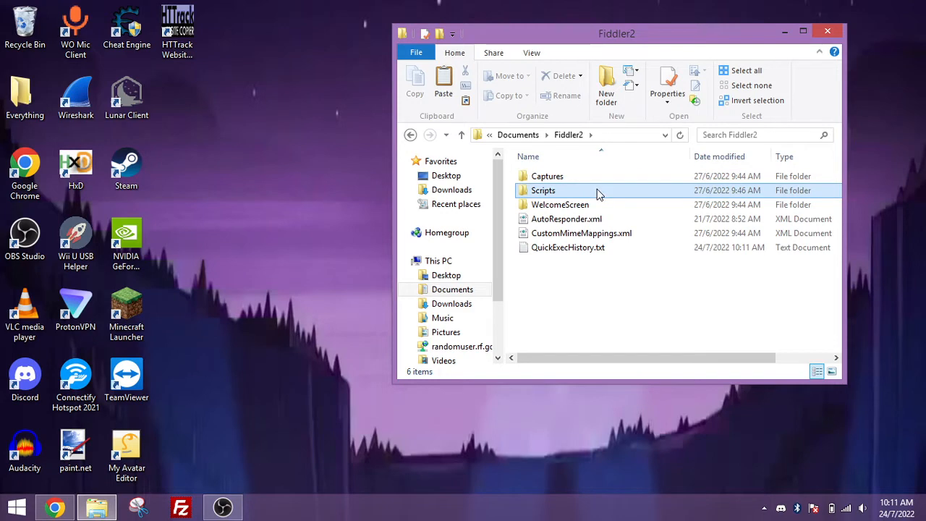
pyautogui.doubleClick(544, 191)
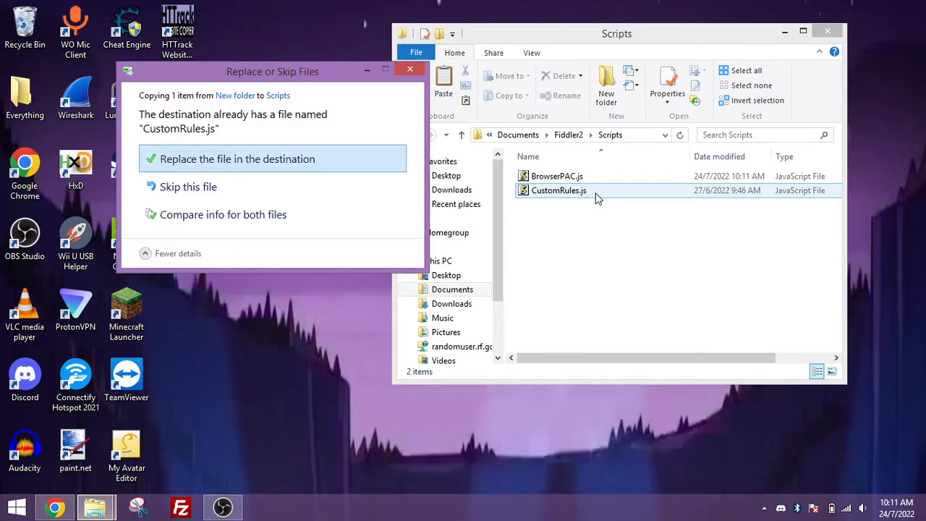
pyautogui.click(237, 157)
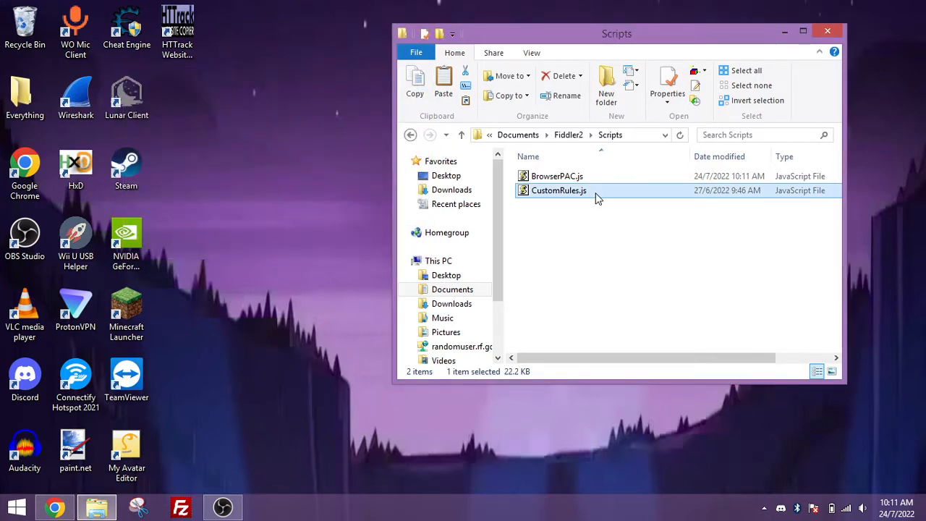
pyautogui.moveTo(147, 382)
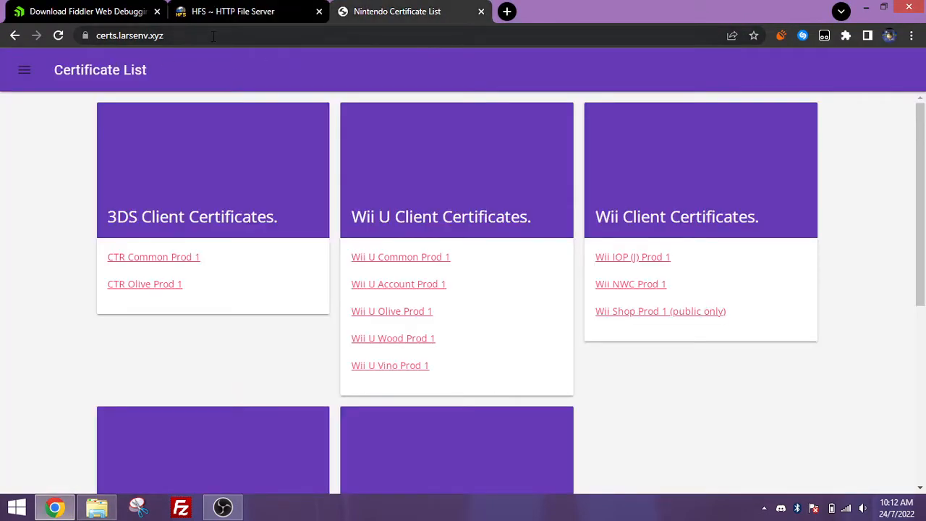
pyautogui.moveTo(379, 112)
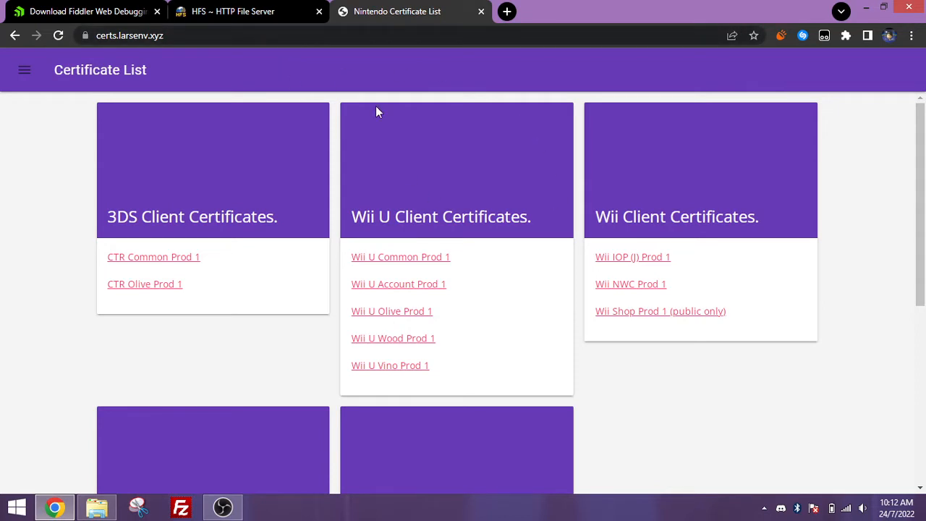
pyautogui.moveTo(399, 259)
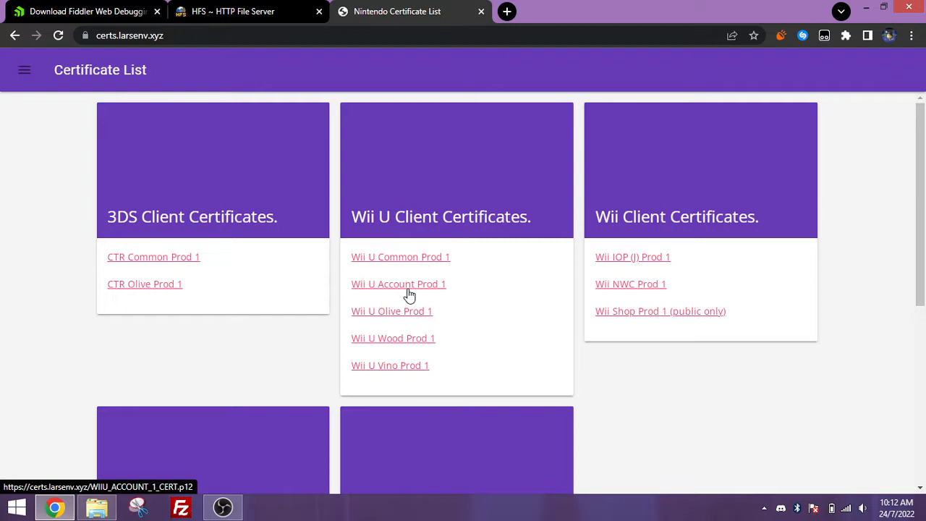
pyautogui.moveTo(223, 347)
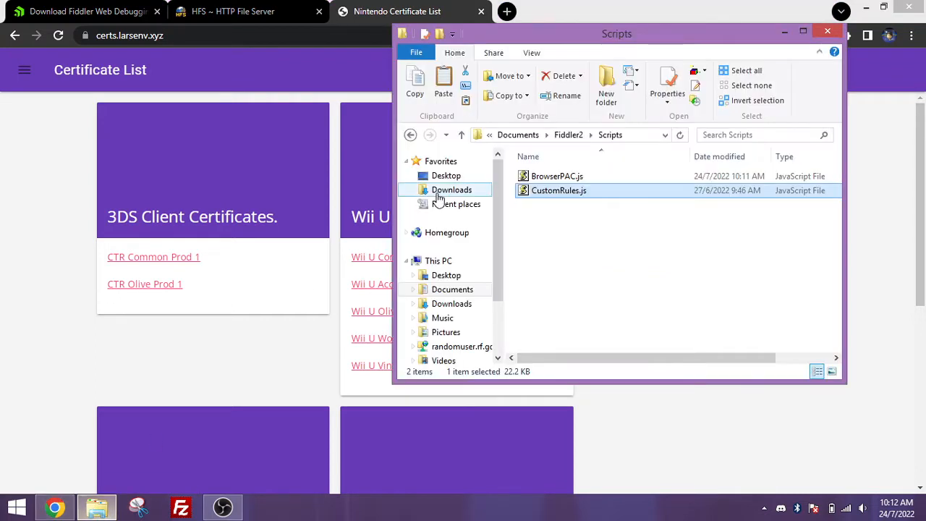
# - Return to the New folder holding the Wii U certificate files
pyautogui.click(411, 135)
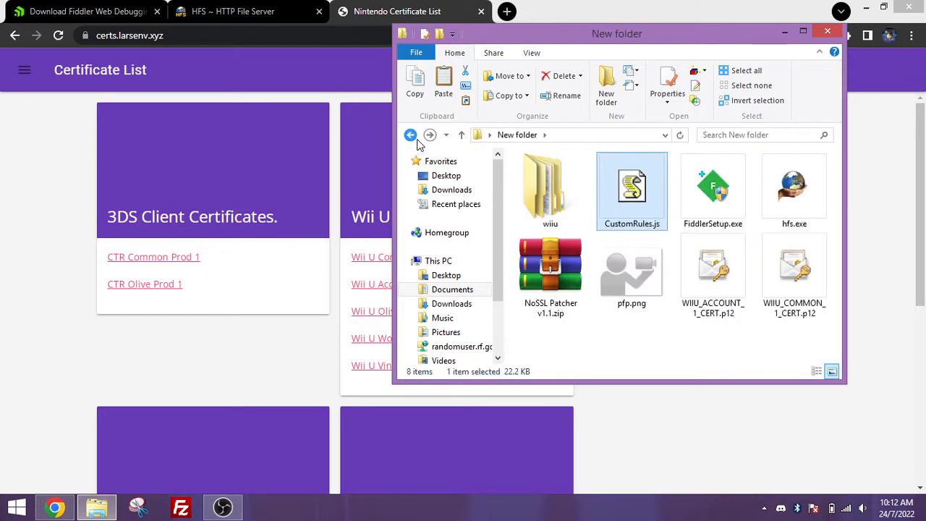
pyautogui.moveTo(581, 266)
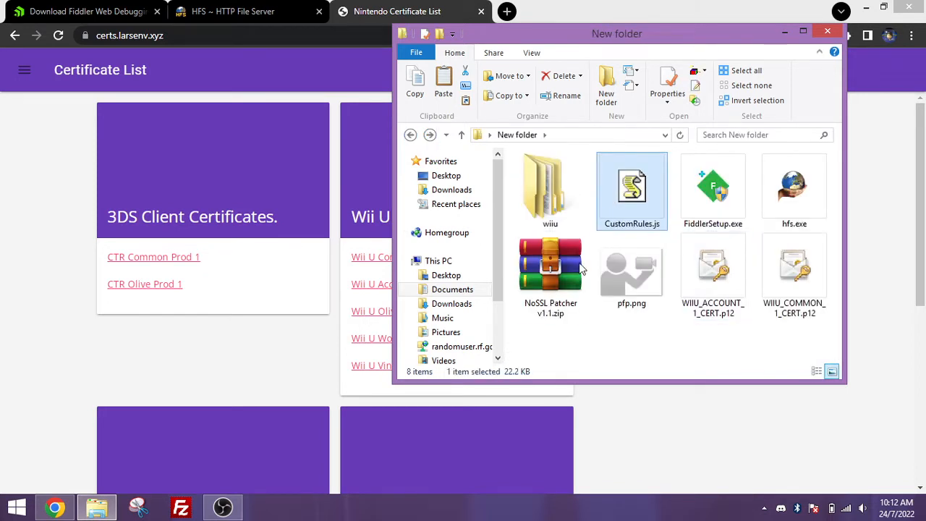
# - Start importing WIIU_COMMON_1_CERT.p12 for the current user, enter its password and mark the key exportable
pyautogui.click(794, 272)
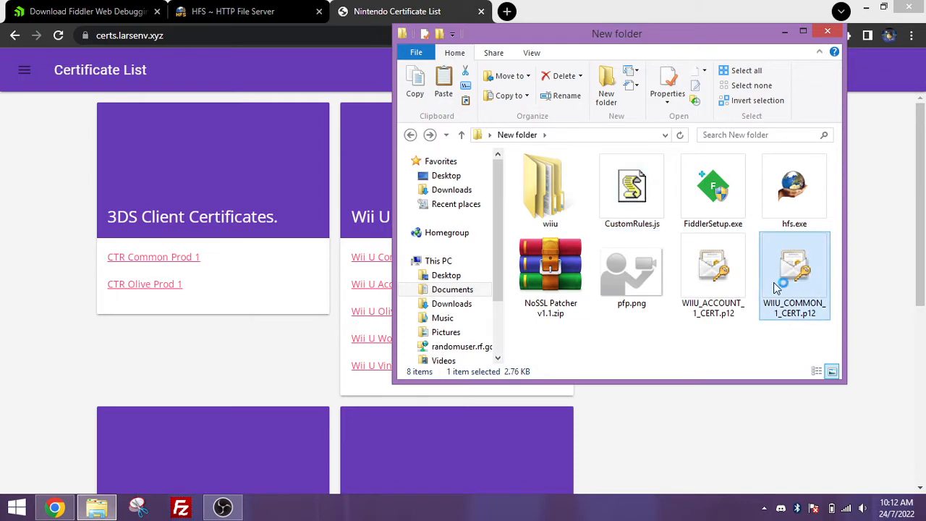
pyautogui.doubleClick(794, 272)
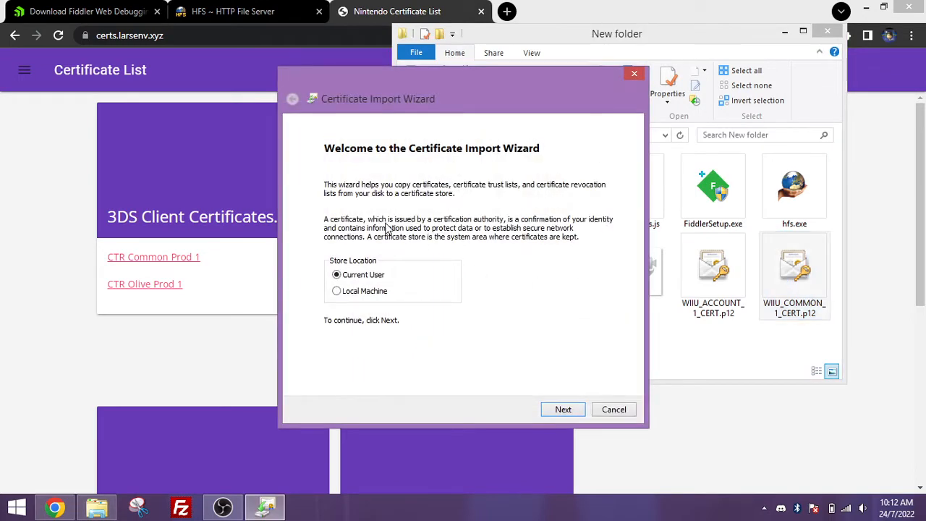
pyautogui.moveTo(528, 280)
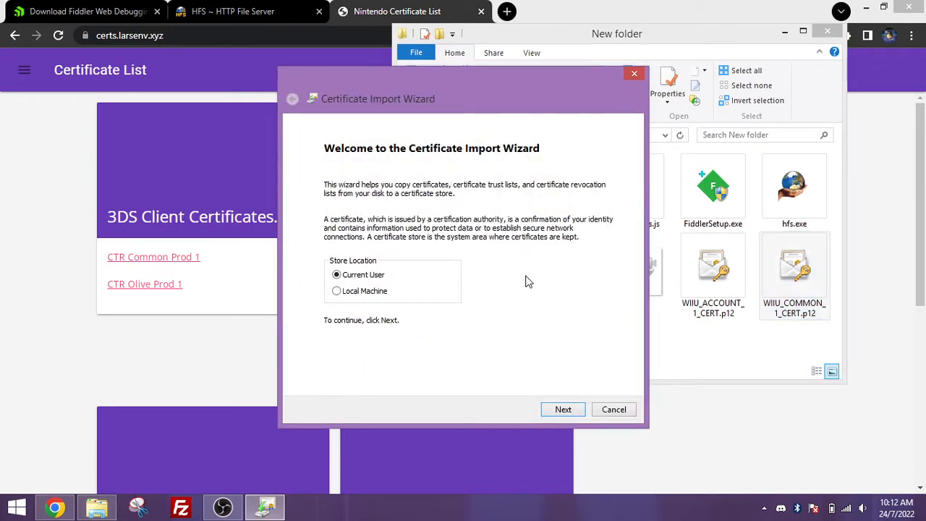
pyautogui.moveTo(608, 445)
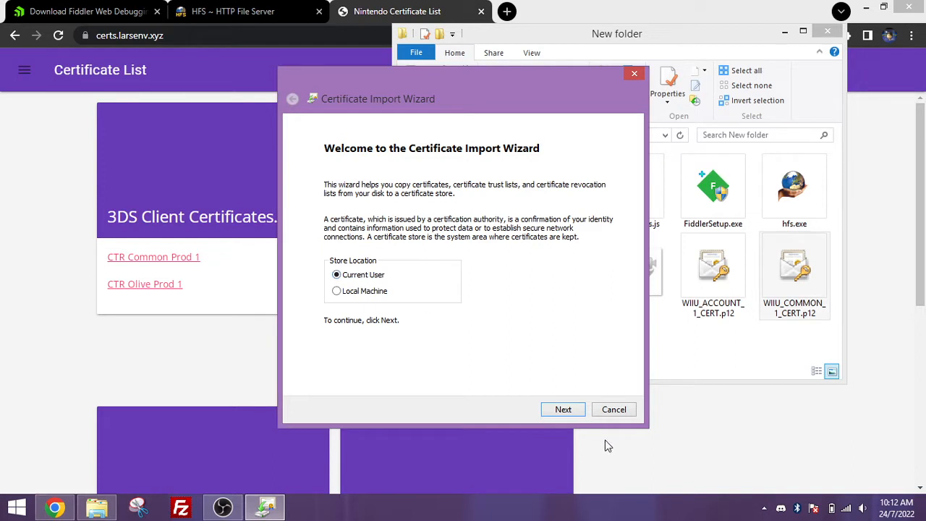
pyautogui.click(563, 408)
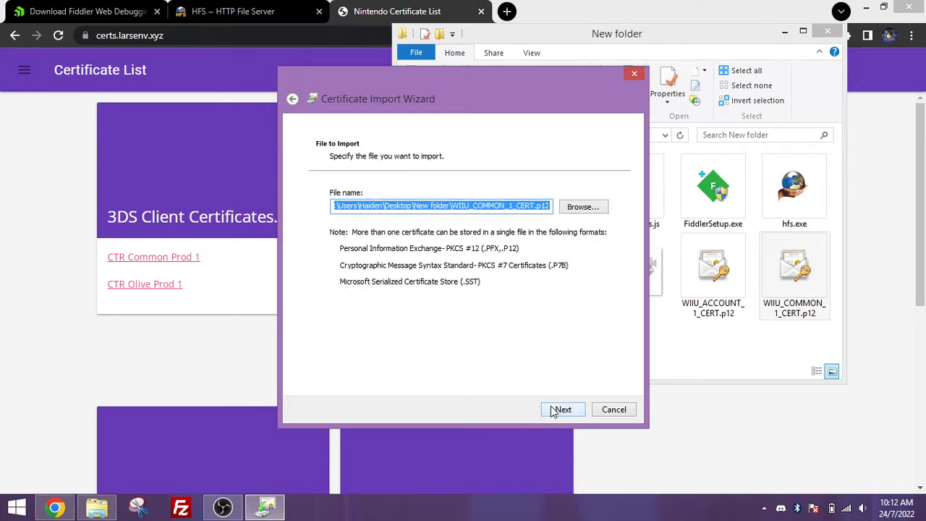
pyautogui.click(563, 409)
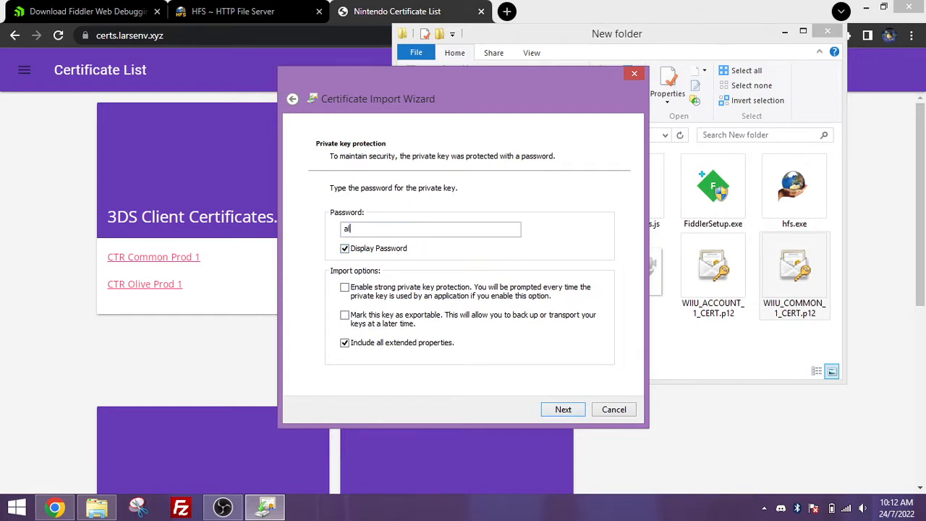
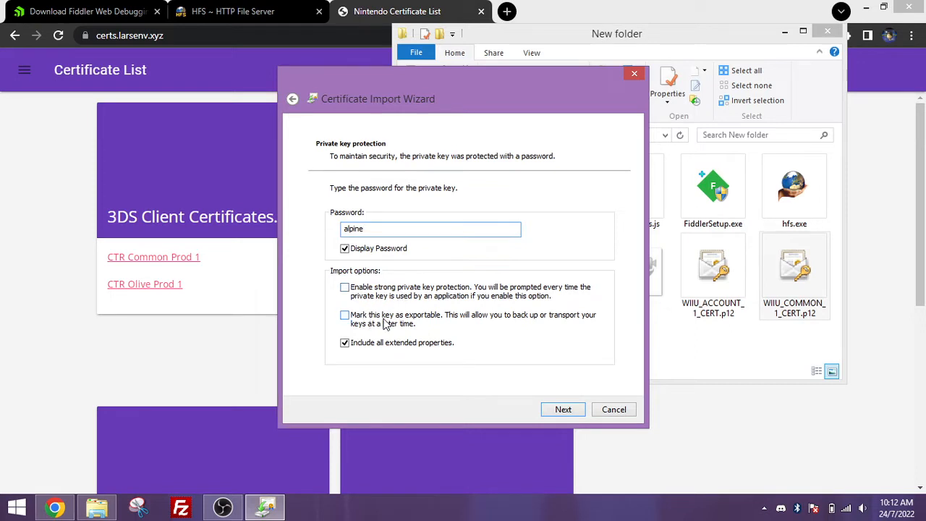
pyautogui.click(344, 316)
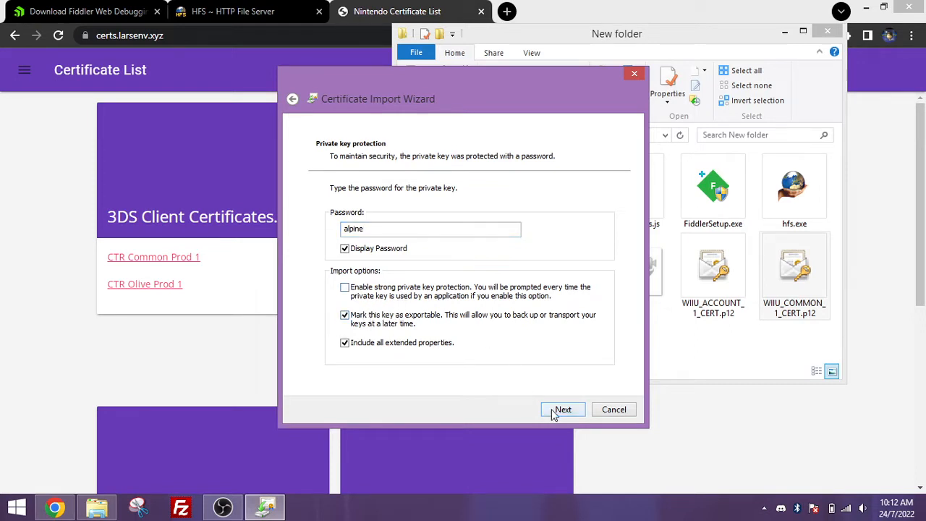
# - Place the common certificate in the Personal store and finish the import
pyautogui.click(563, 408)
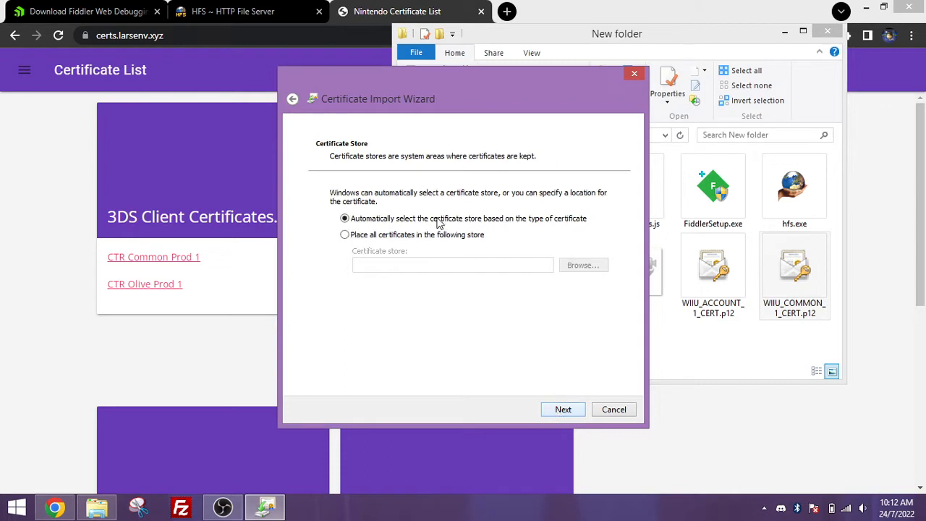
pyautogui.click(344, 234)
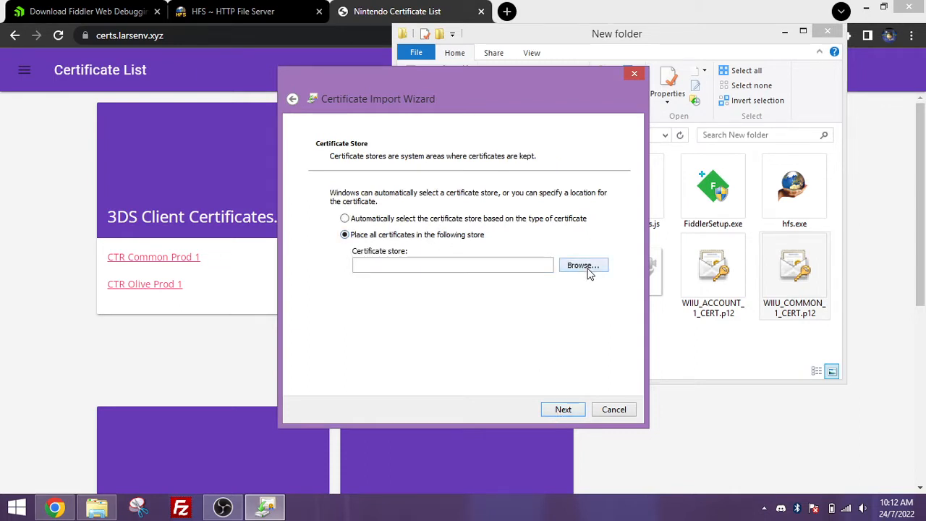
pyautogui.click(583, 264)
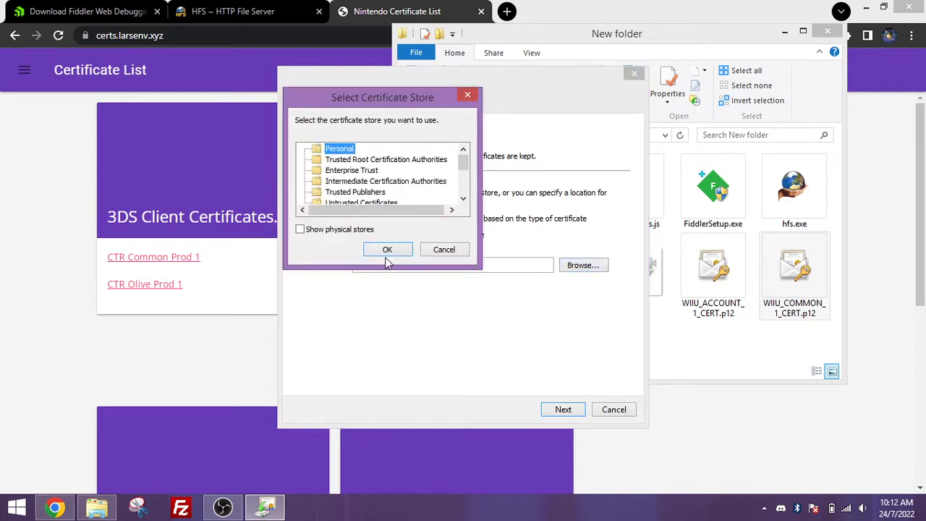
pyautogui.click(388, 249)
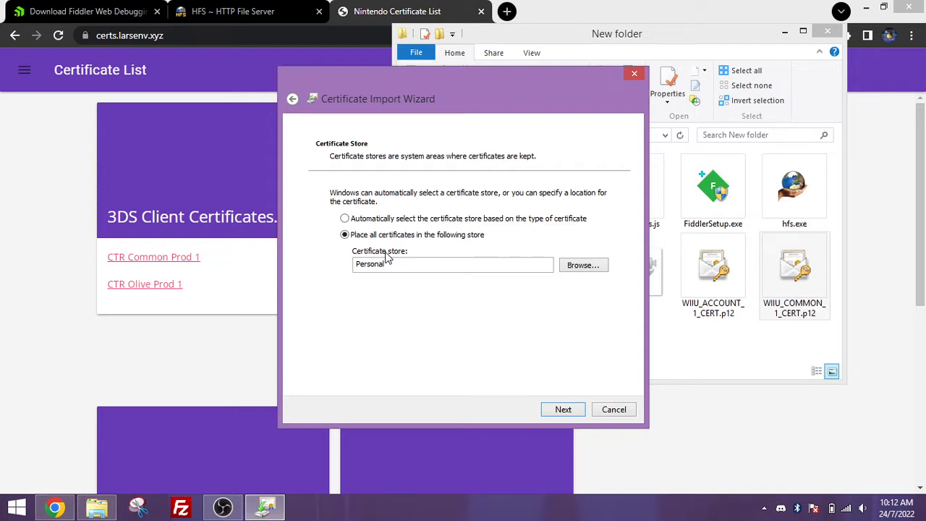
pyautogui.click(563, 408)
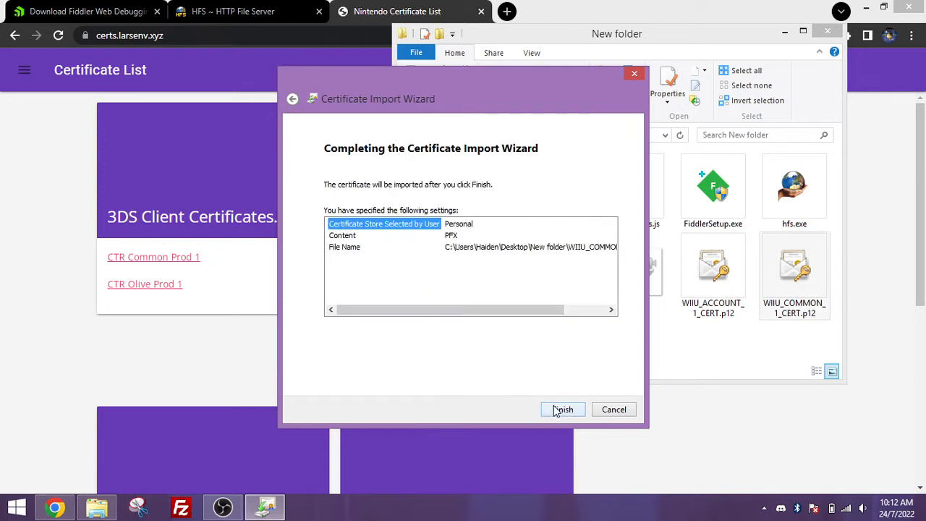
pyautogui.click(562, 408)
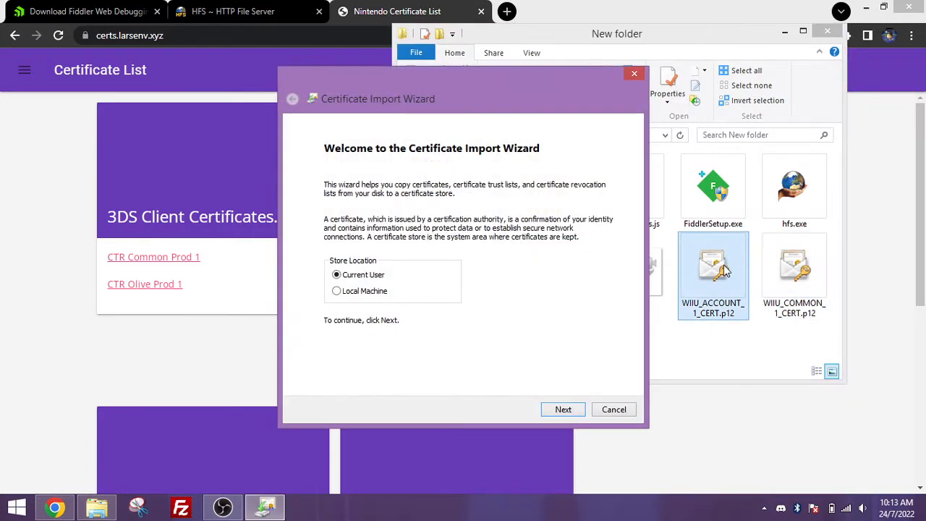
# - Import the Wii U account certificate into the Personal store and finish the wizard
pyautogui.click(563, 408)
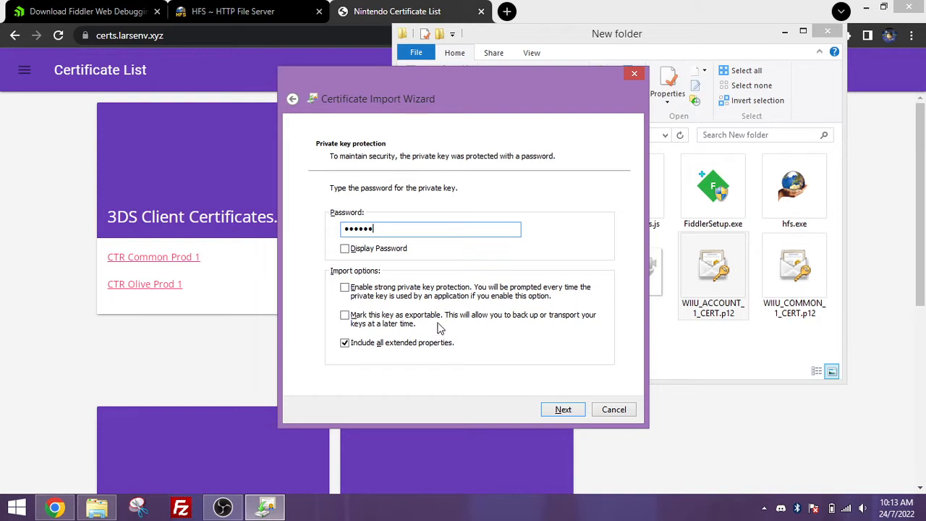
pyautogui.click(563, 409)
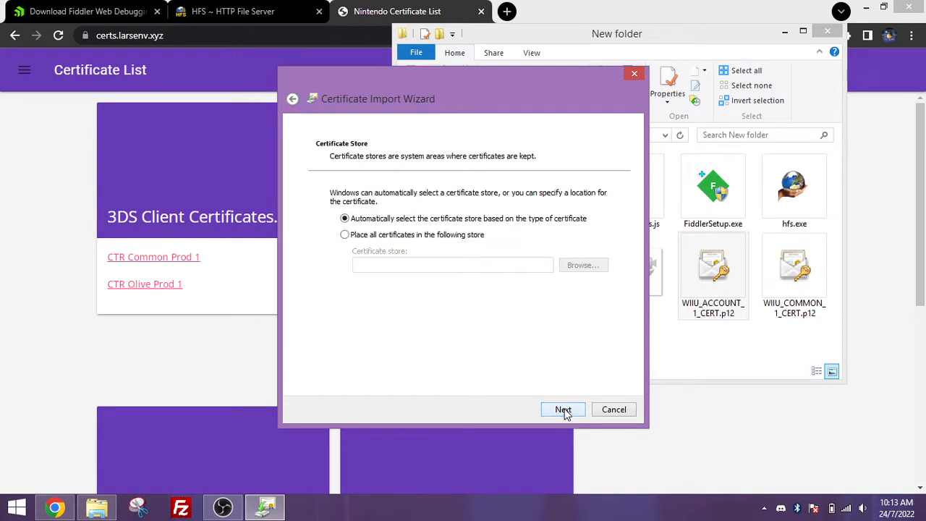
pyautogui.click(344, 234)
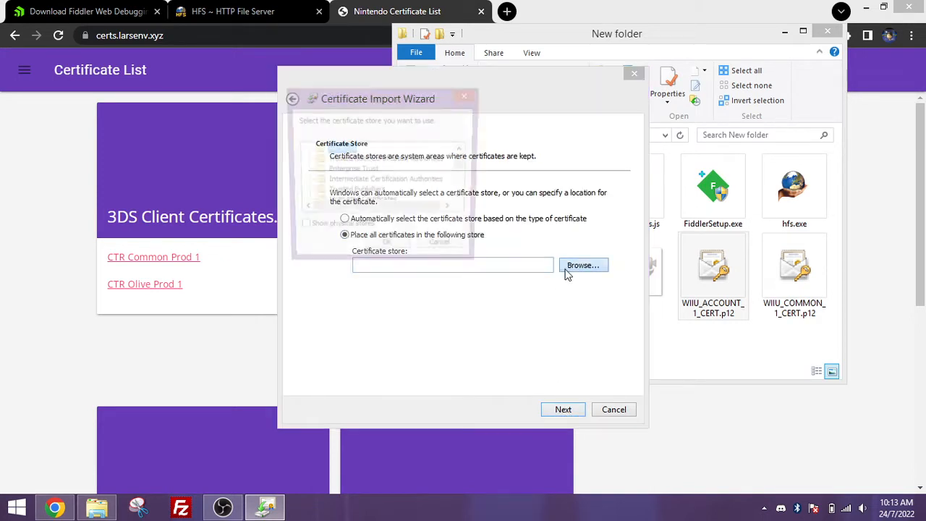
pyautogui.click(563, 410)
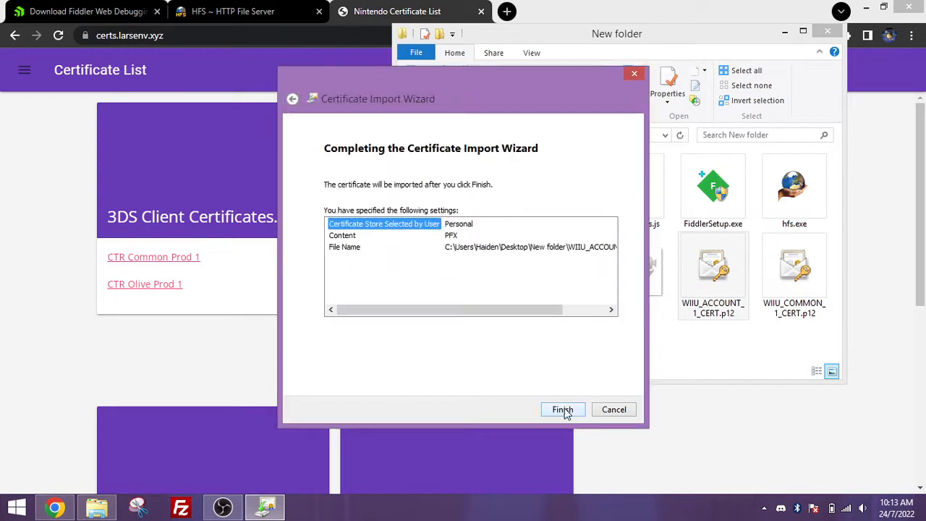
pyautogui.click(563, 408)
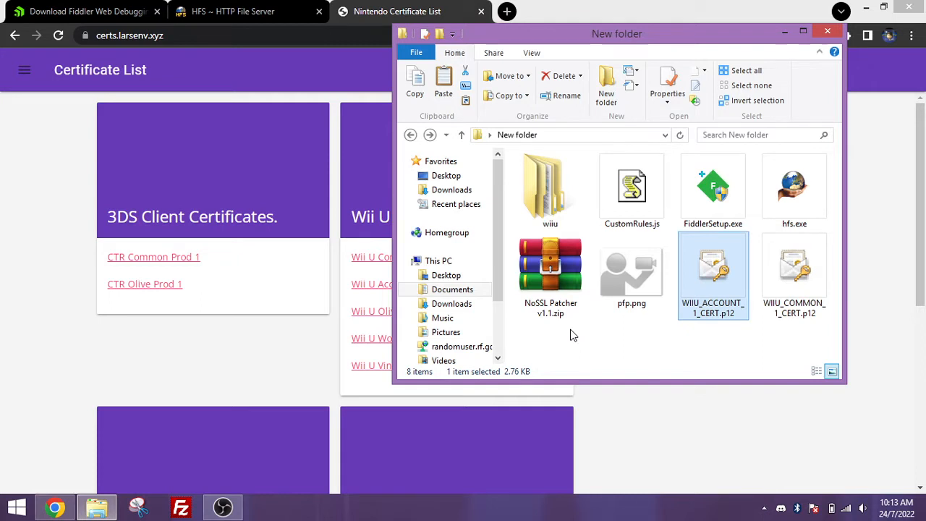
# - Launch certmgr from the Run prompt and centre its window
pyautogui.press('Win+r')
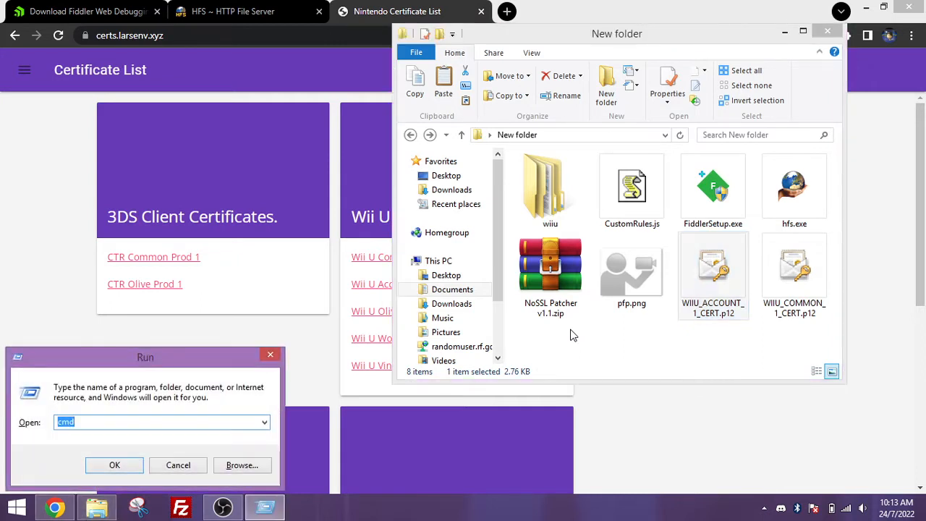
pyautogui.write('certmg')
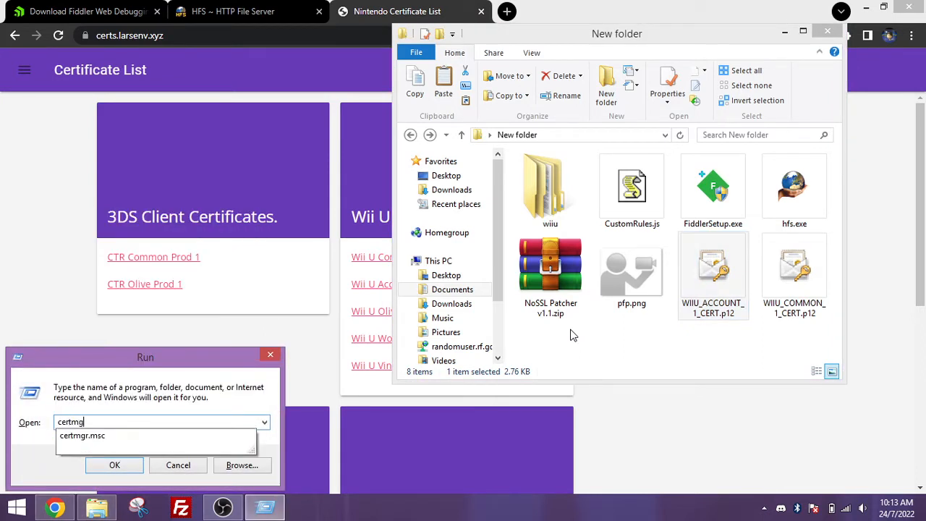
pyautogui.click(113, 464)
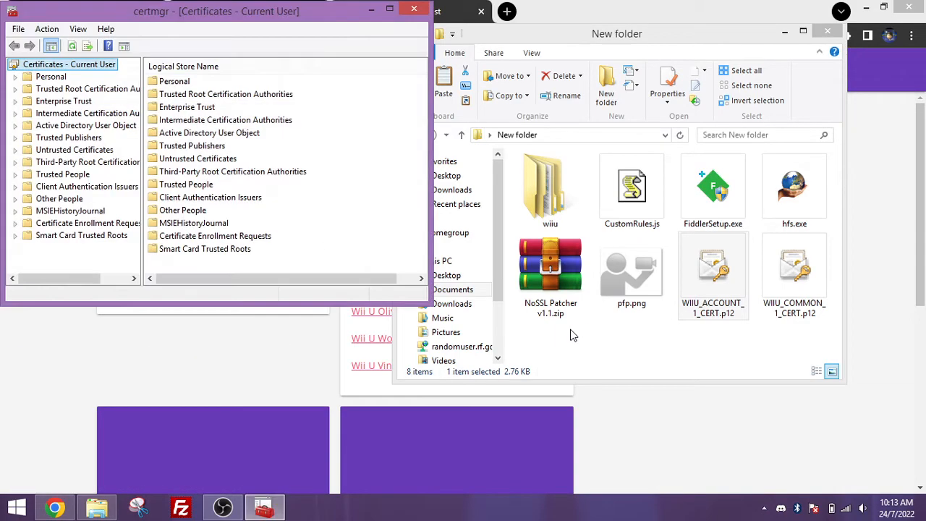
pyautogui.moveTo(215, 11); pyautogui.dragTo(451, 58)
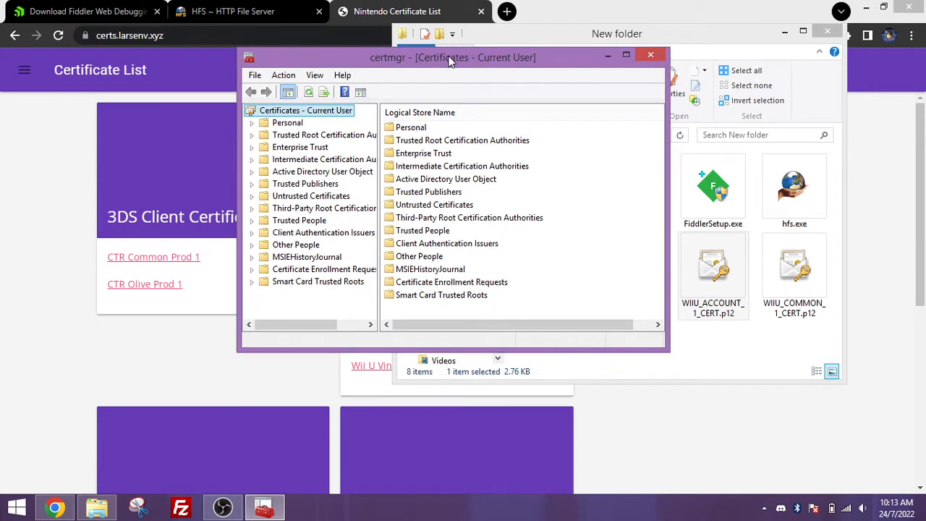
# - Expand Personal > Certificates and select the Wii U Common Prod 1 certificate
pyautogui.click(286, 122)
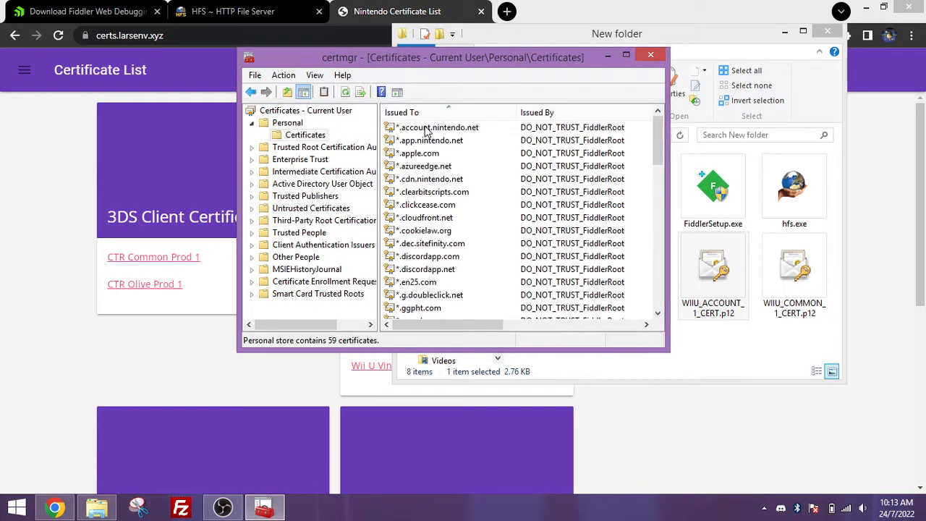
pyautogui.scroll(-3)
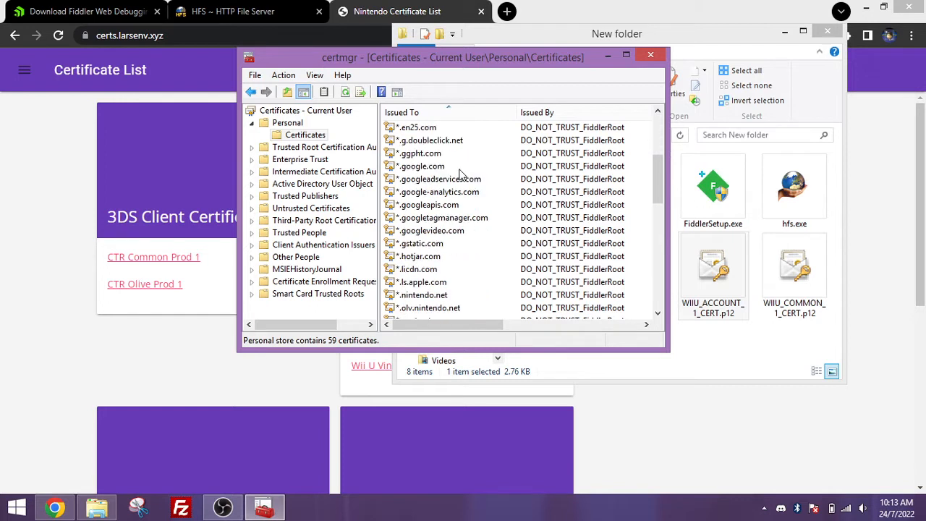
pyautogui.scroll(-3)
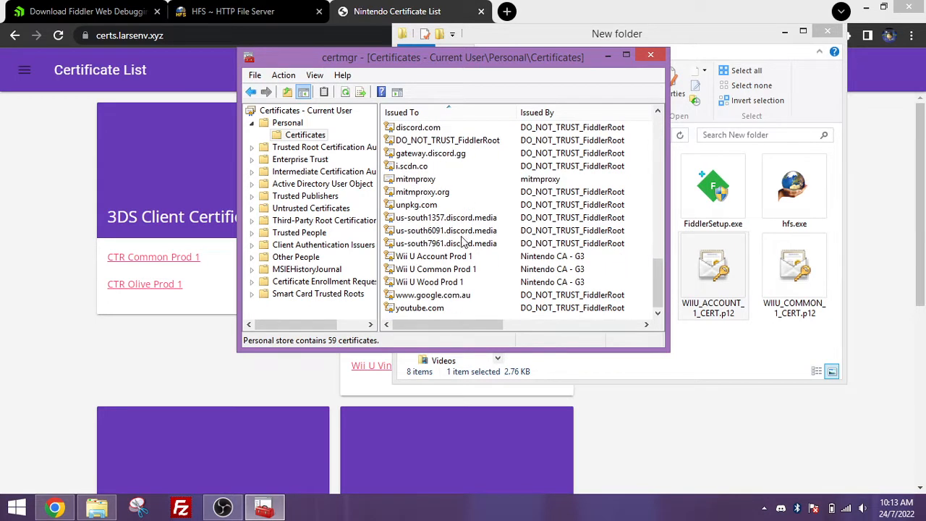
pyautogui.moveTo(447, 256)
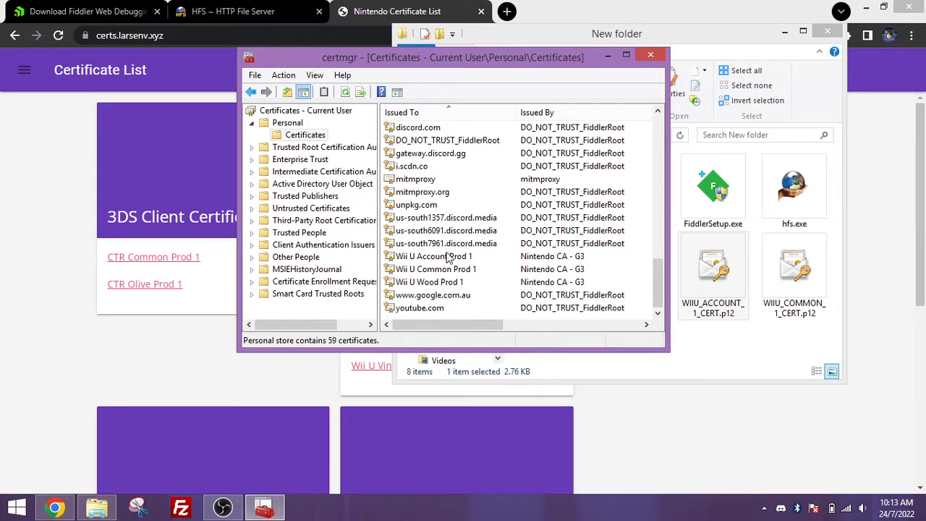
pyautogui.click(434, 268)
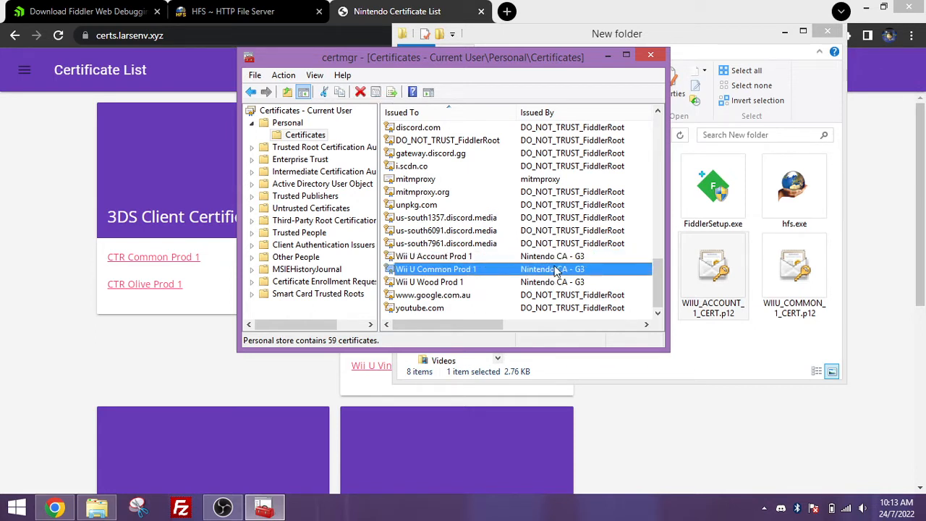
# - Start exporting Wii U Common Prod 1 and browse to Local Disk (C:) for the WIIU folder
pyautogui.rightClick(437, 268)
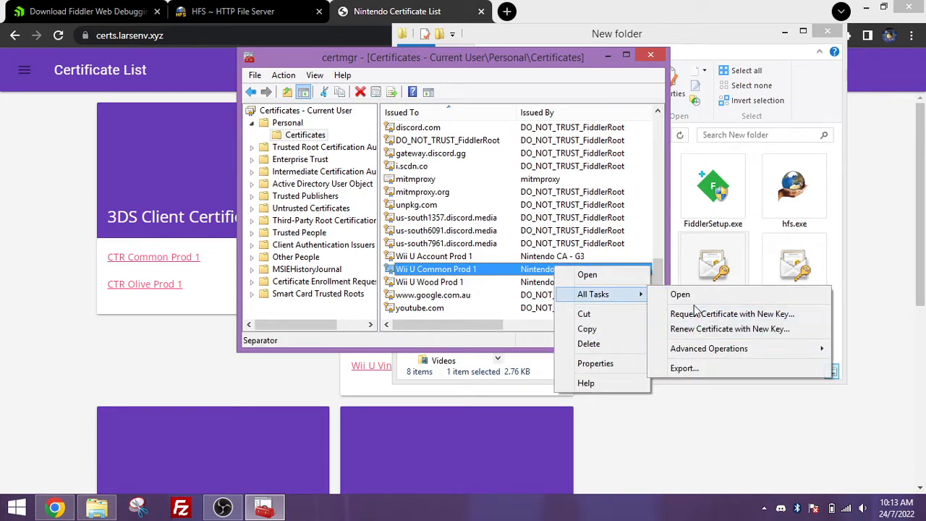
pyautogui.click(684, 367)
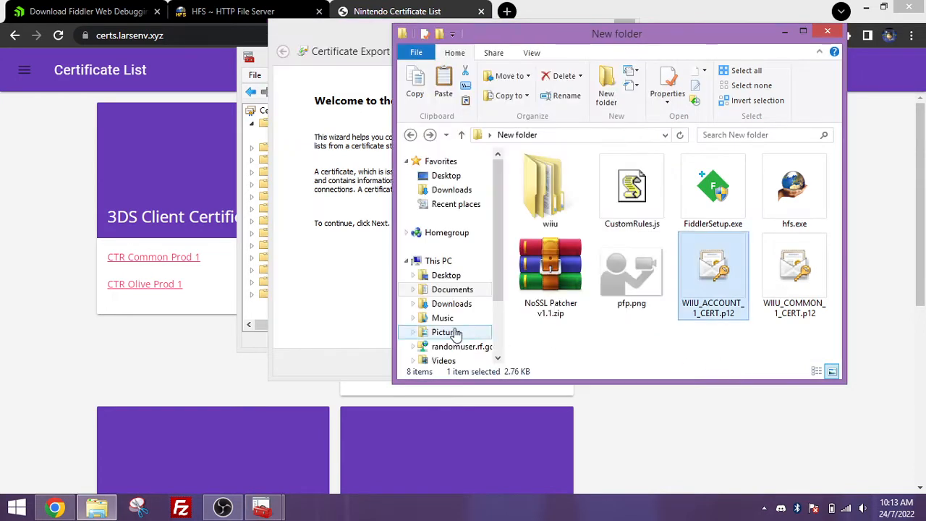
pyautogui.click(438, 260)
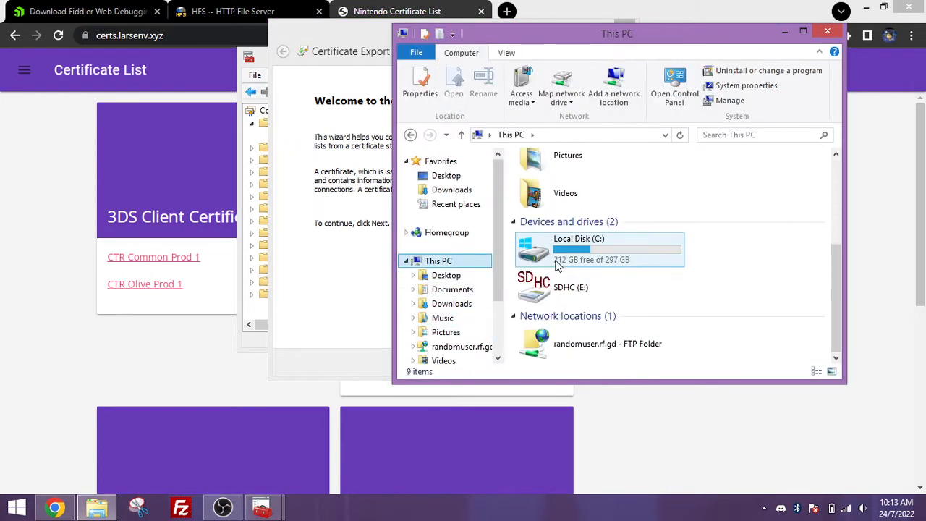
pyautogui.doubleClick(579, 249)
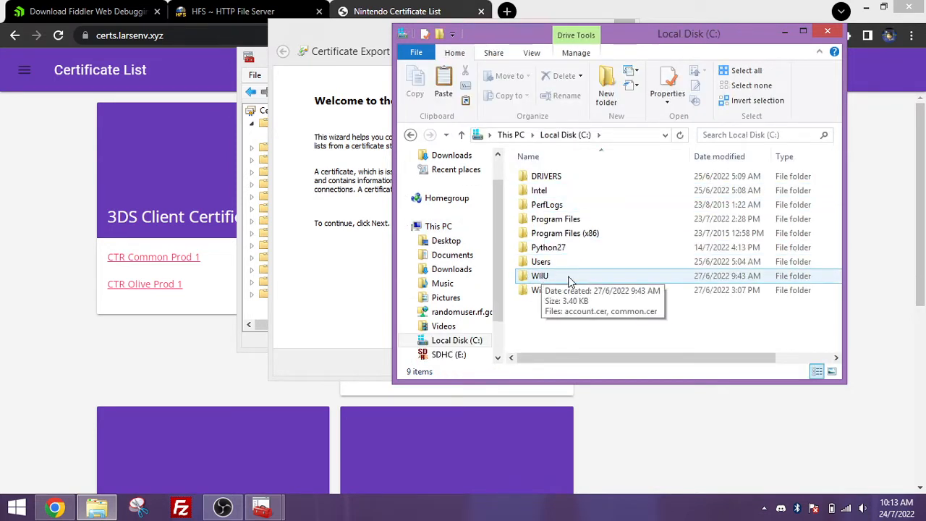
pyautogui.moveTo(559, 277)
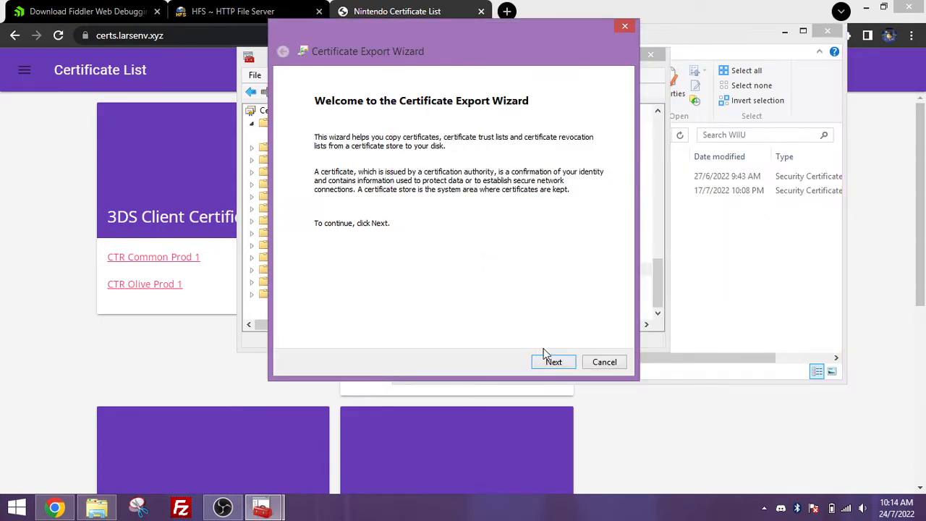
# - Proceed without the private key and choose Base-64 encoded X.509 format
pyautogui.click(553, 362)
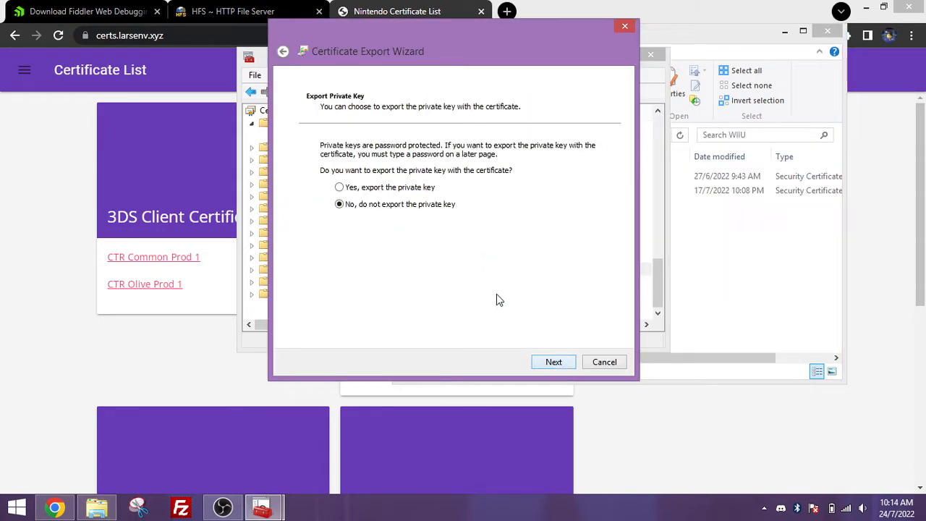
pyautogui.moveTo(559, 364)
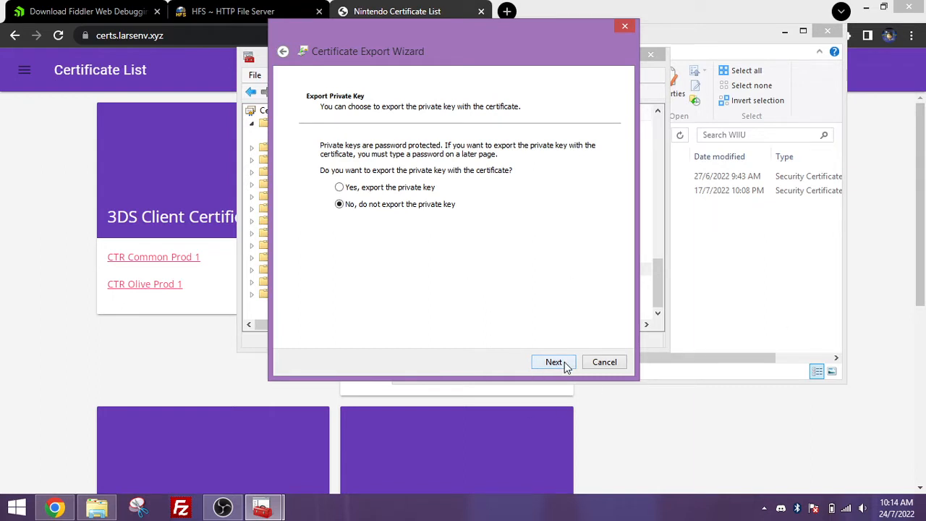
pyautogui.click(552, 361)
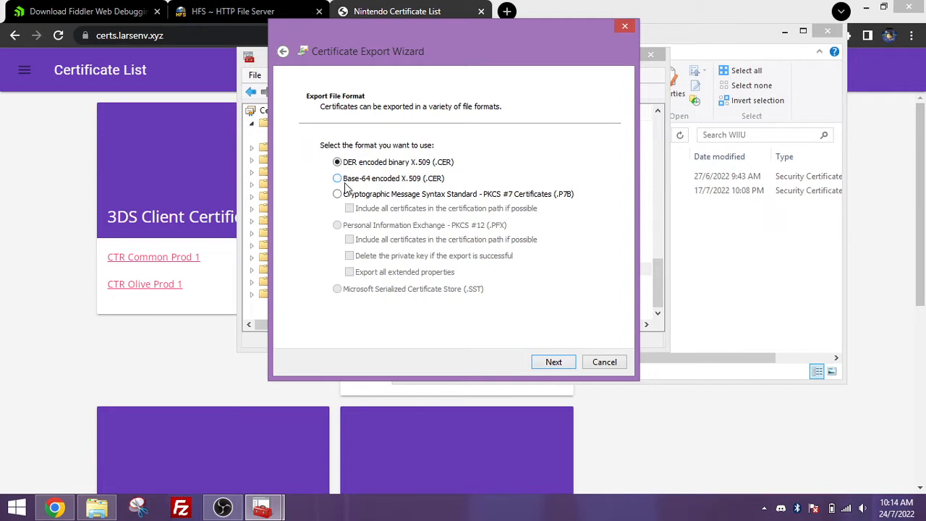
pyautogui.moveTo(388, 188)
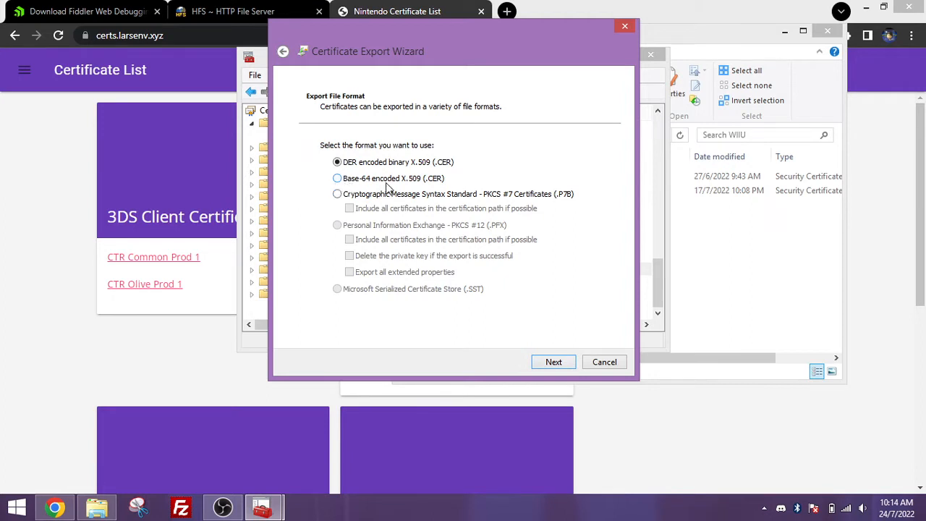
pyautogui.click(337, 178)
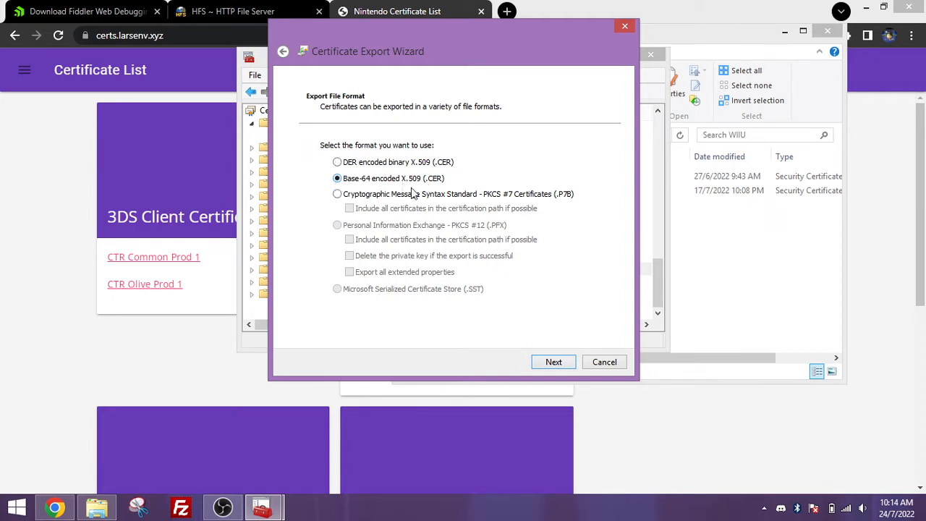
pyautogui.click(553, 361)
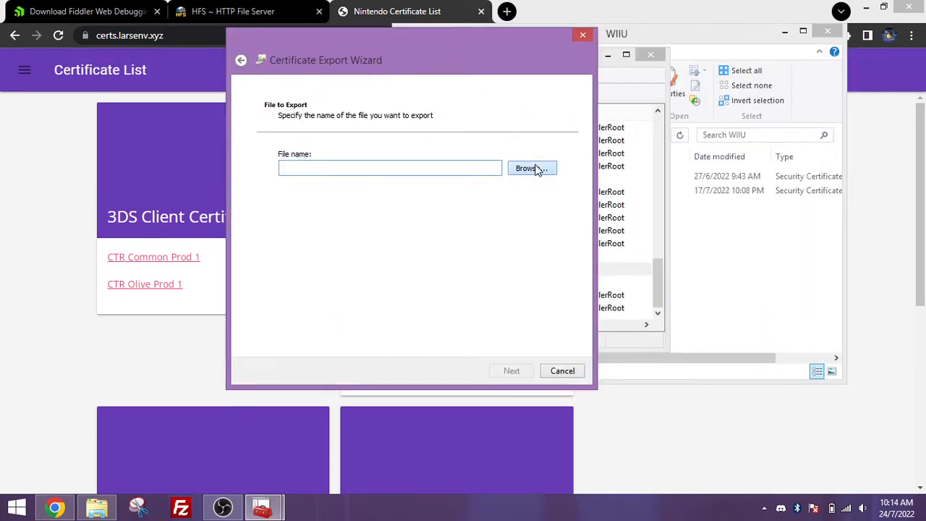
# - Save the exported Wii U Common certificate as C:\WIIU\common.cer
pyautogui.click(532, 168)
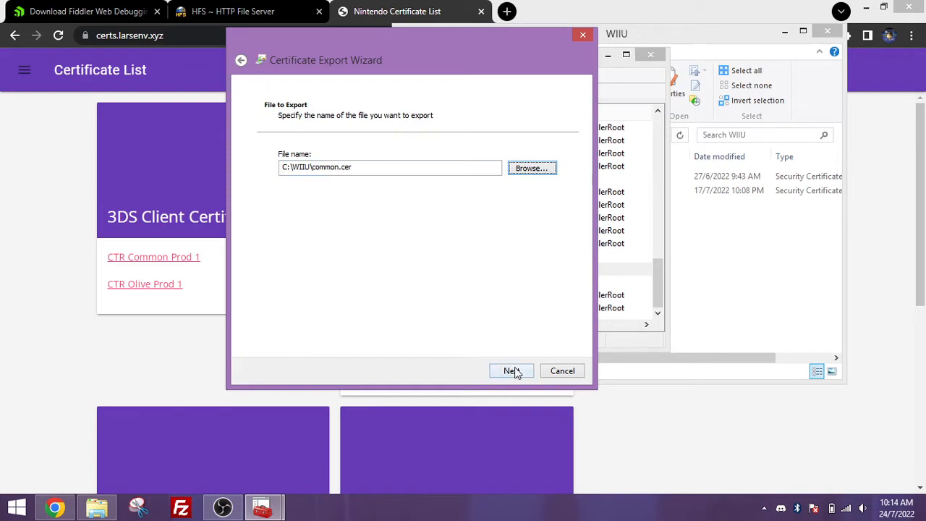
pyautogui.click(512, 371)
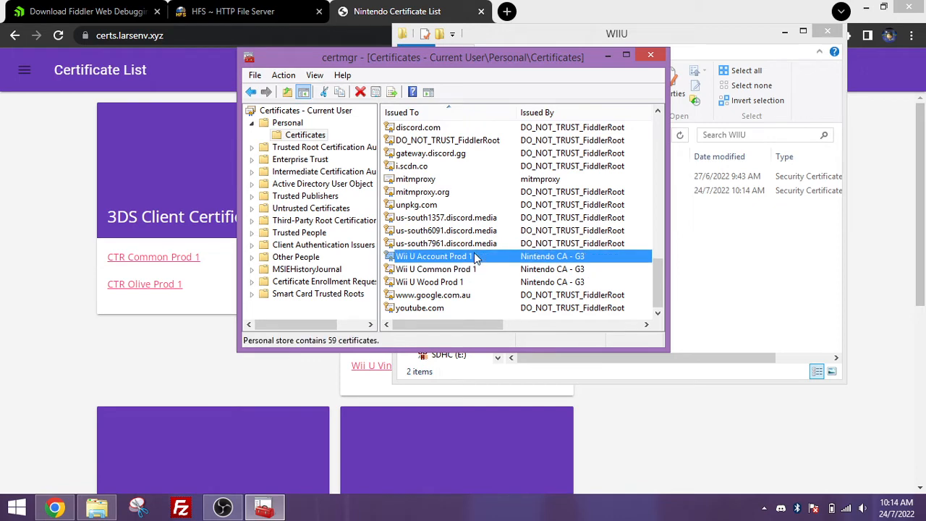
# - Export Wii U Account Prod 1 as Base-64 to C:\WIIU\account.cer
pyautogui.rightClick(432, 256)
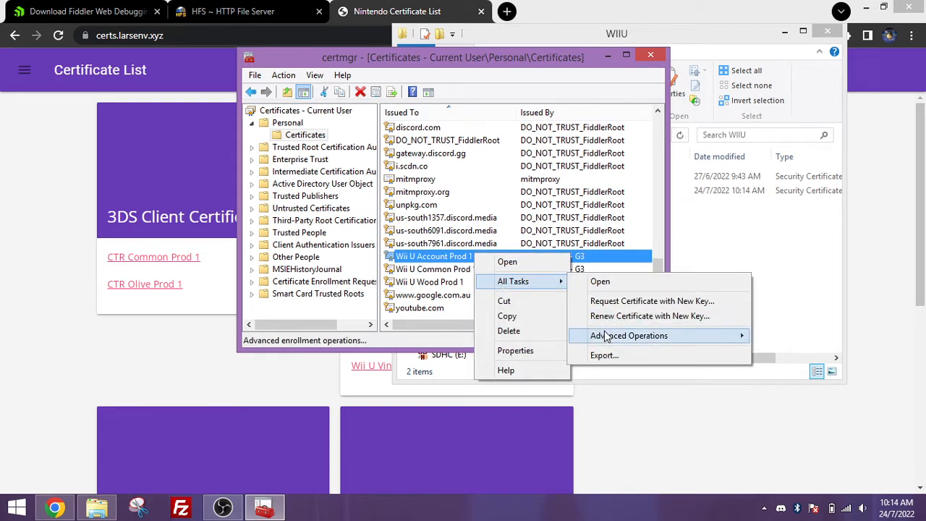
pyautogui.click(605, 354)
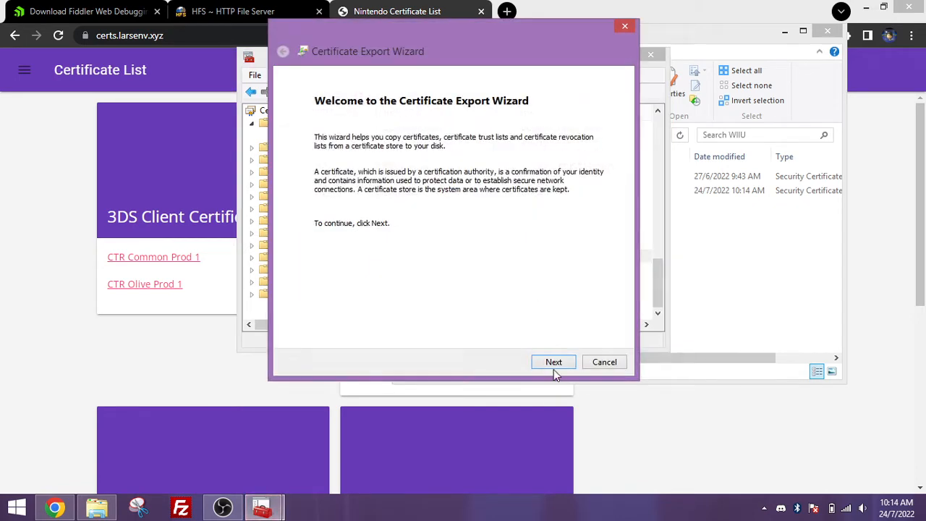
pyautogui.click(553, 362)
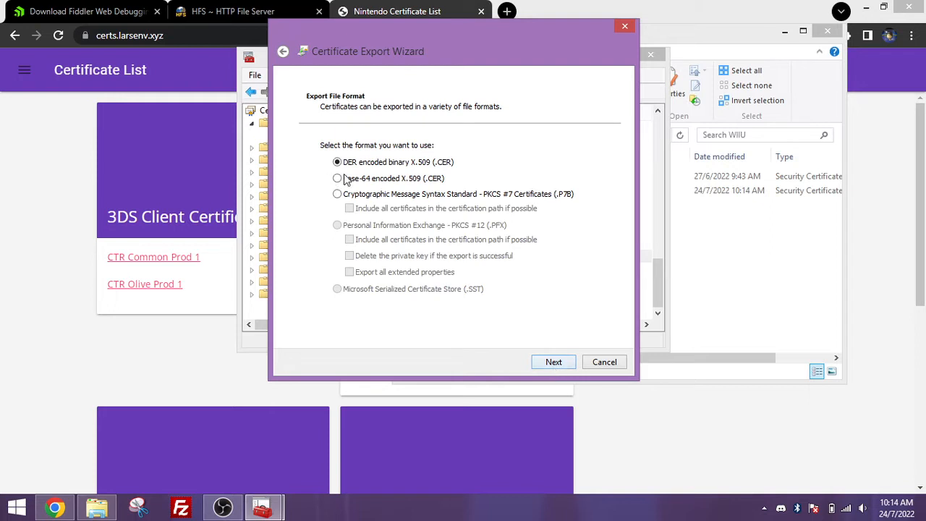
pyautogui.click(553, 362)
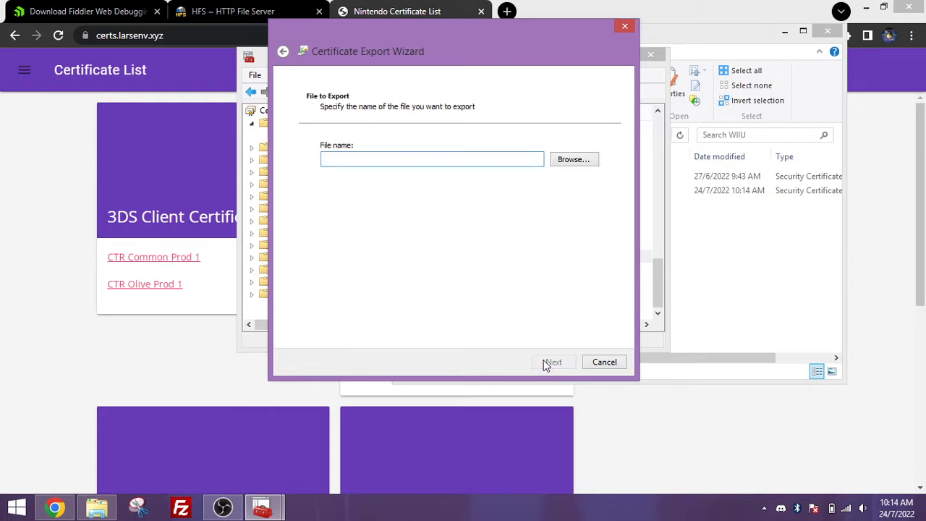
pyautogui.click(573, 159)
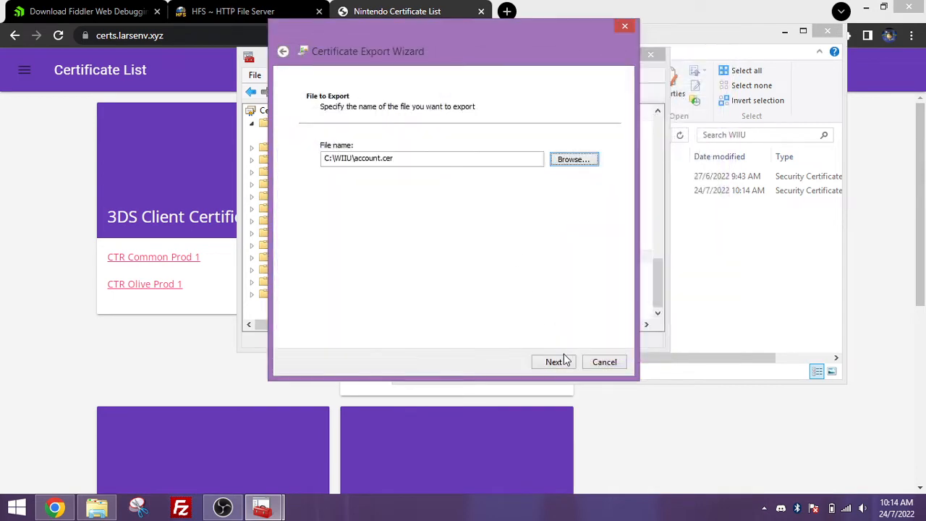
pyautogui.click(552, 361)
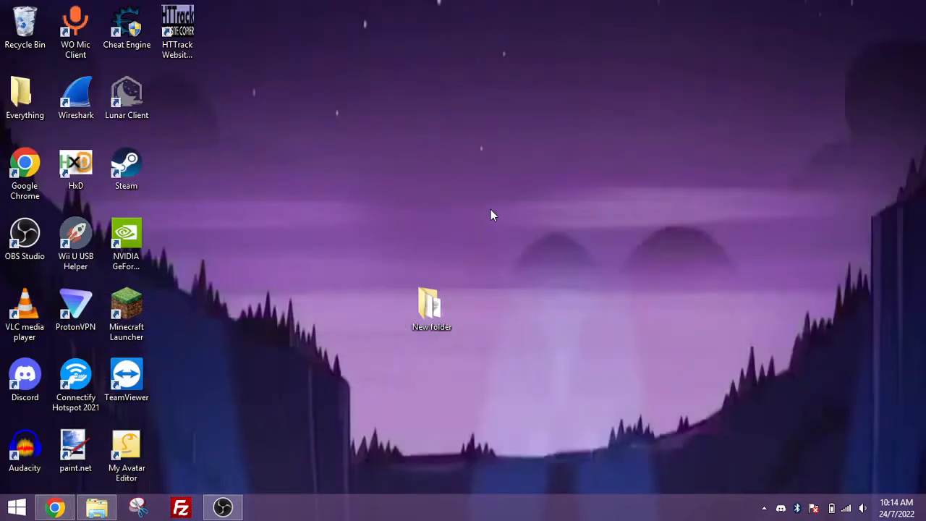
# - Open the desktop's New folder and open pfp.png in paint.net
pyautogui.click(431, 306)
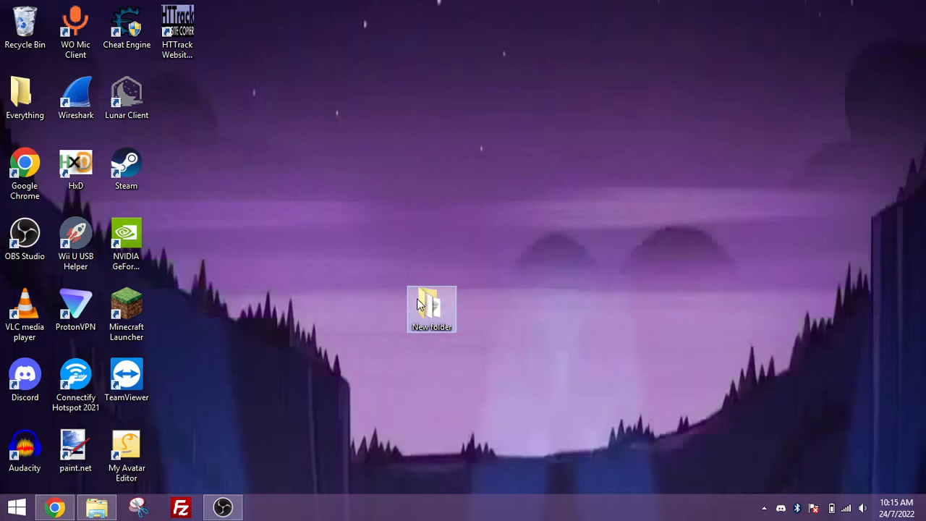
pyautogui.doubleClick(432, 304)
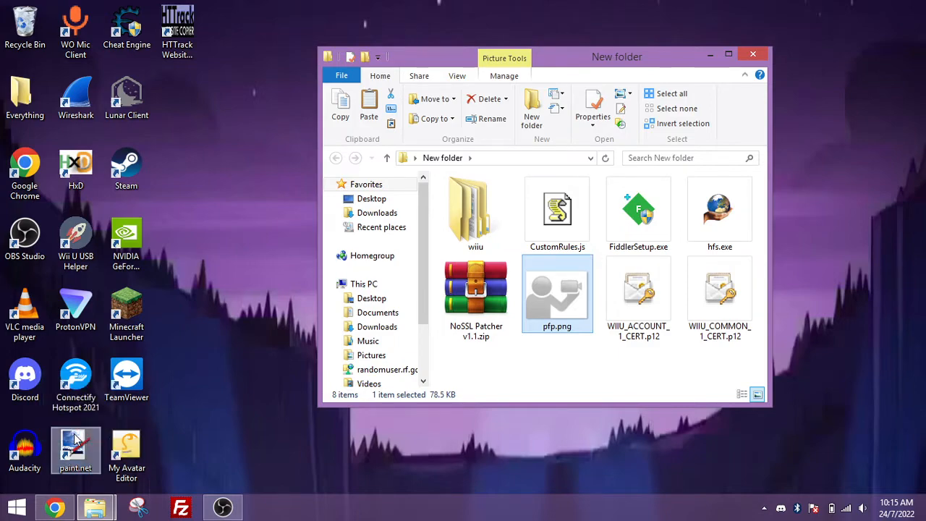
pyautogui.doubleClick(75, 443)
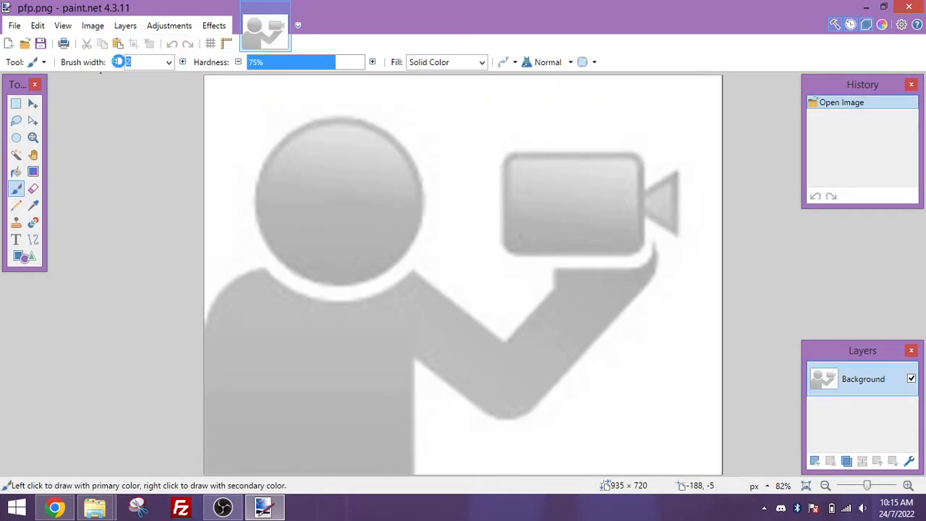
# - Resize pfp.png to 128 × 128 pixels and zoom in on the result
pyautogui.click(93, 26)
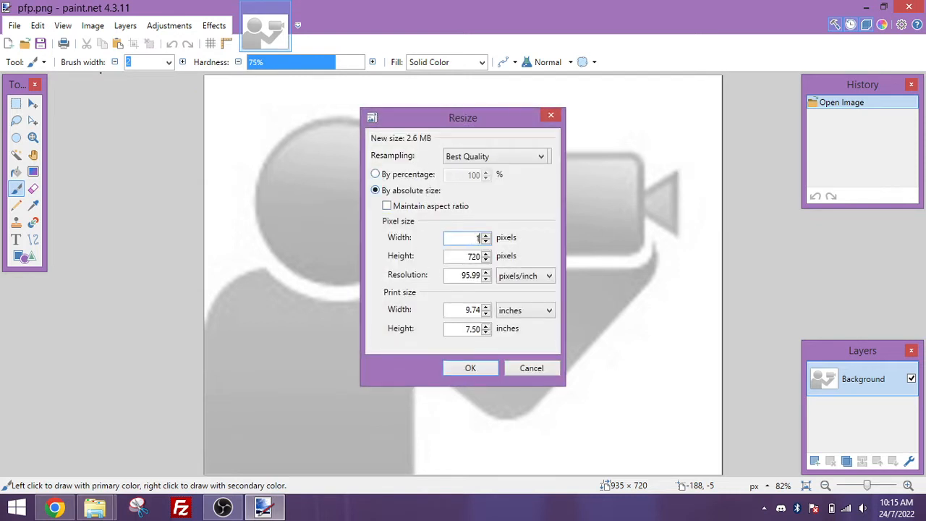
pyautogui.write('12')
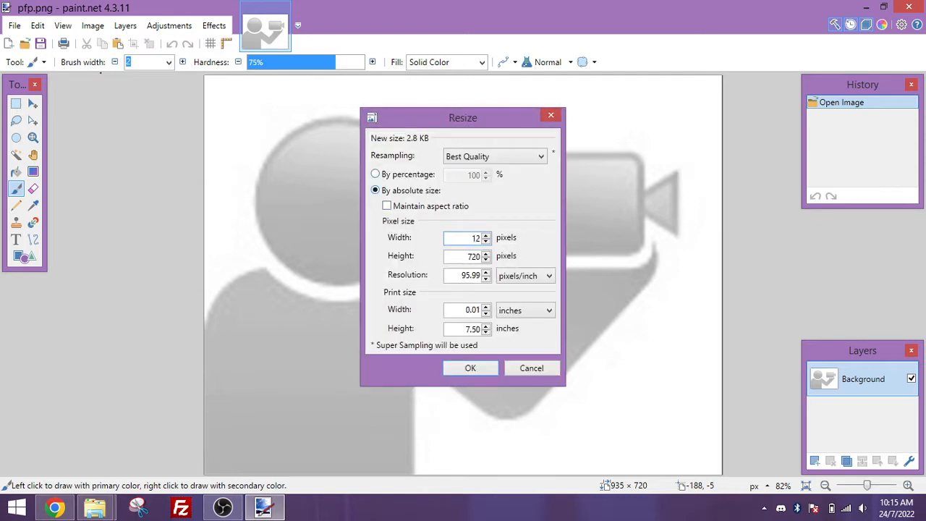
pyautogui.click(470, 367)
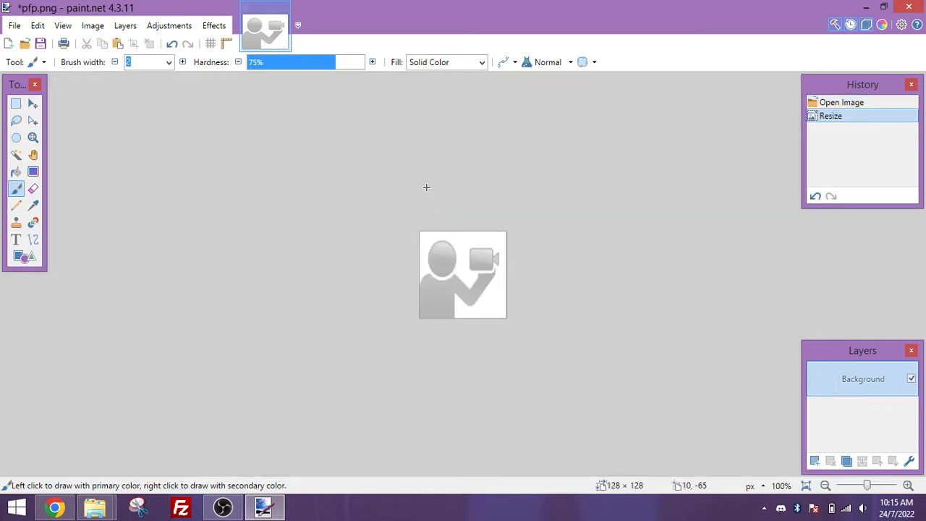
pyautogui.click(906, 483)
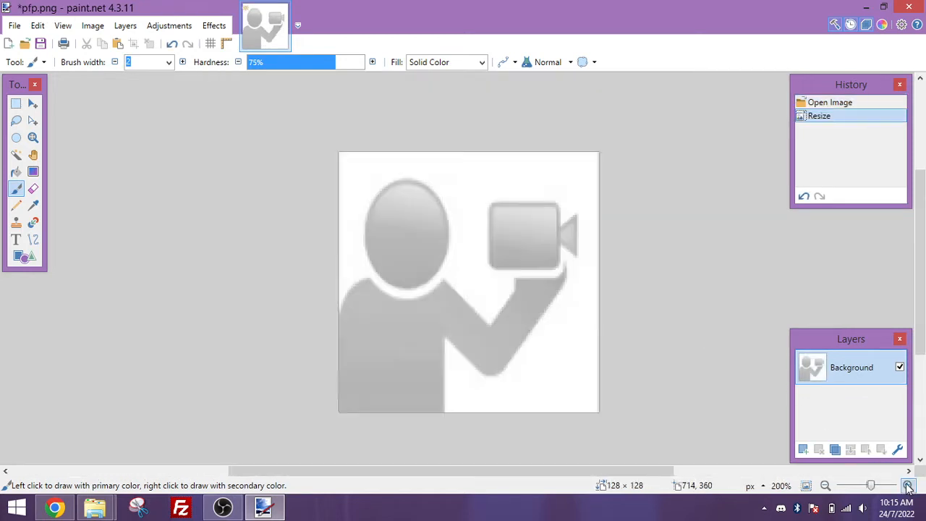
# - Save the picture as Icon.tga in TGA format in the same folder
pyautogui.click(11, 26)
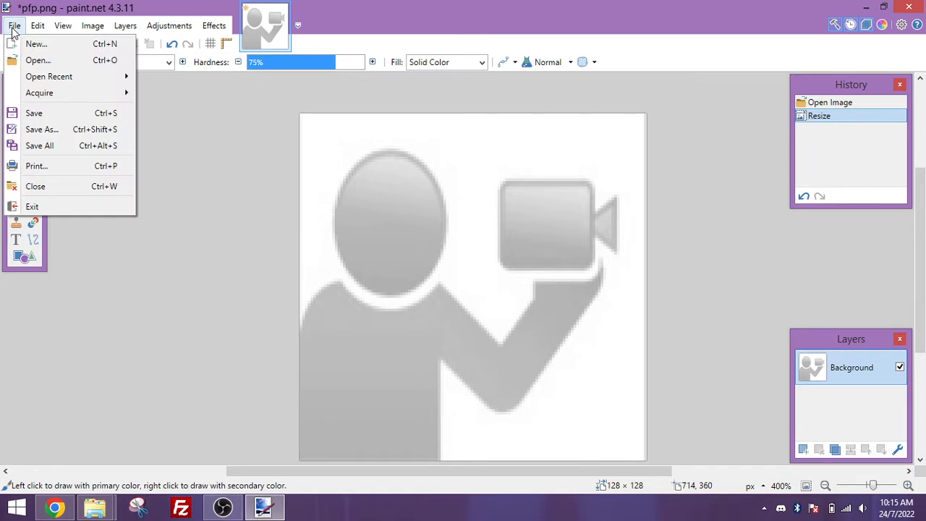
pyautogui.click(41, 129)
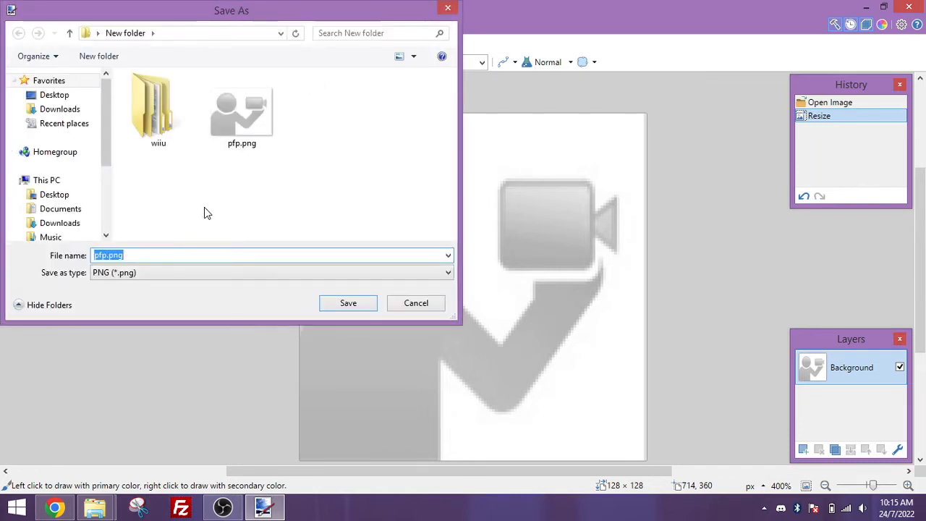
pyautogui.write('Icon')
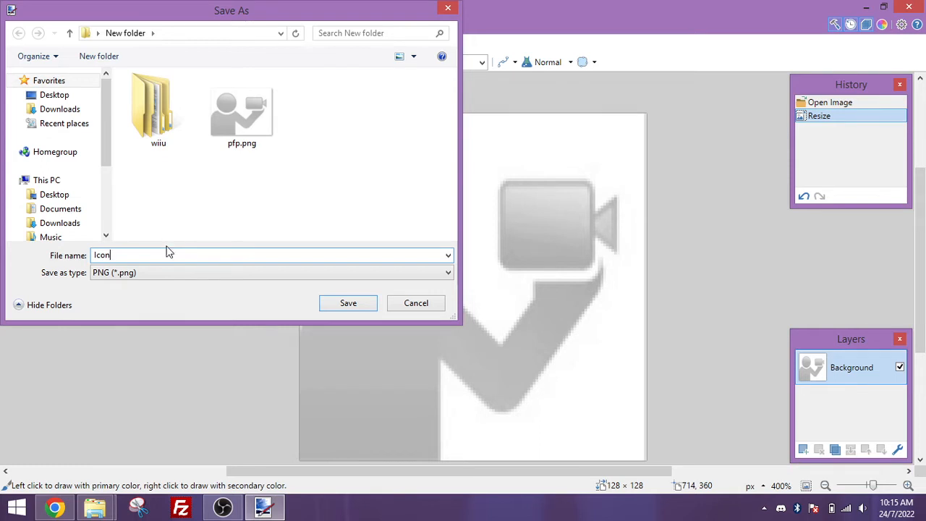
pyautogui.click(443, 272)
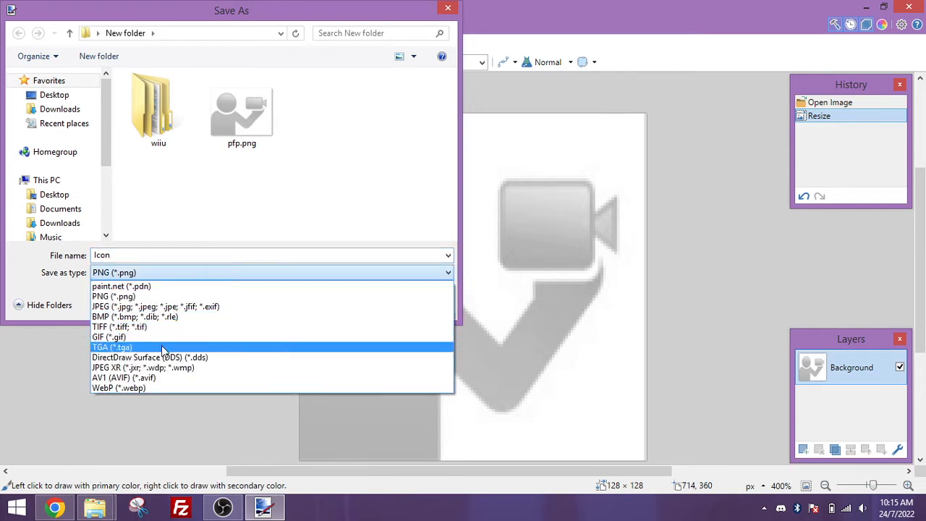
pyautogui.click(111, 347)
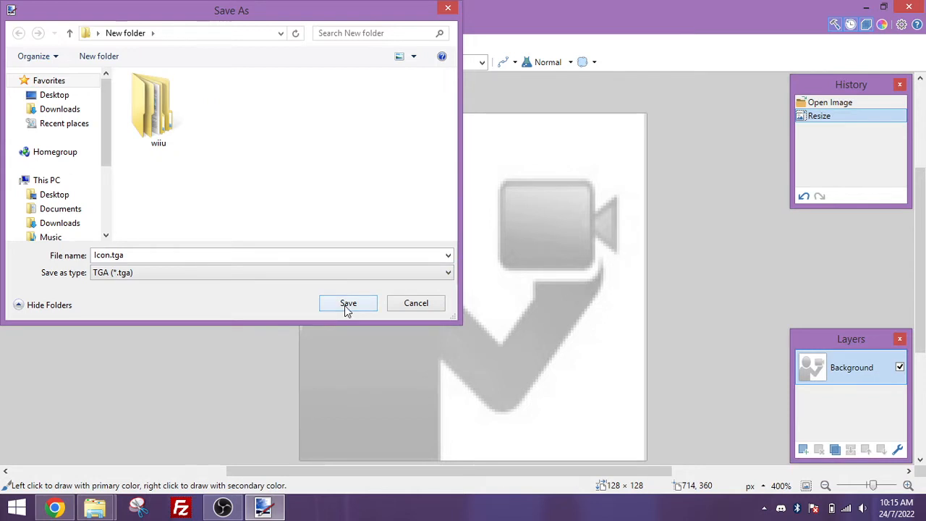
pyautogui.click(347, 304)
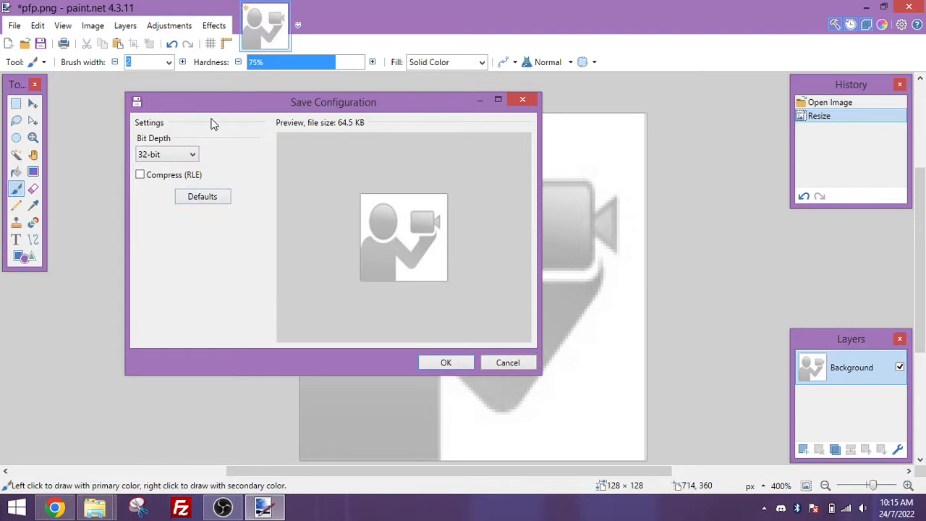
# - Keep the TGA bit depth at 32-bit and confirm the save settings
pyautogui.click(166, 153)
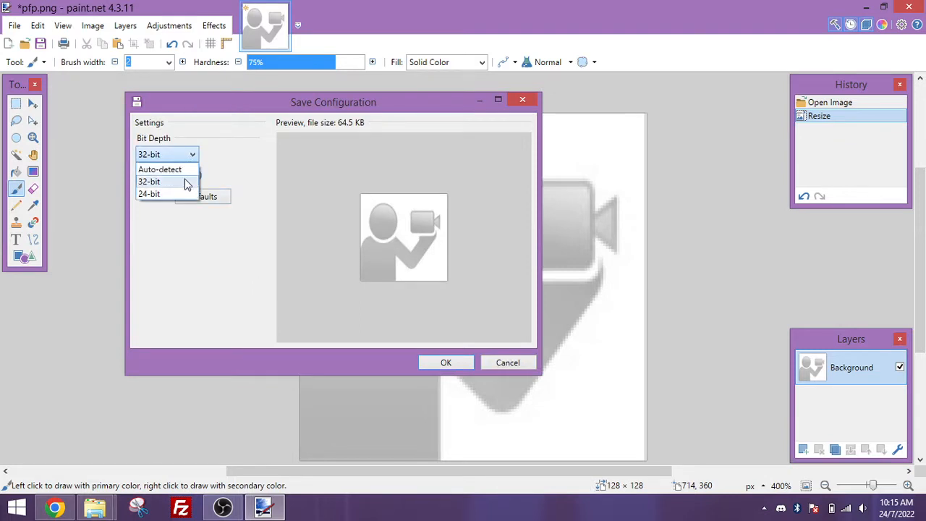
pyautogui.click(149, 182)
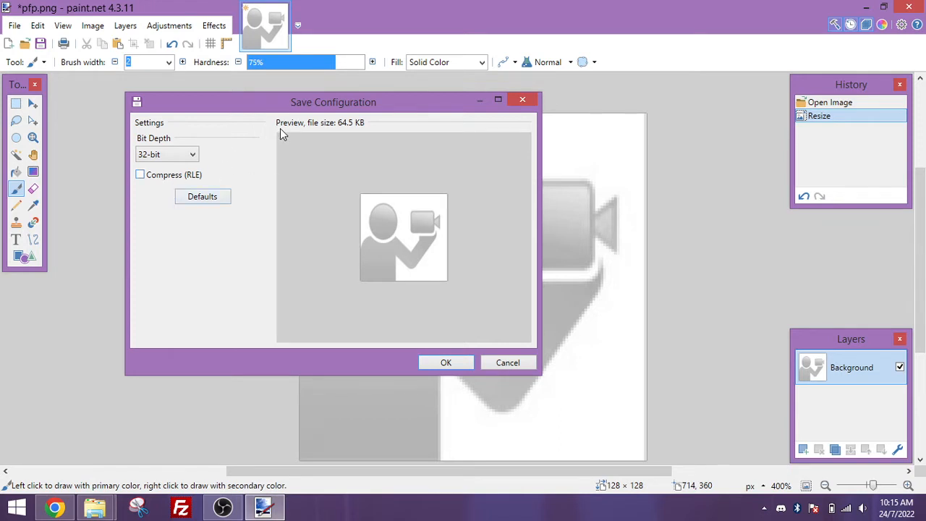
pyautogui.moveTo(345, 136)
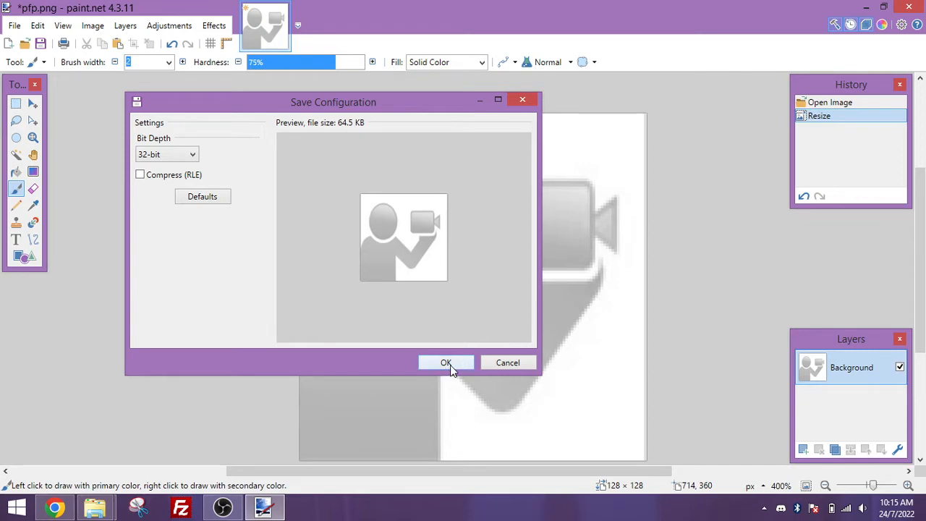
pyautogui.click(446, 361)
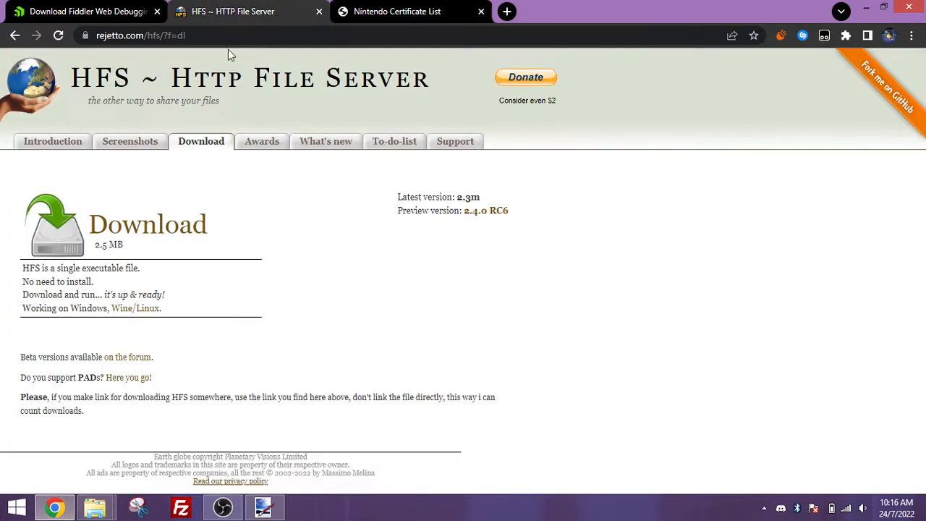
pyautogui.moveTo(406, 322)
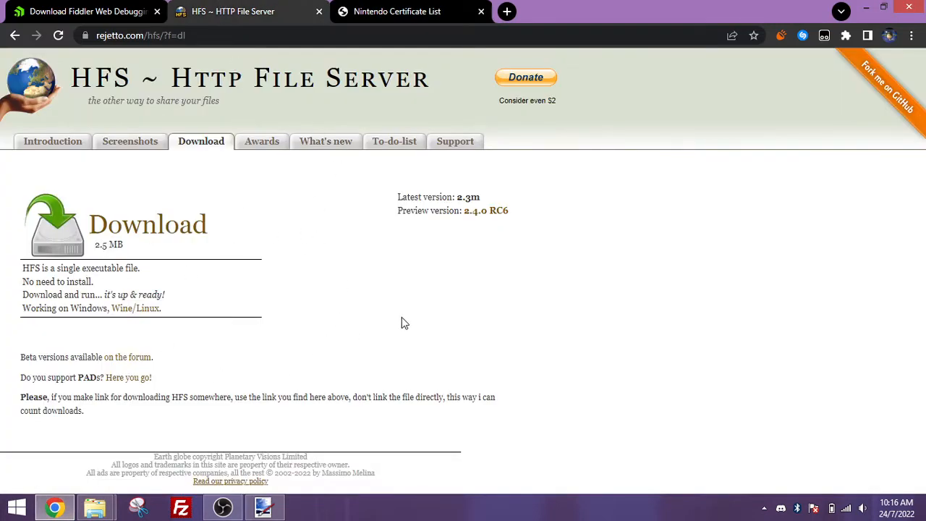
pyautogui.moveTo(373, 278)
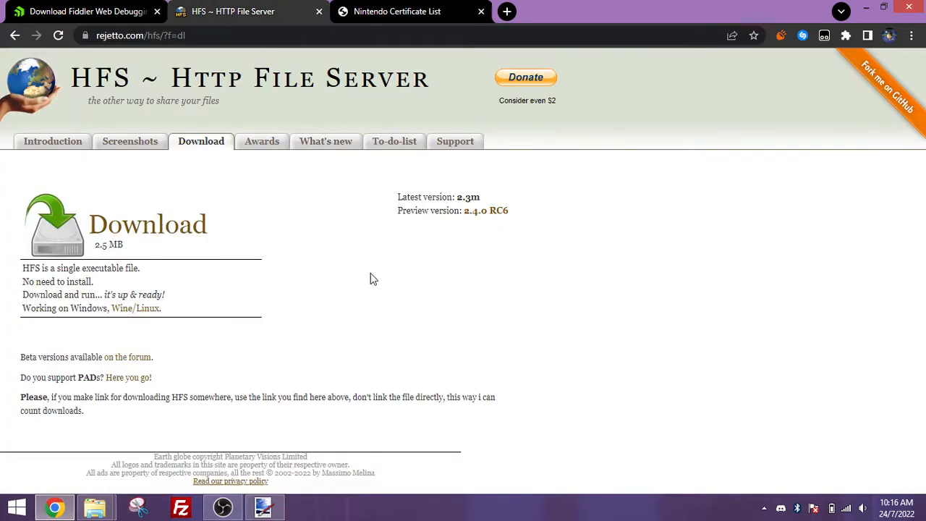
pyautogui.moveTo(915, 6)
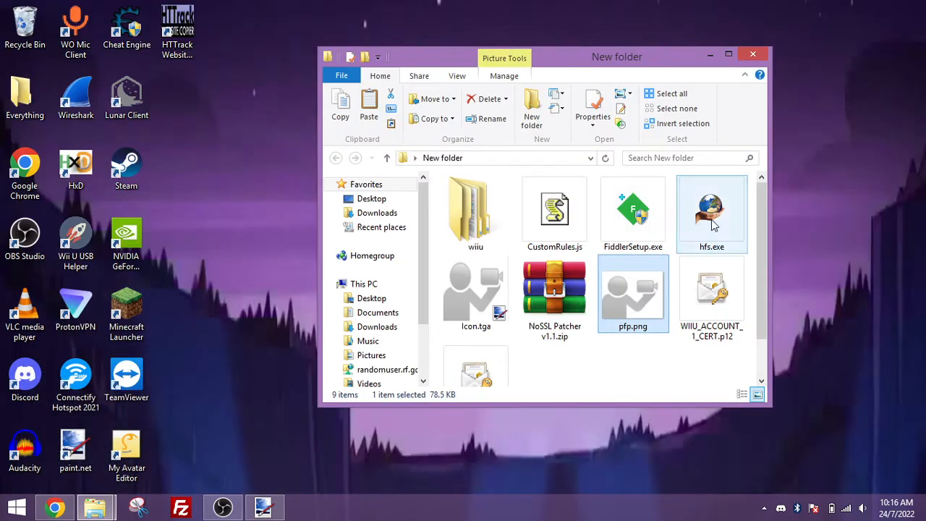
# - Launch hfs.exe to run the HFS file server
pyautogui.click(712, 210)
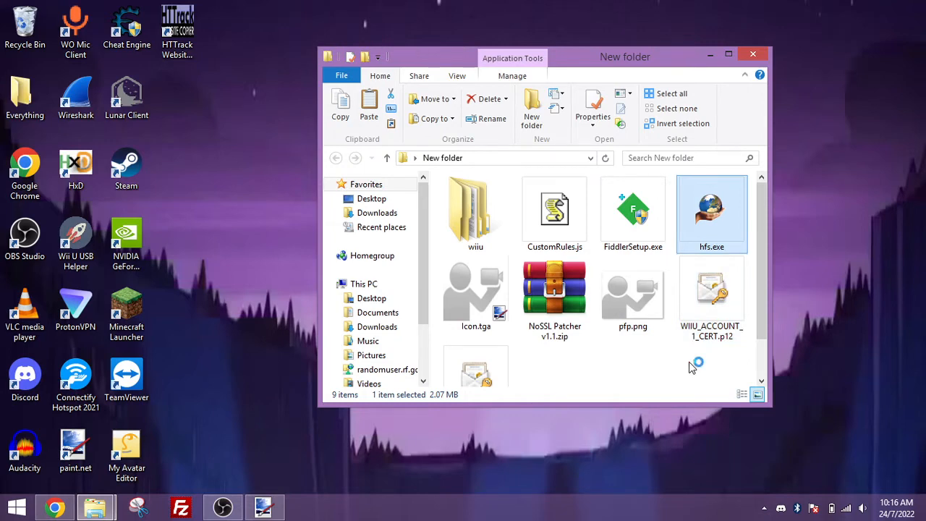
pyautogui.doubleClick(712, 210)
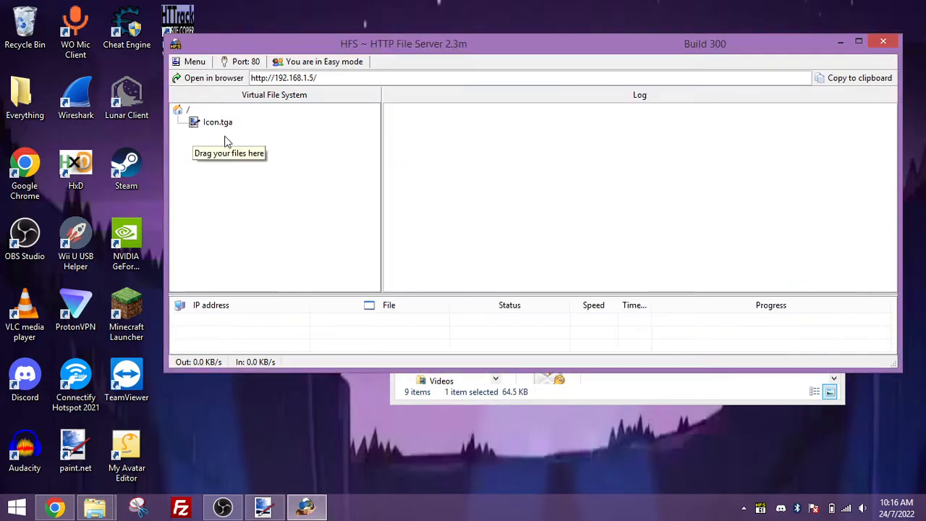
pyautogui.moveTo(187, 110)
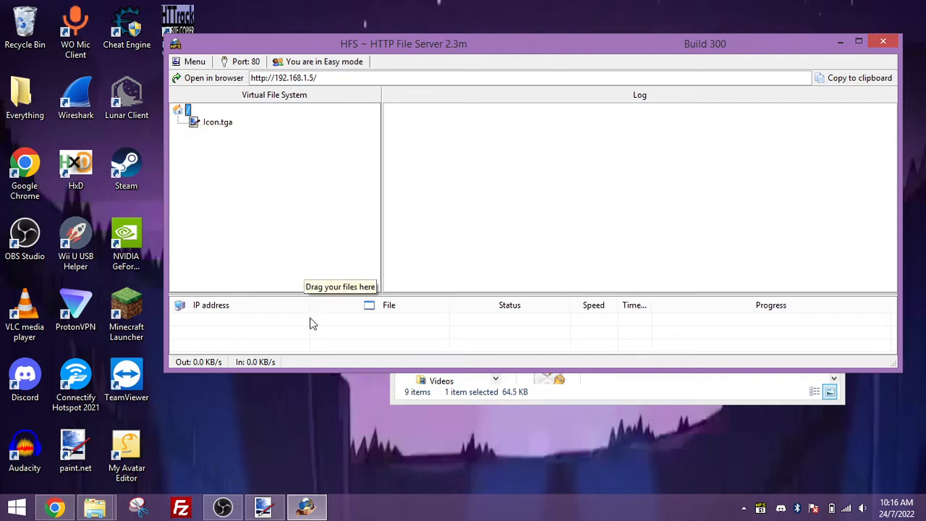
pyautogui.moveTo(408, 434)
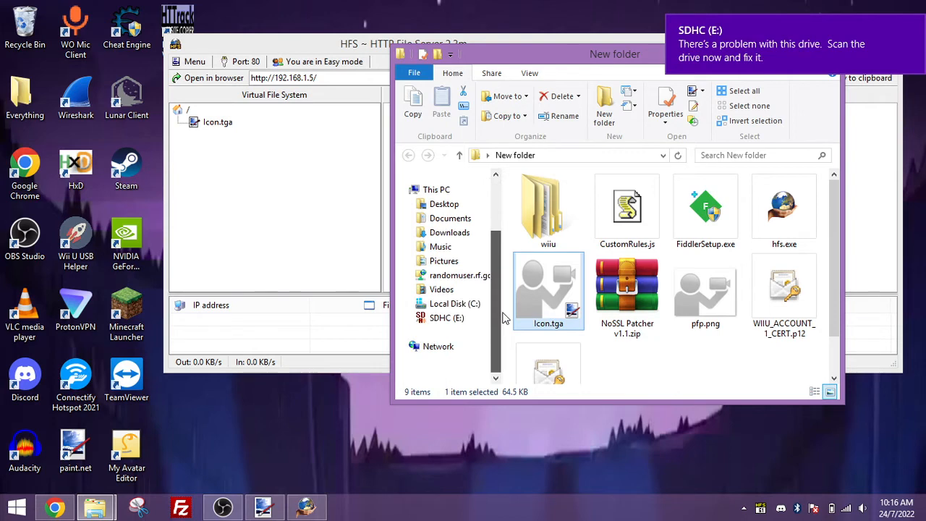
pyautogui.moveTo(537, 214)
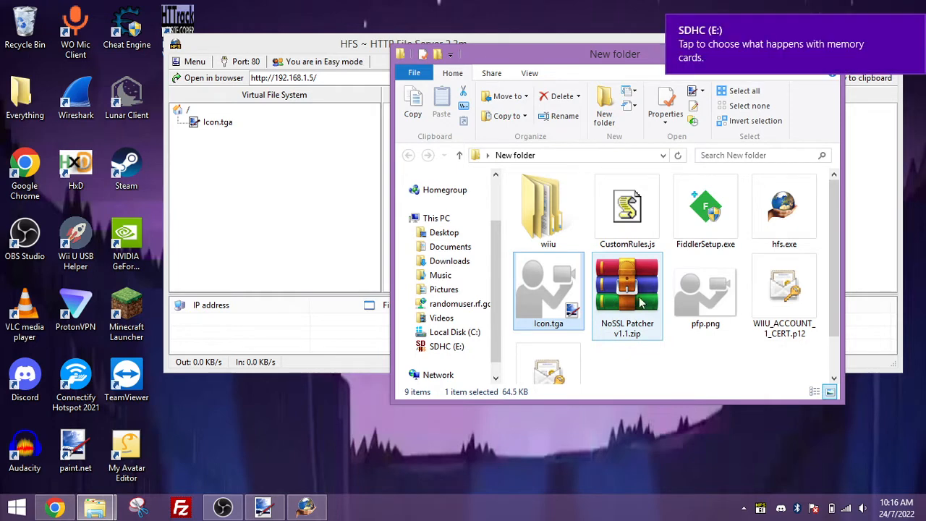
pyautogui.moveTo(619, 275)
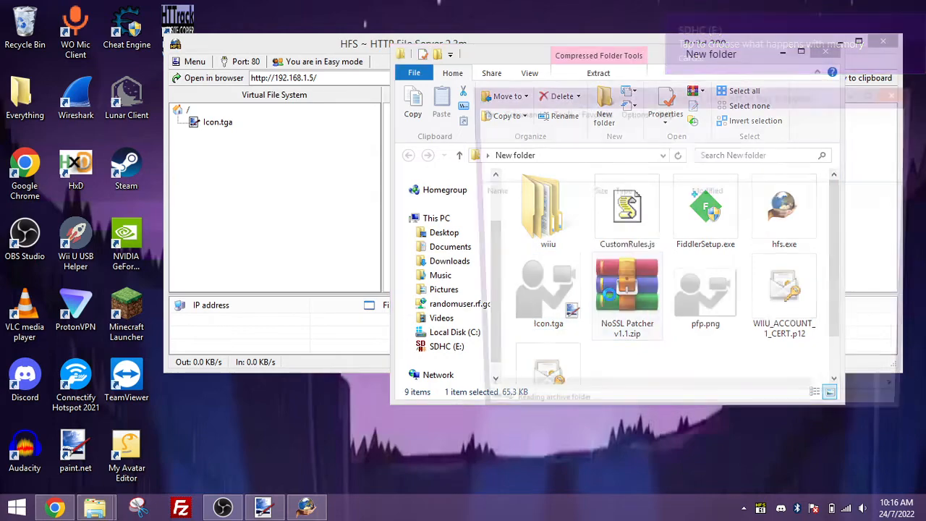
# - Open NoSSL Patcher v1.1.zip in WinRAR showing its wiiu folder
pyautogui.doubleClick(627, 282)
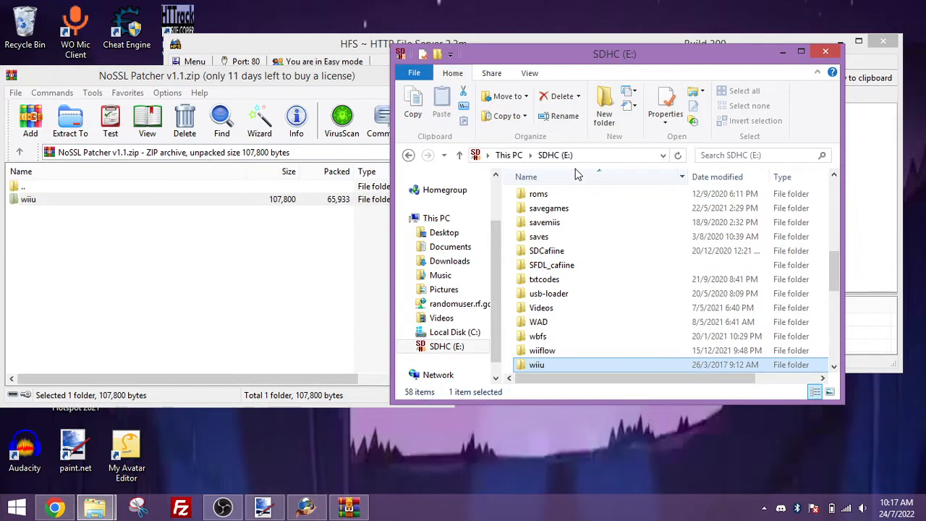
# - Search the Start screen for 'fiddler' to launch Fiddler Classic
pyautogui.press('Win')
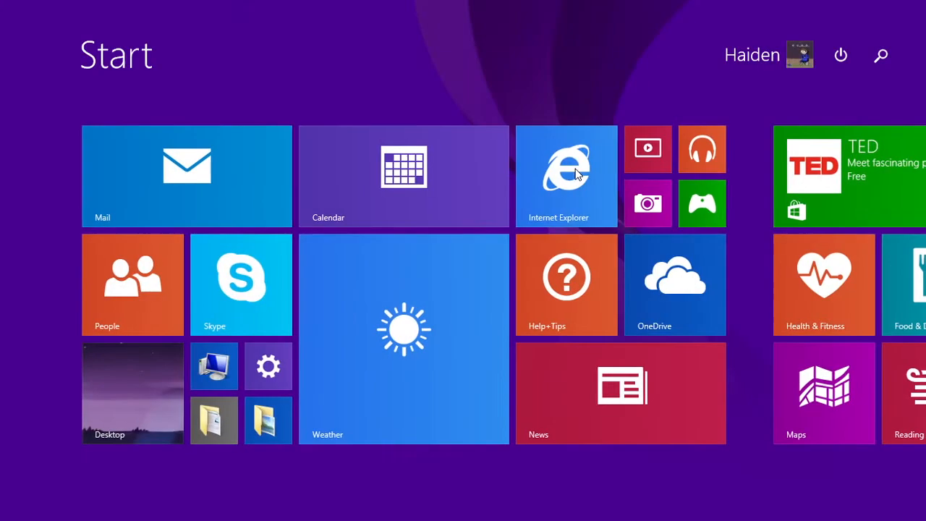
pyautogui.write('fiddler')
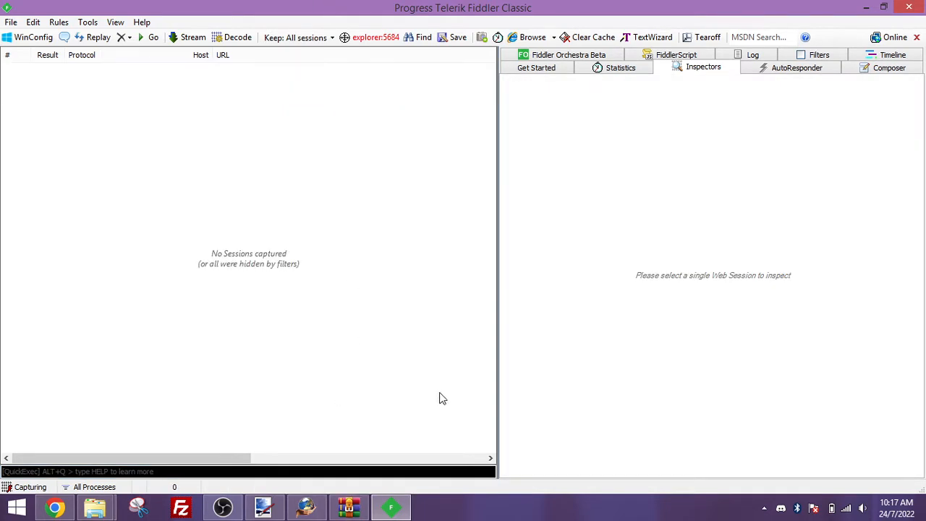
# - Choose to change the Wii U connection's proxy settings, bringing up the warning
pyautogui.click(215, 507)
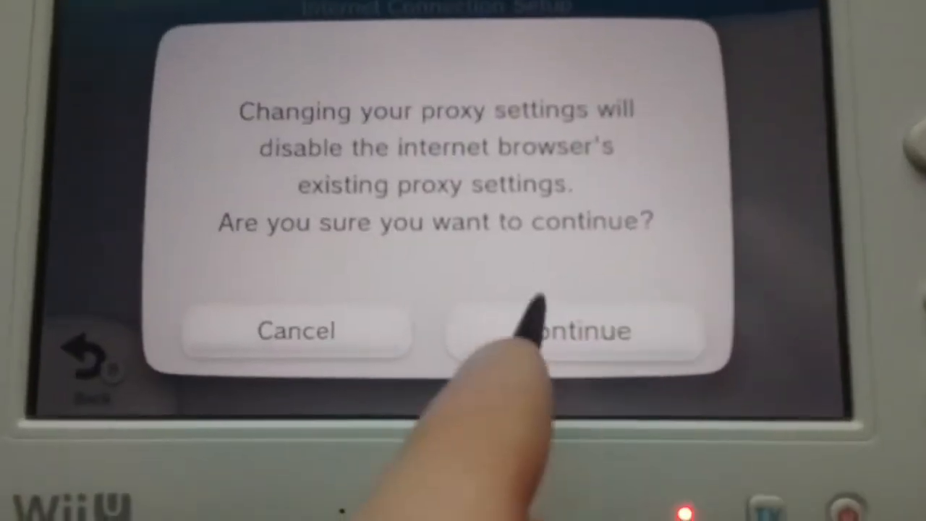
pyautogui.click(574, 329)
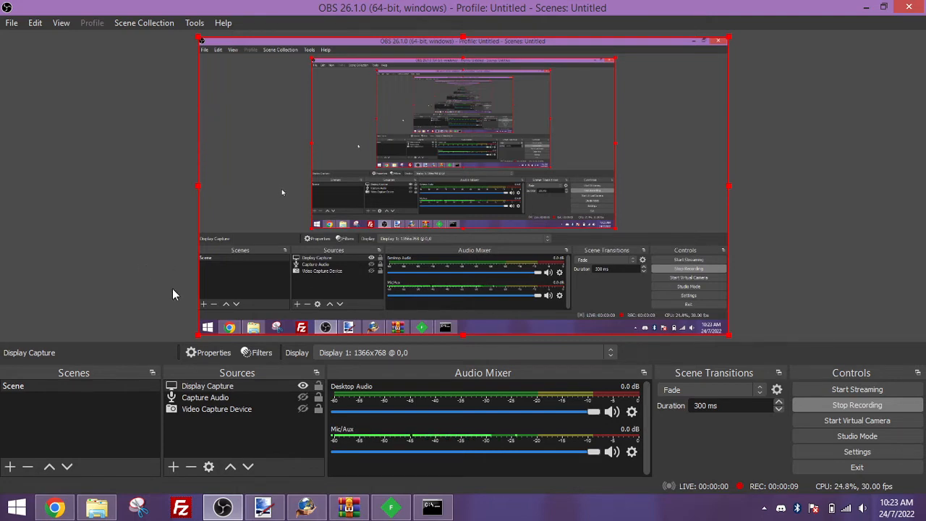
# - Launch Friend List and dismiss its error 102-2160 and online-services-unavailable messages
pyautogui.click(217, 408)
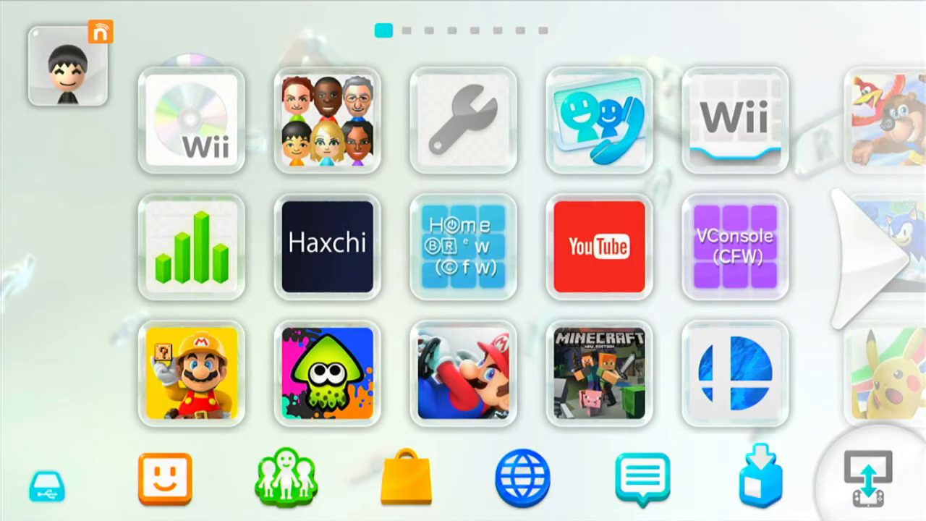
pyautogui.moveTo(165, 485)
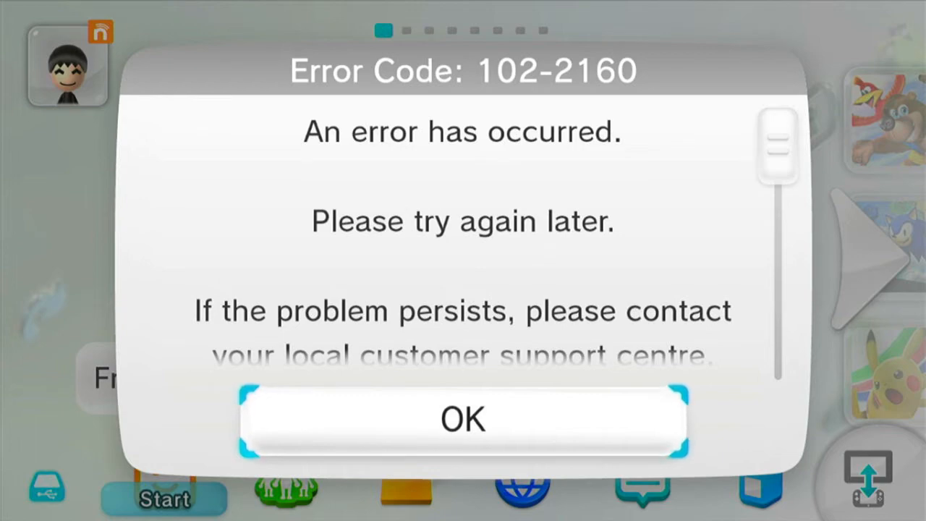
pyautogui.click(463, 421)
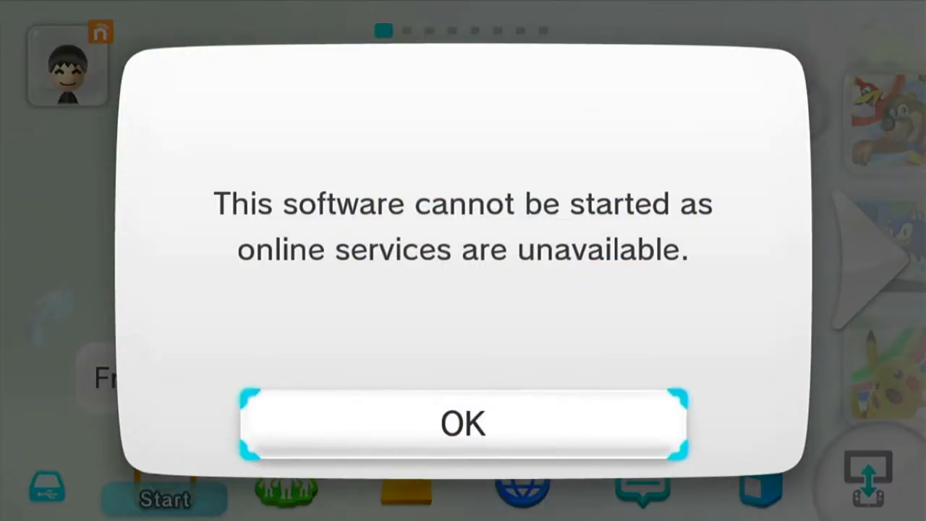
pyautogui.click(463, 422)
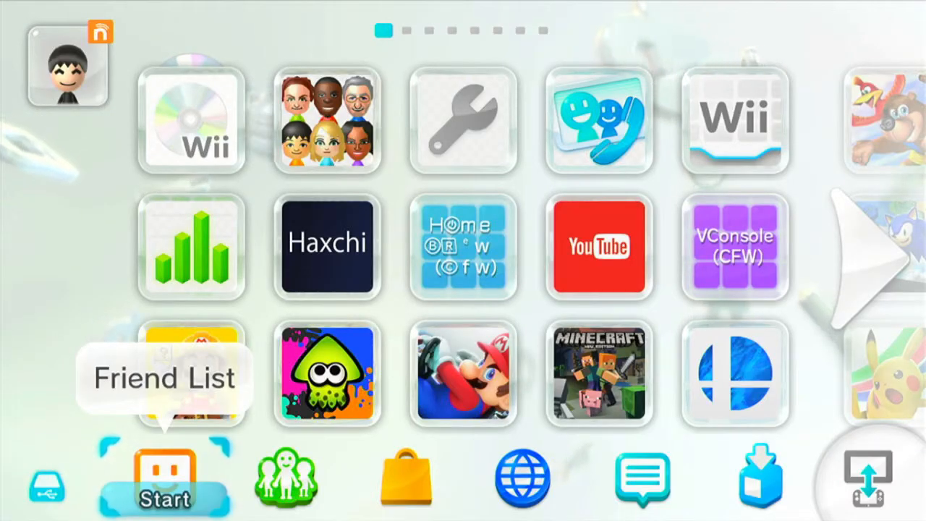
# - Enter the Home Brew folder tile and start the Homebrew Launcher
pyautogui.click(462, 249)
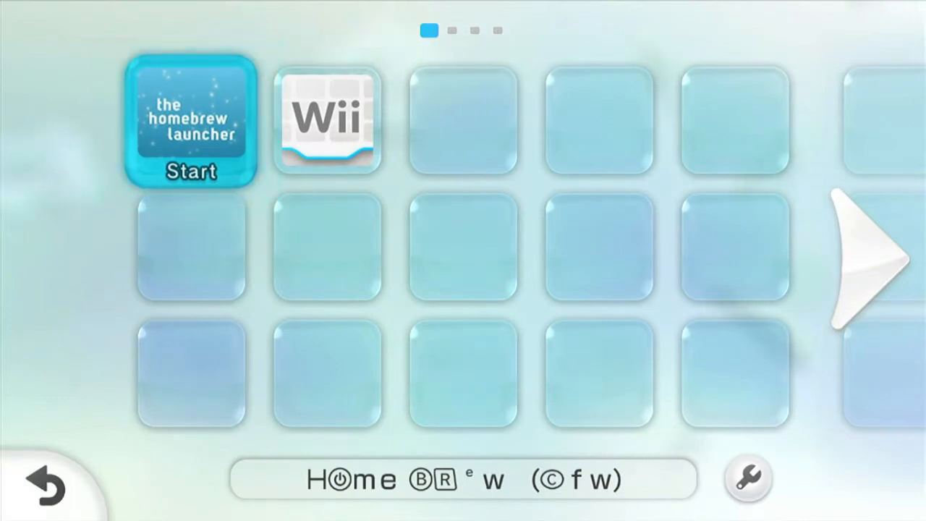
pyautogui.click(190, 118)
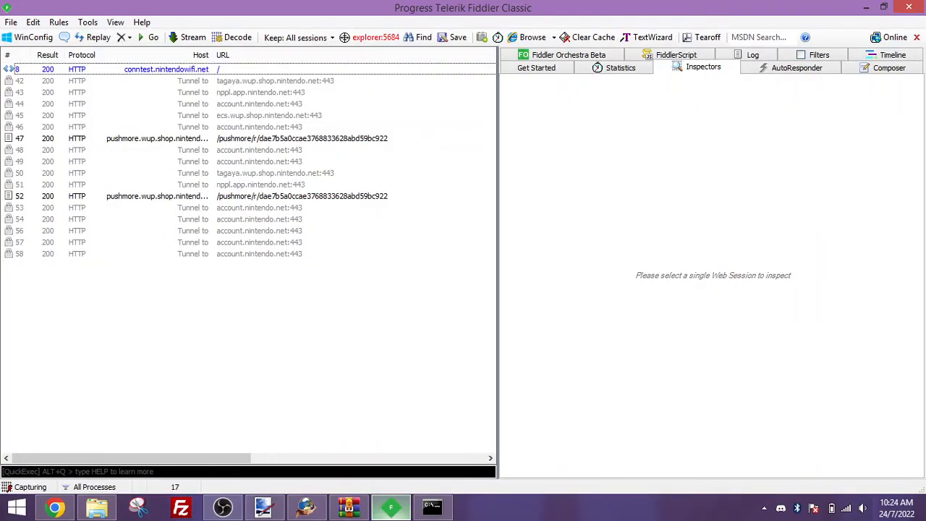
pyautogui.moveTo(248, 69)
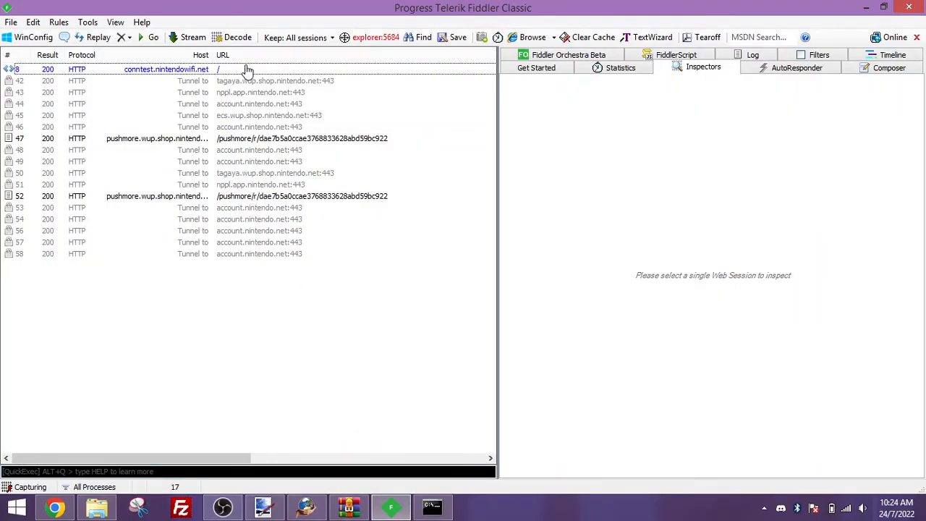
pyautogui.click(174, 70)
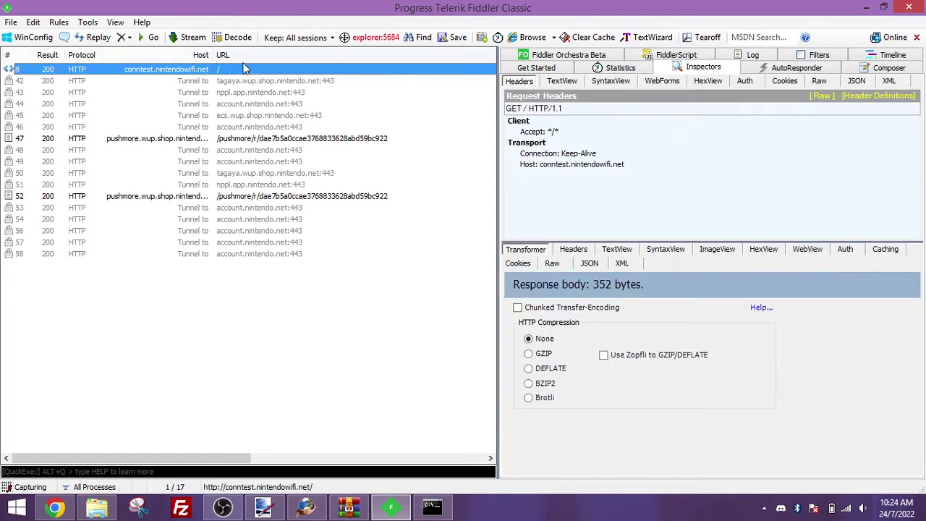
pyautogui.moveTo(232, 92)
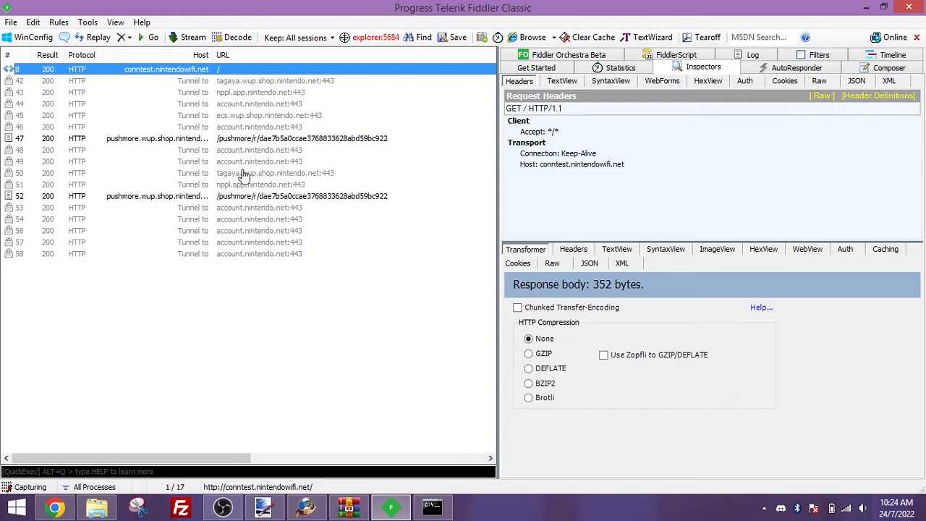
pyautogui.moveTo(291, 416)
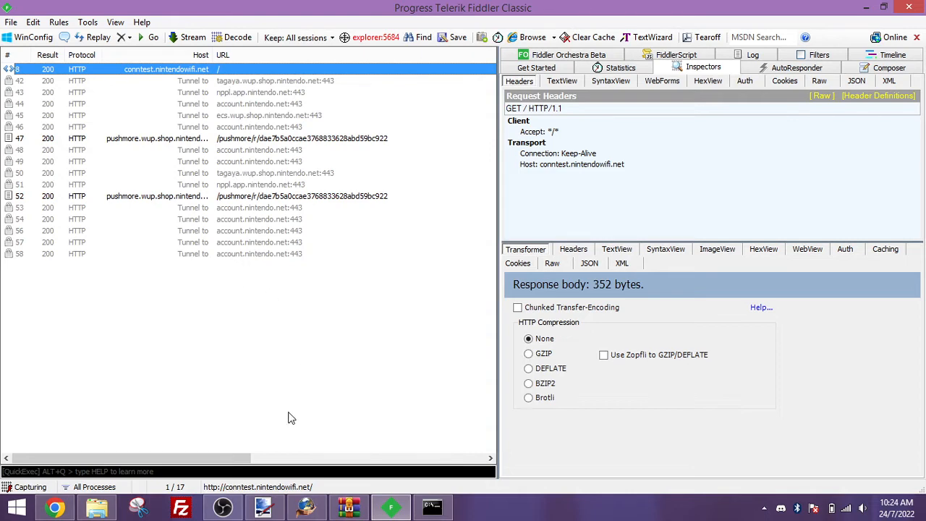
pyautogui.click(218, 506)
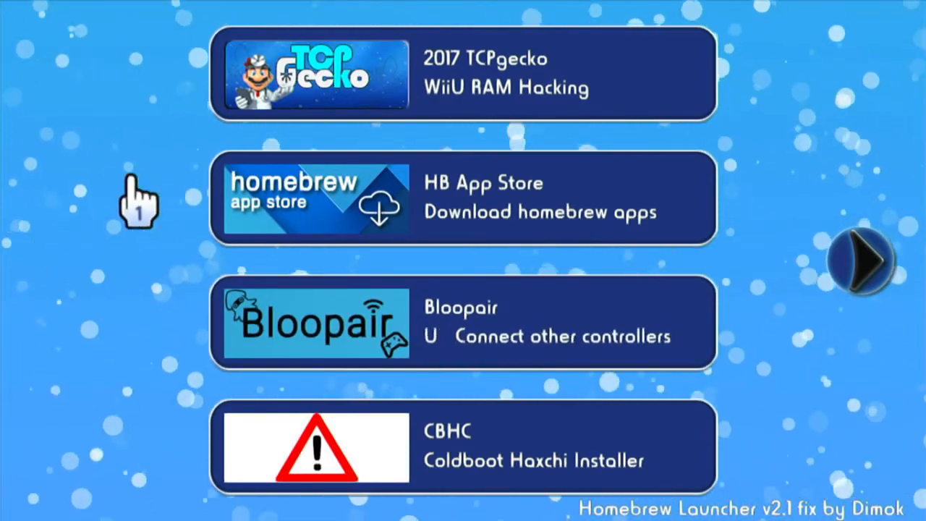
# - Page to the Wii U NoSSL Patcher in Homebrew Launcher and load it
pyautogui.click(862, 266)
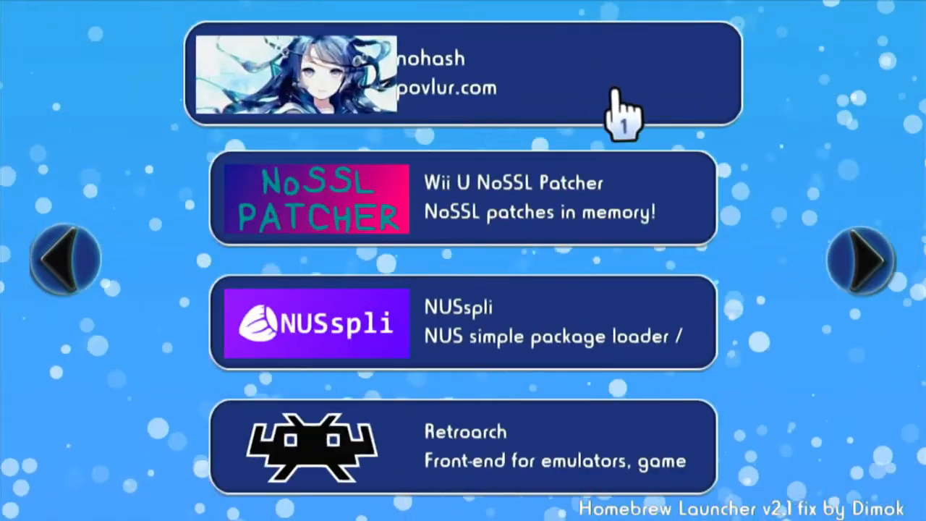
pyautogui.click(463, 200)
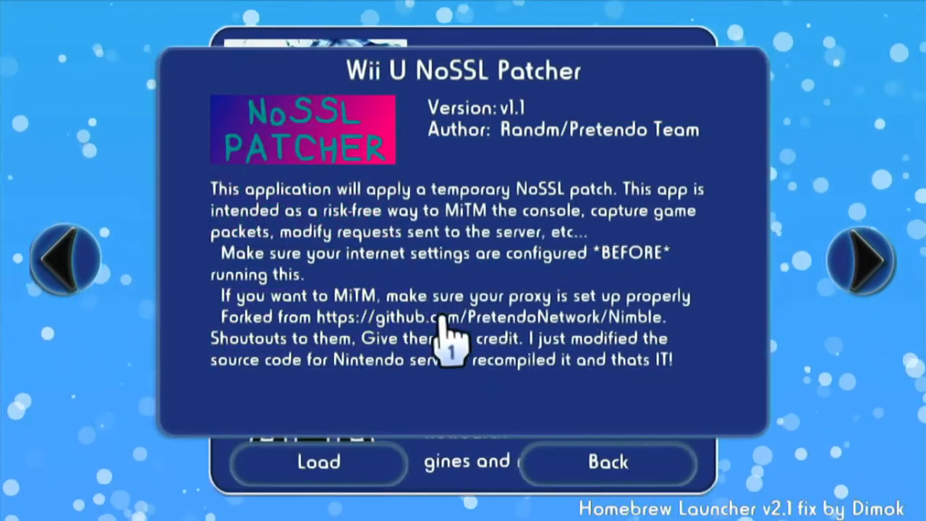
pyautogui.click(314, 460)
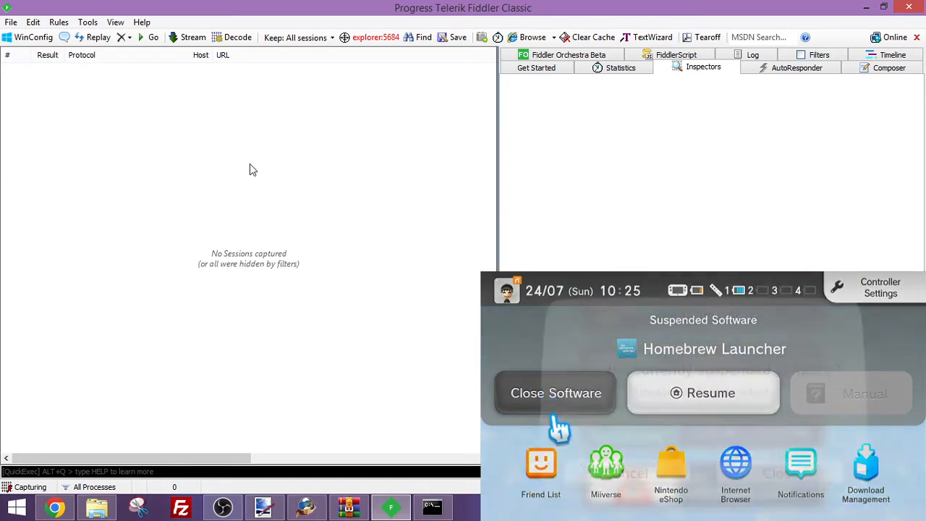
# - Close the suspended Homebrew Launcher so Fiddler captures the Wii U Menu's HTTPS sessions
pyautogui.click(555, 393)
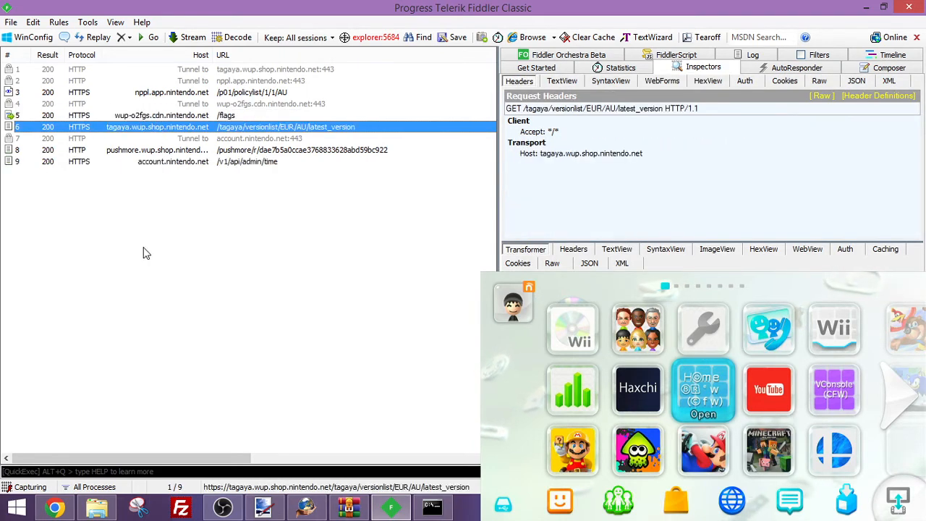
pyautogui.click(162, 162)
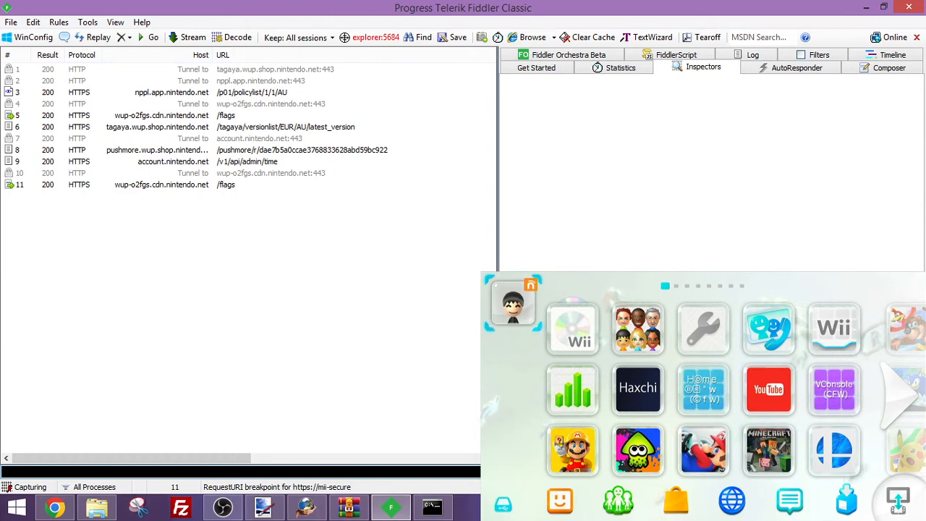
# - Switch to OBS Studio and back while the mii-secure standard.tga request hits the breakpoint
pyautogui.click(225, 507)
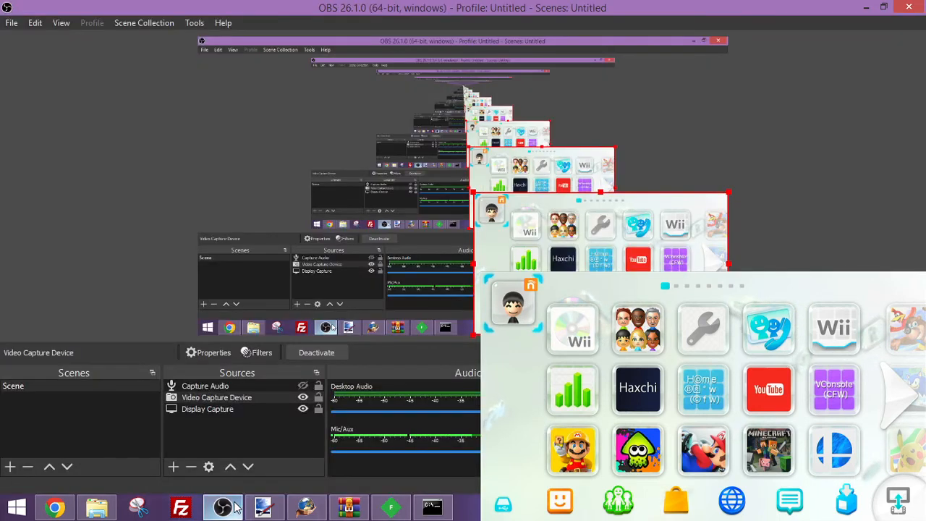
pyautogui.click(217, 397)
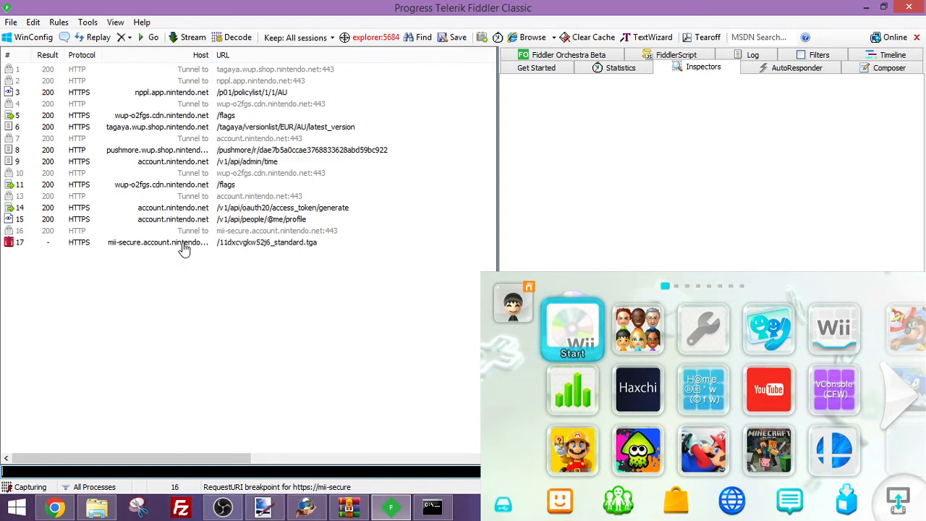
# - Edit session 17's raw headers to request /Icon.tga from host 192.168.1.5
pyautogui.click(181, 242)
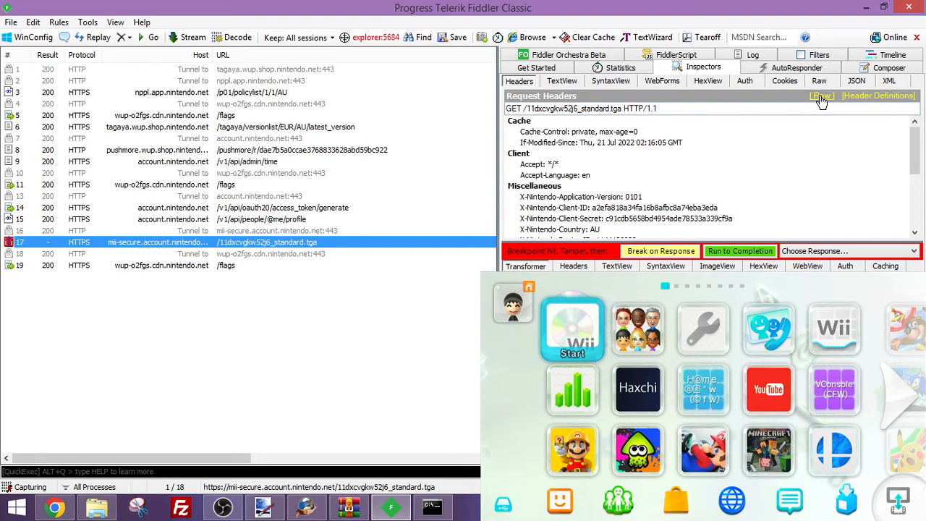
pyautogui.click(819, 96)
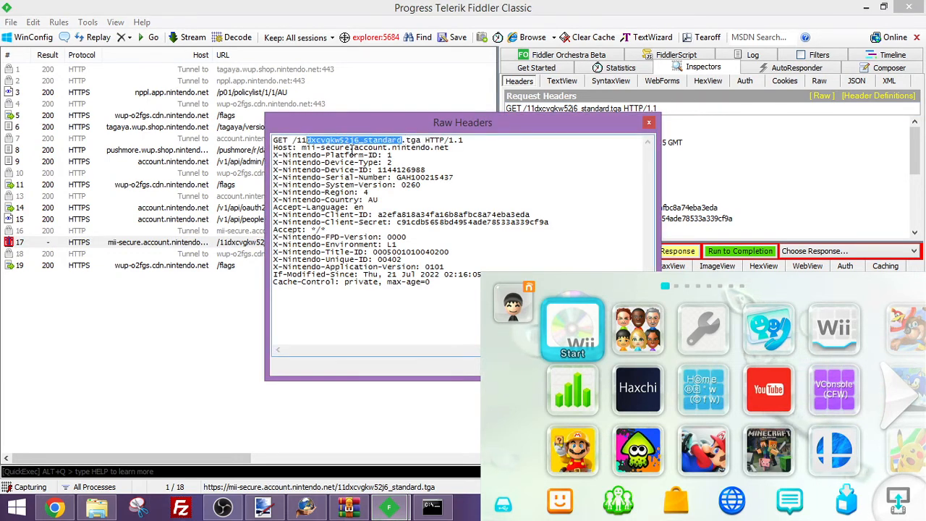
pyautogui.click(305, 506)
pyautogui.write('Ico')
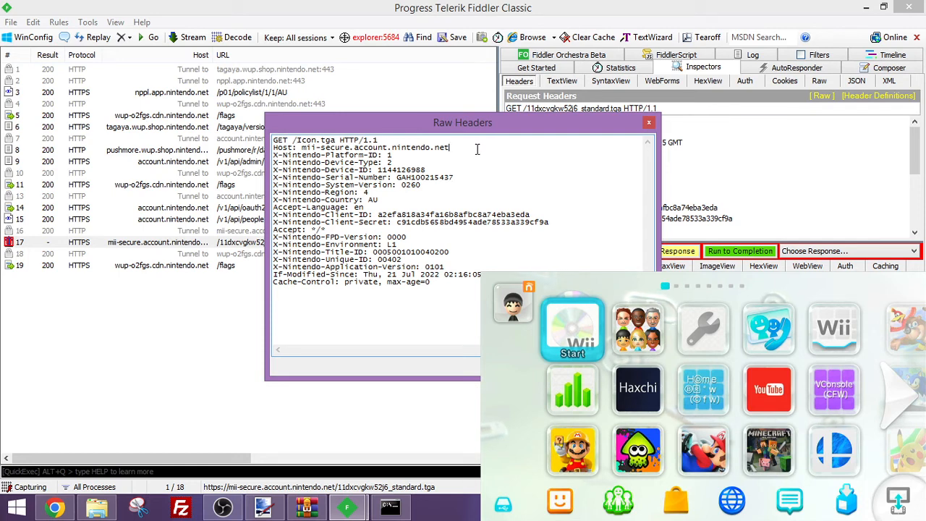
pyautogui.doubleClick(287, 148)
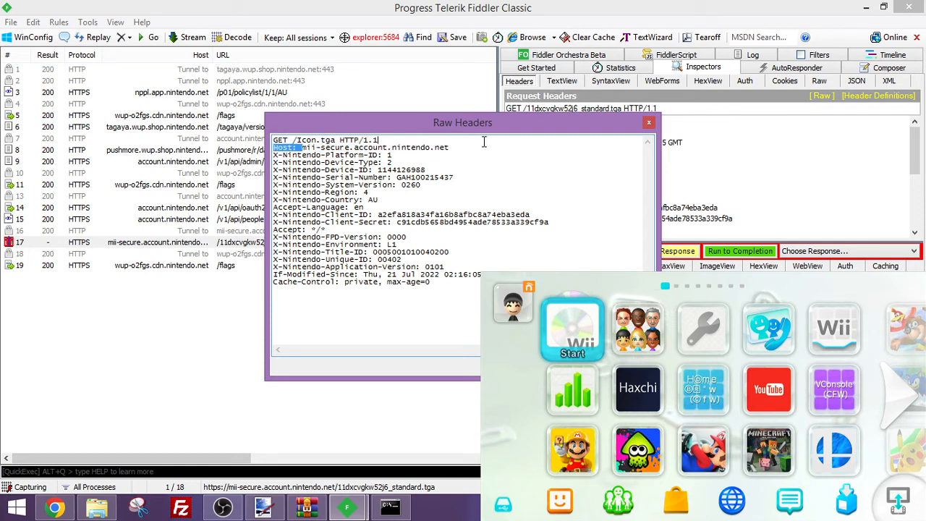
pyautogui.write('192.168')
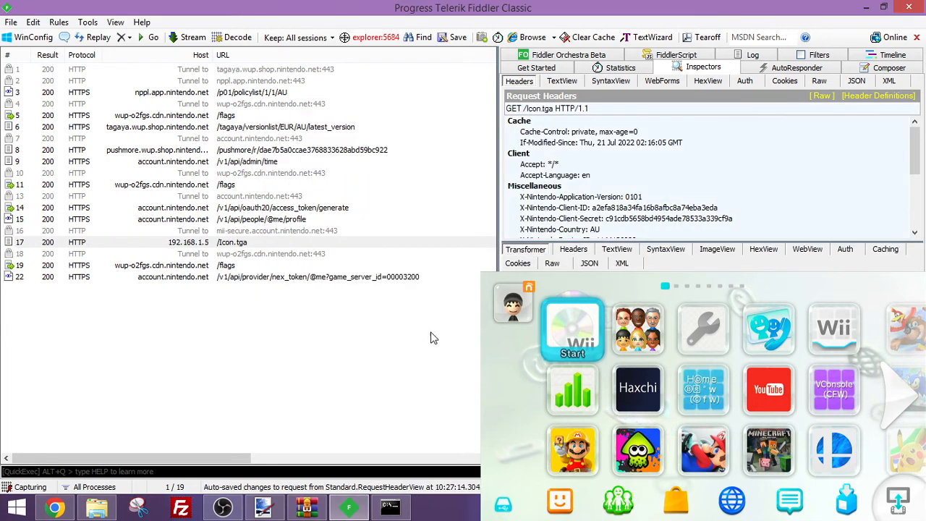
pyautogui.moveTo(428, 339)
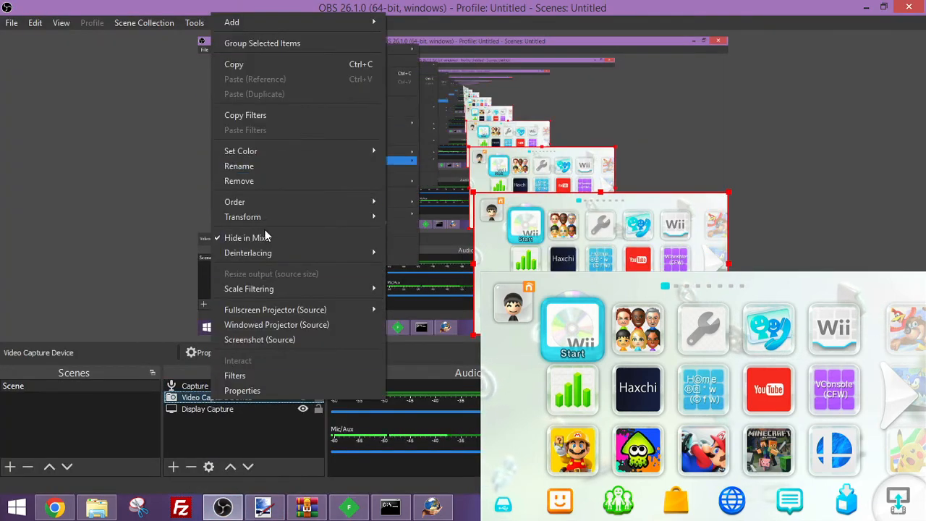
pyautogui.moveTo(244, 217)
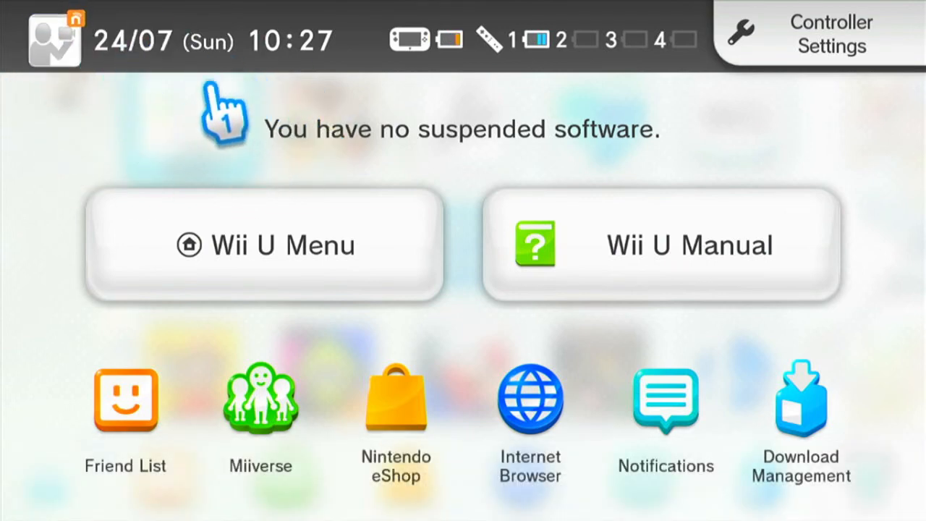
pyautogui.moveTo(159, 94)
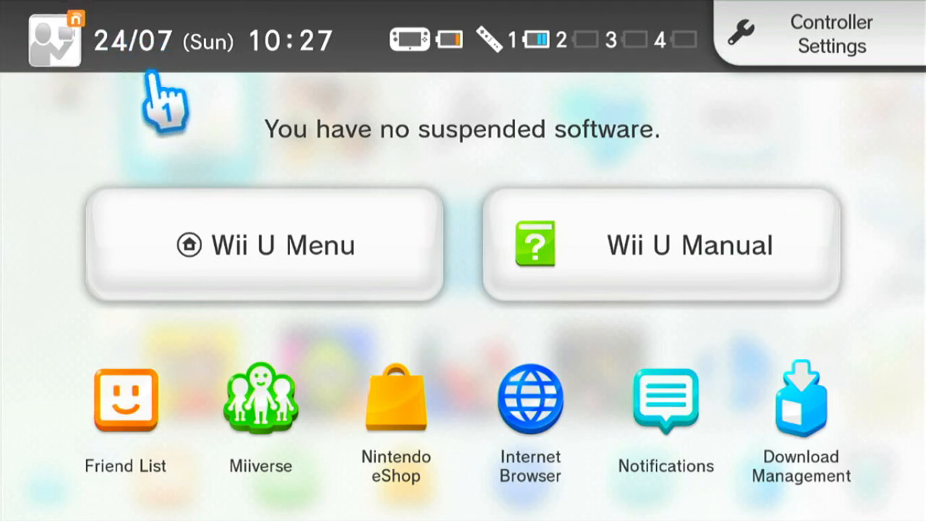
pyautogui.moveTo(224, 127)
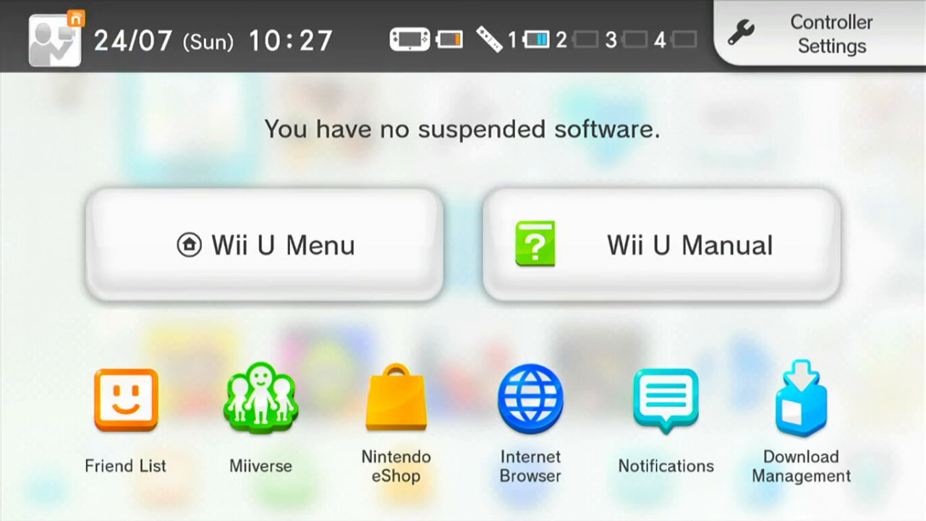
# - Return from the HOME Menu to the Wii U Menu after checking the user icon
pyautogui.click(266, 245)
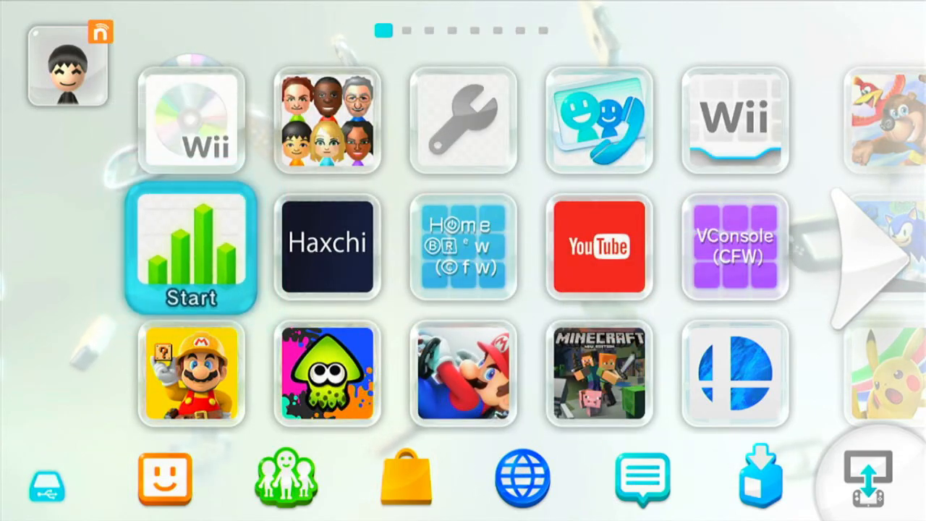
# - Launch Daily Log and exit it back to the Wii U Menu
pyautogui.click(191, 249)
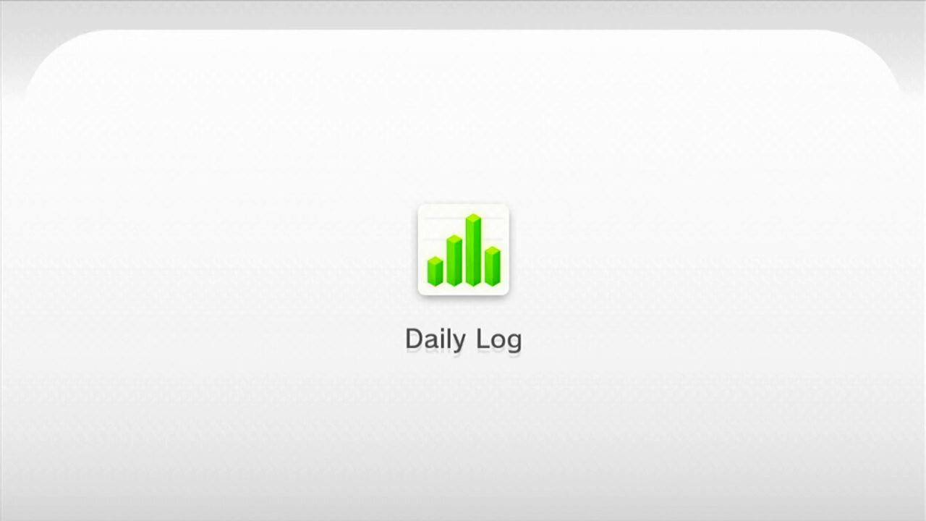
pyautogui.click(463, 260)
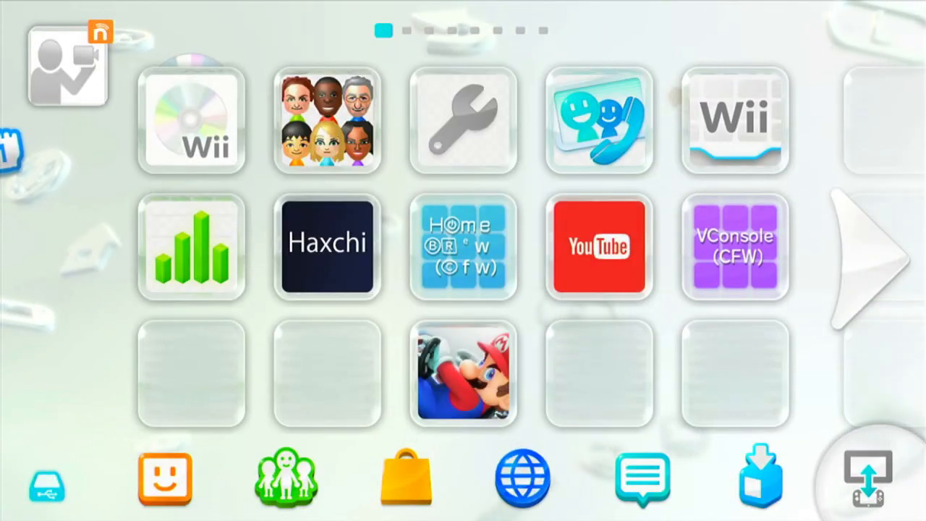
# - Visit the user selection screen showing the custom picture and go back to the menu
pyautogui.click(63, 65)
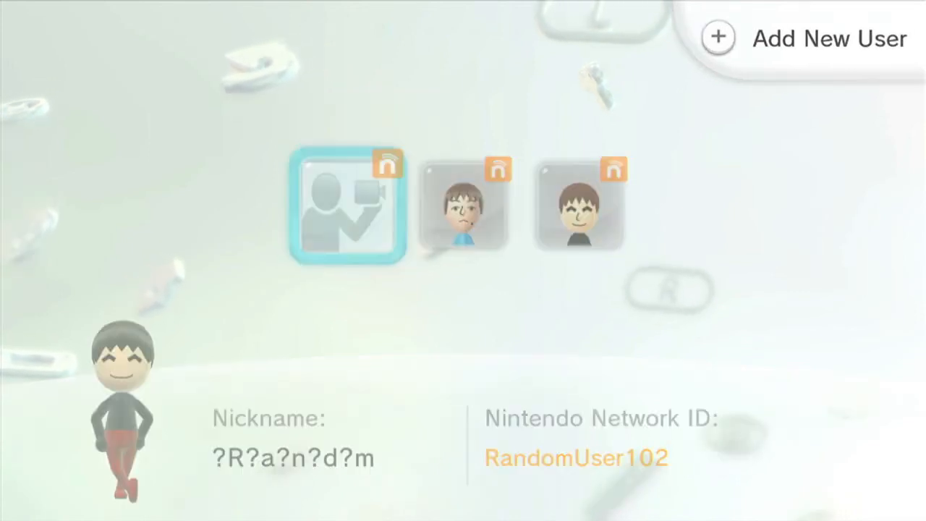
pyautogui.click(344, 210)
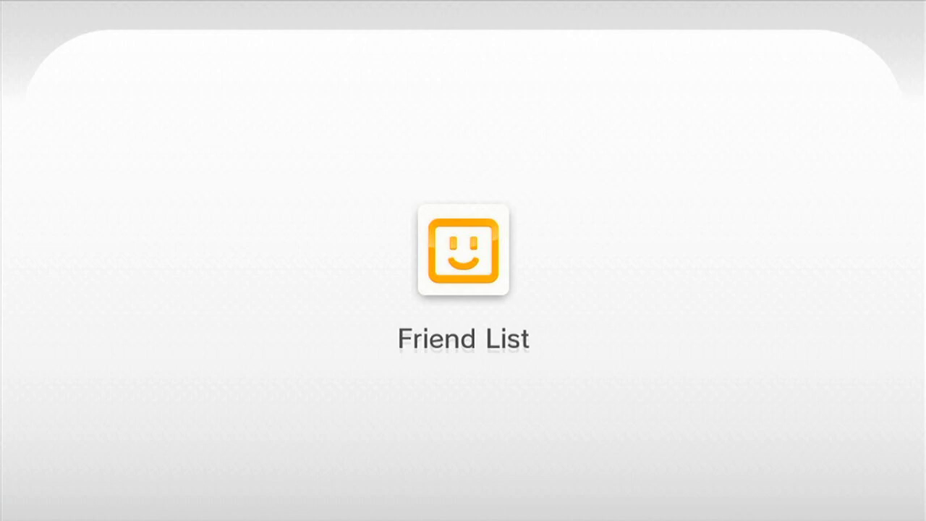
# - Let Friend List load with the Mii still on the own profile, then close it
pyautogui.click(463, 257)
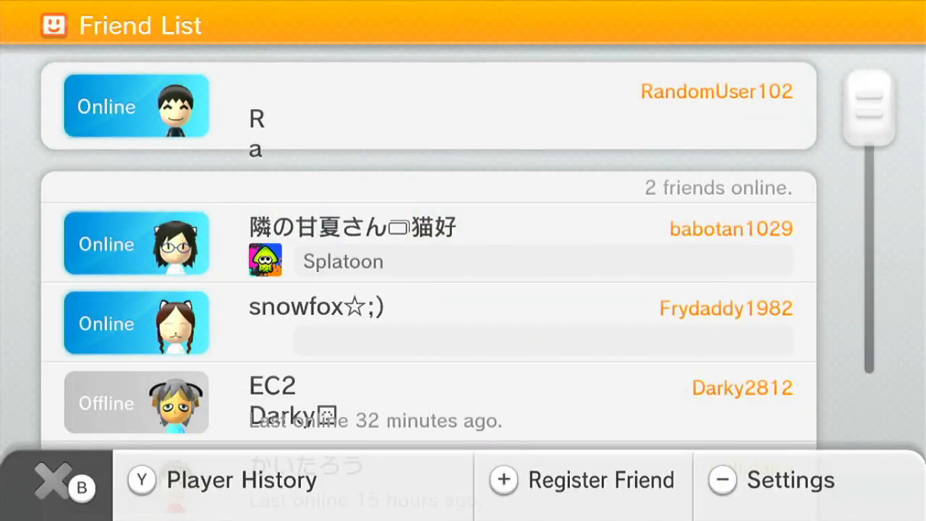
pyautogui.click(46, 489)
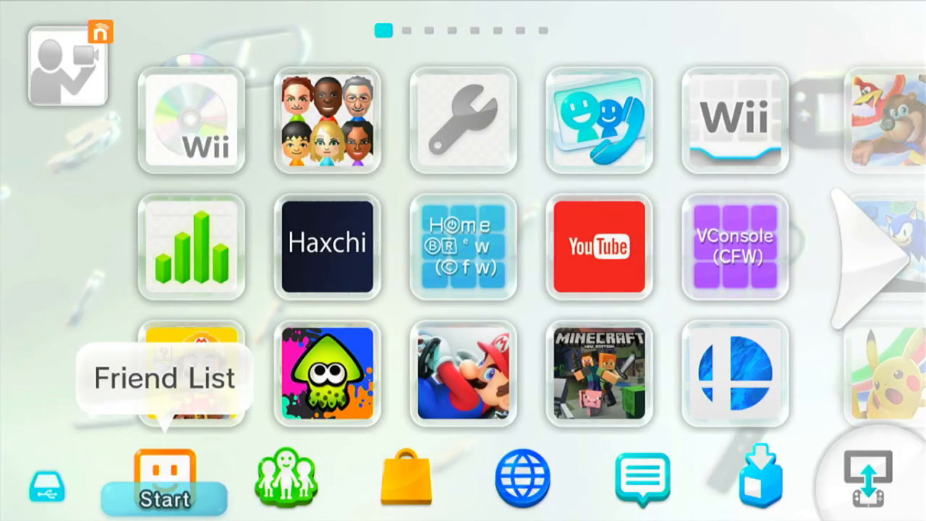